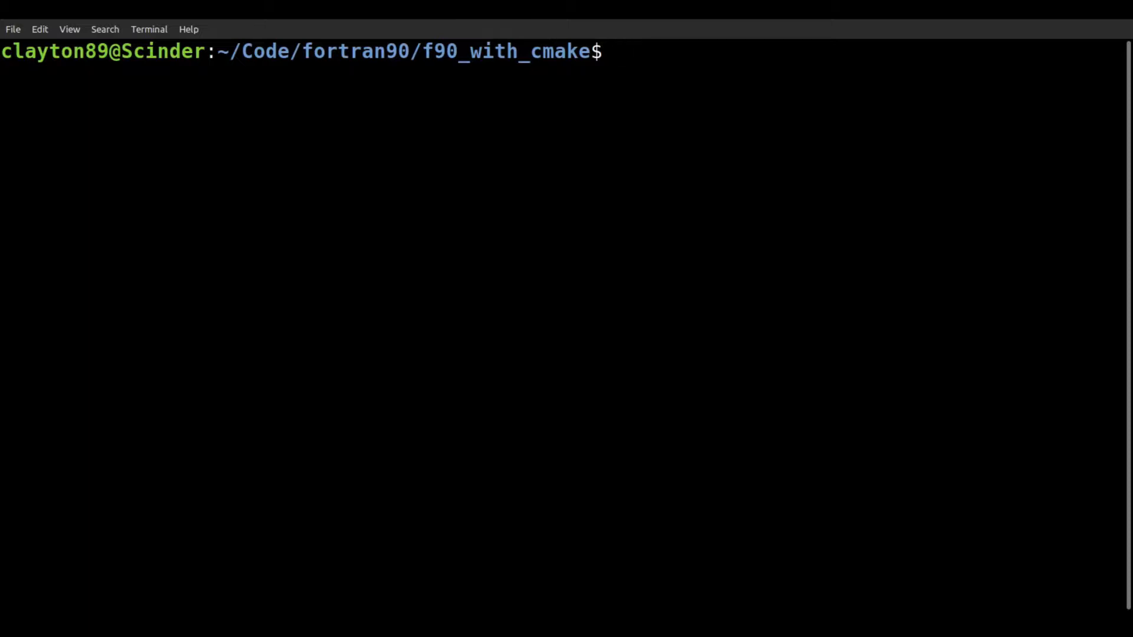
- Inspect myProgram.f90, myModule1.f90 and myModule2.f90 in vim to review the project sources
key(Return)
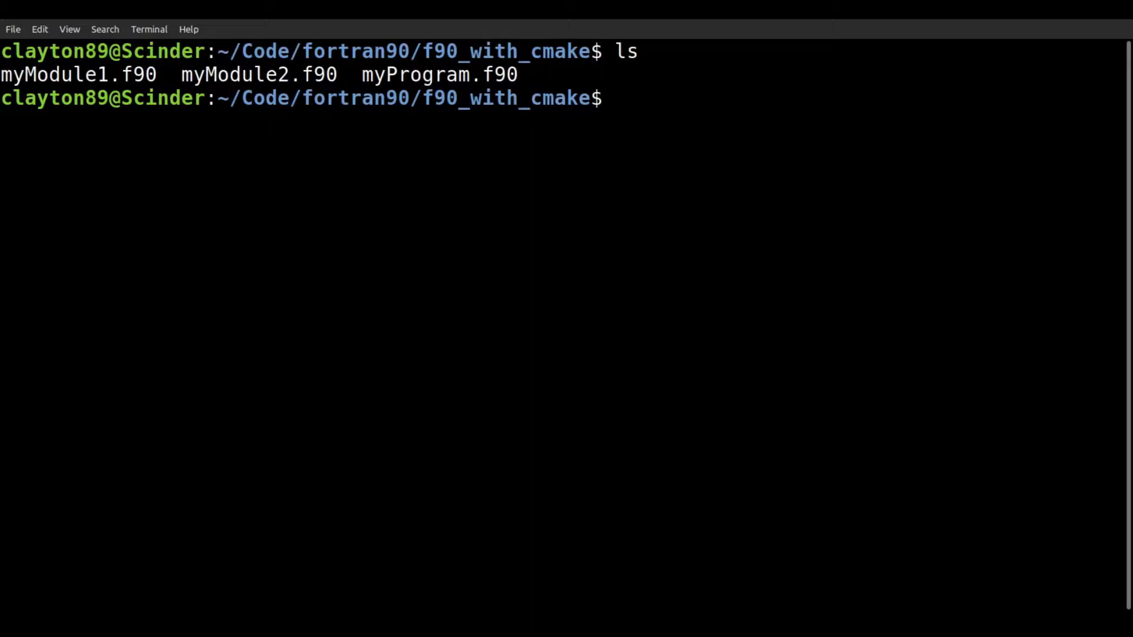
text(v)
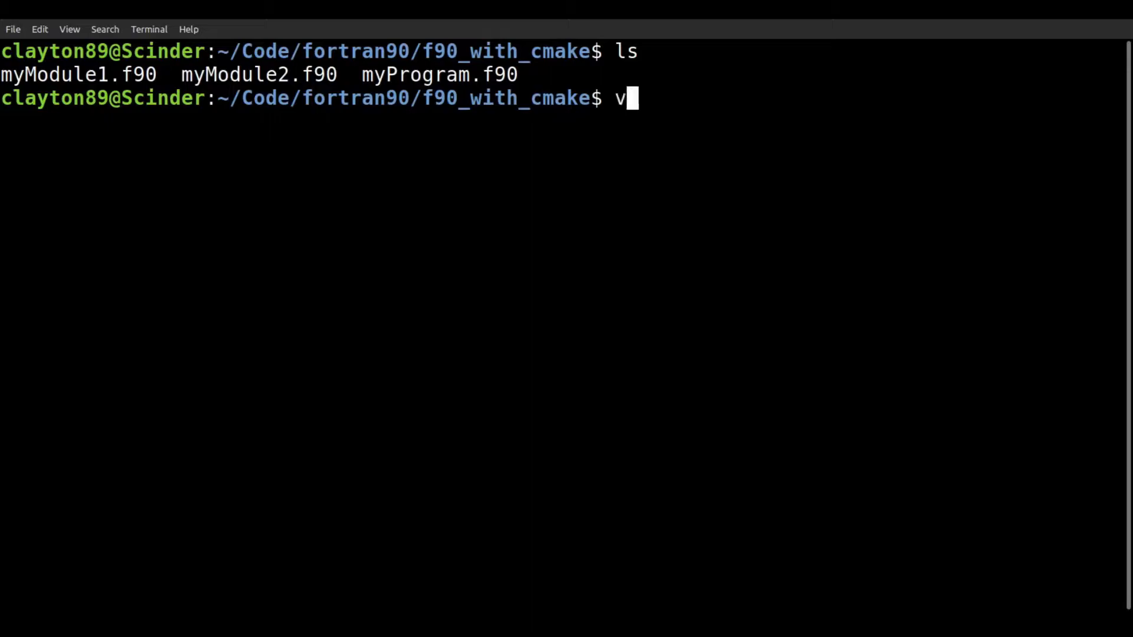
text(im myProgram.f90)
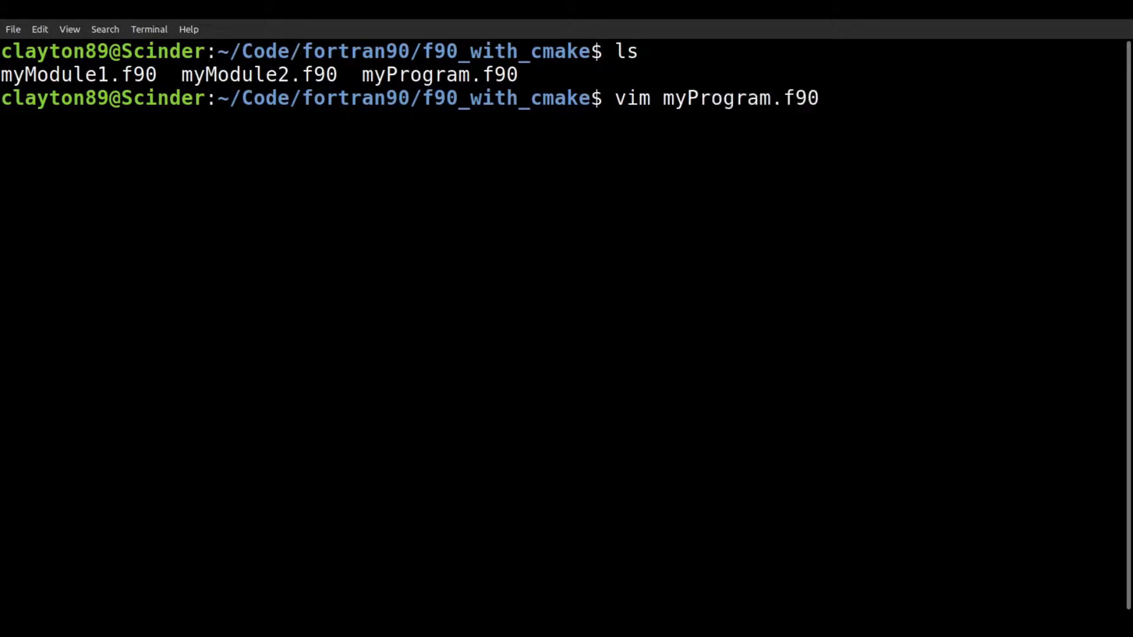
key(Return)
text(v)
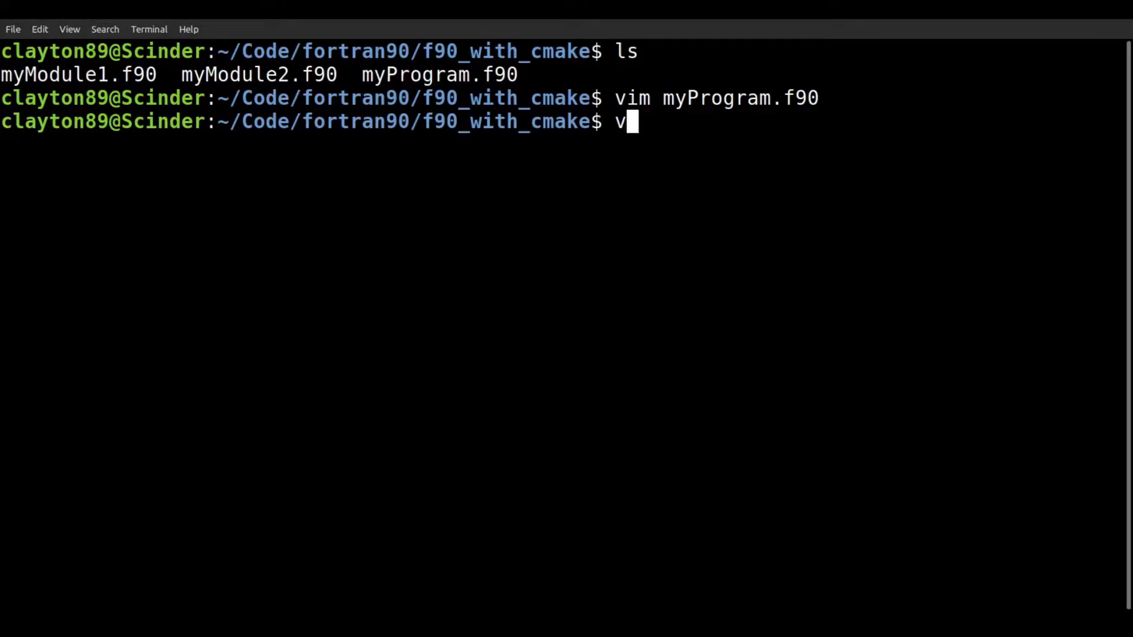
text(im myModule)
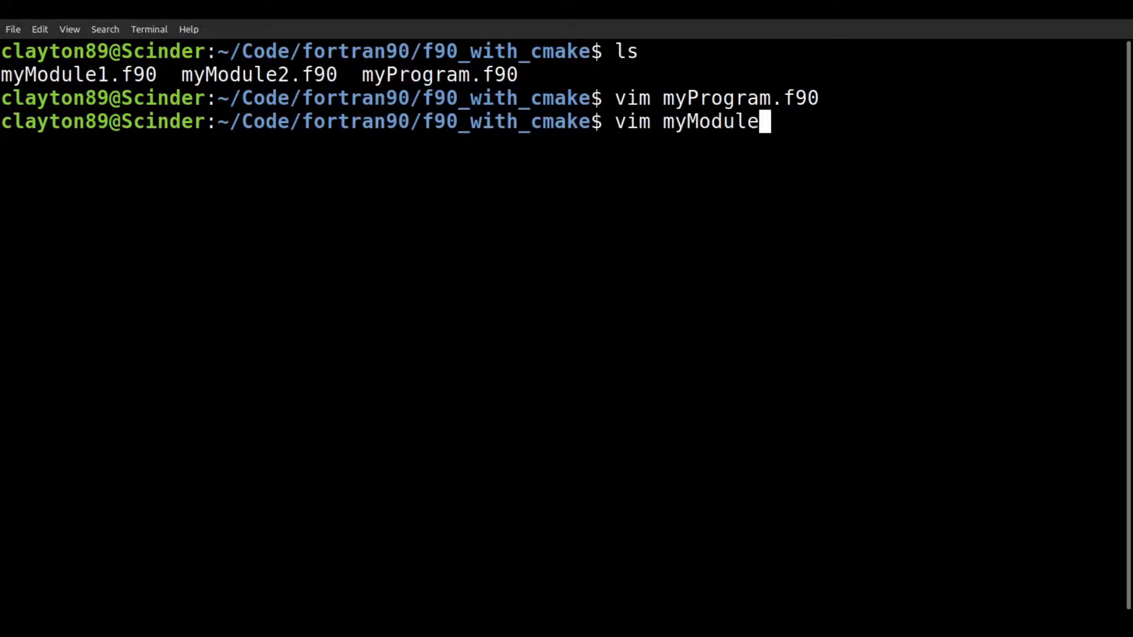
key(Return)
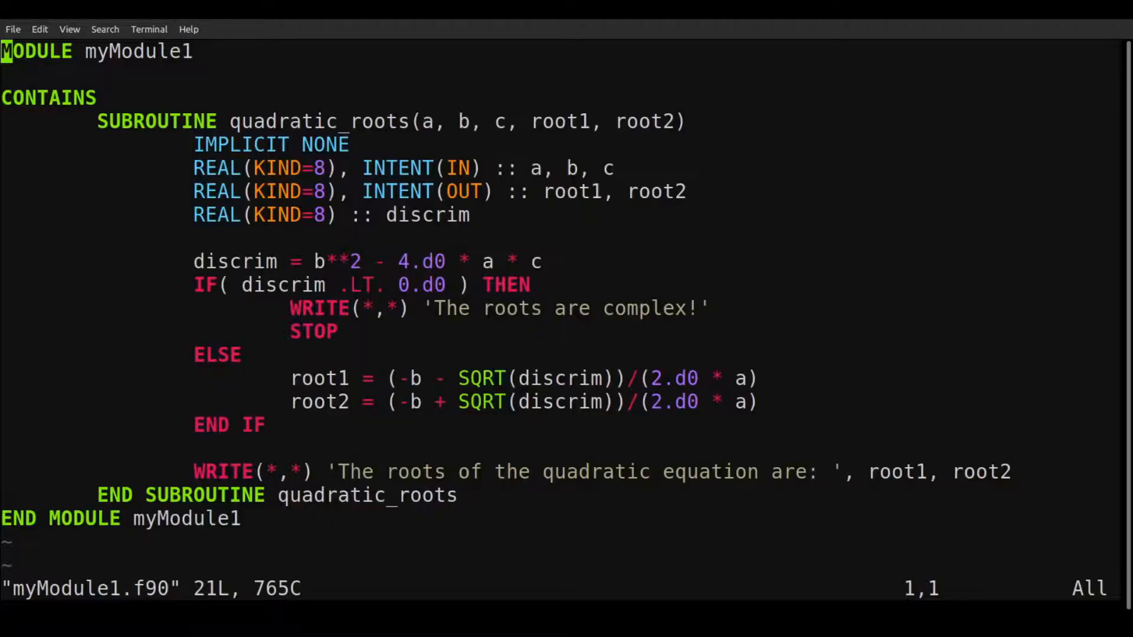
key(j)
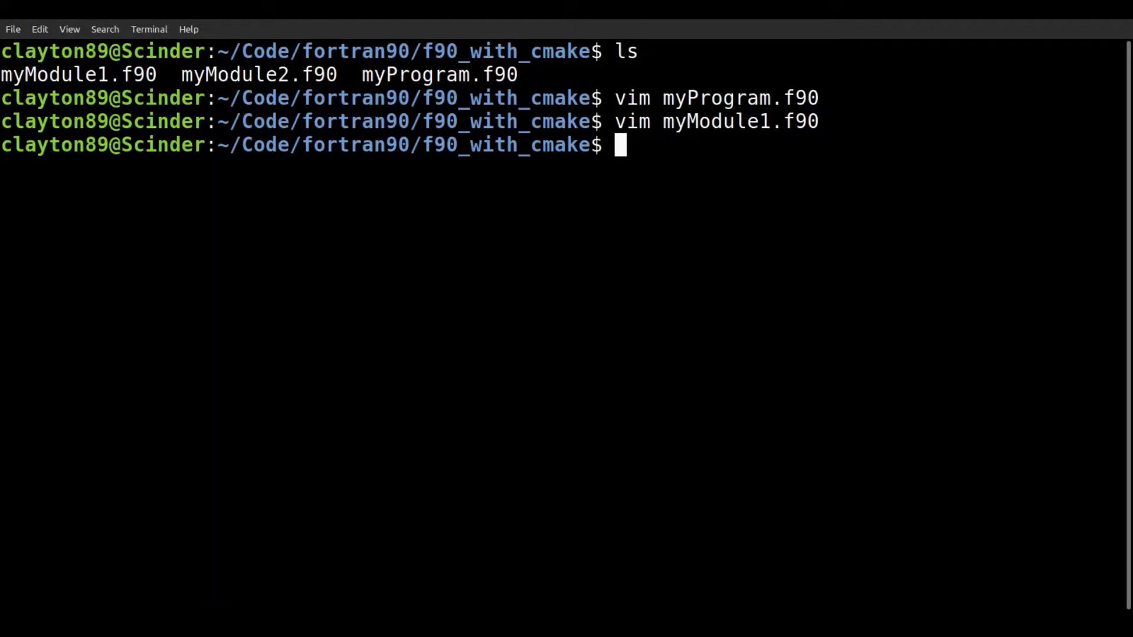
text(vim myModule)
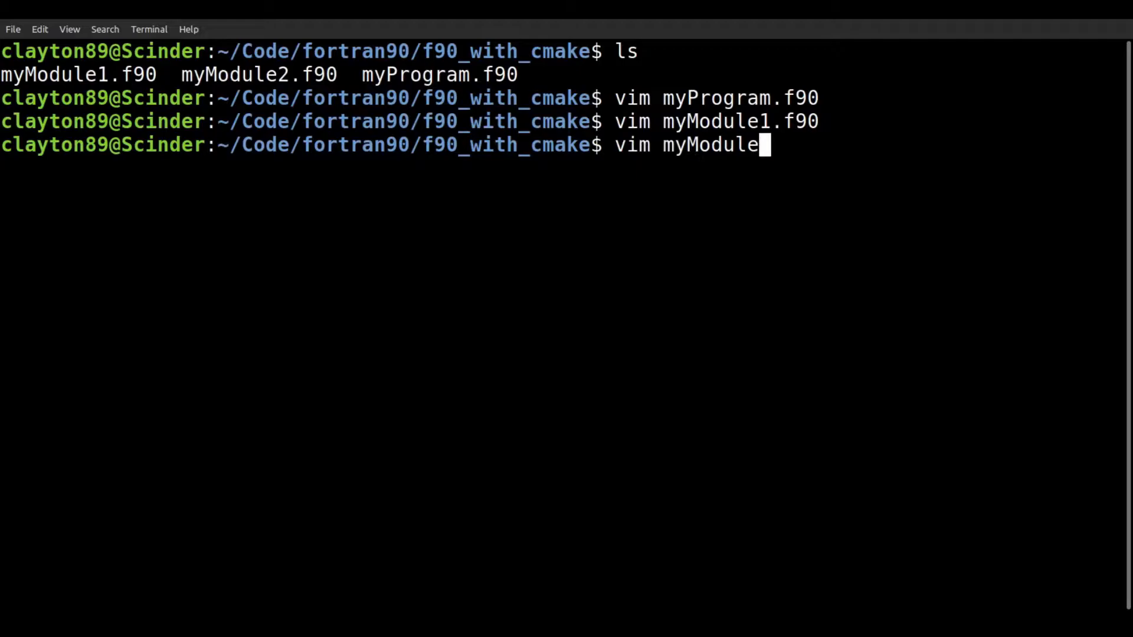
key(Return)
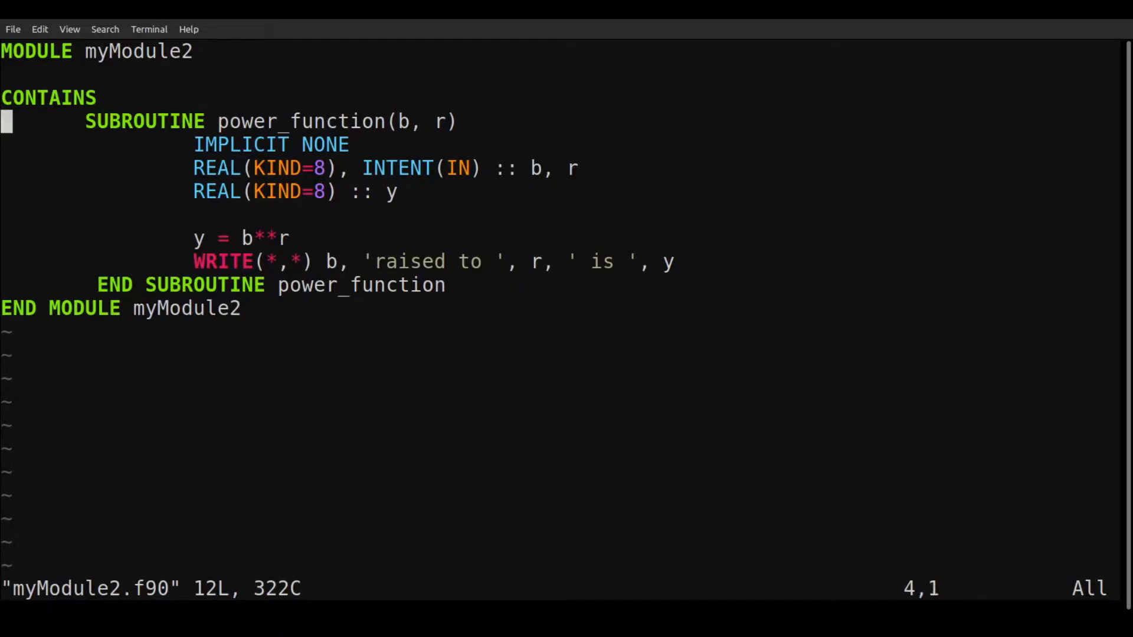
text(:q)
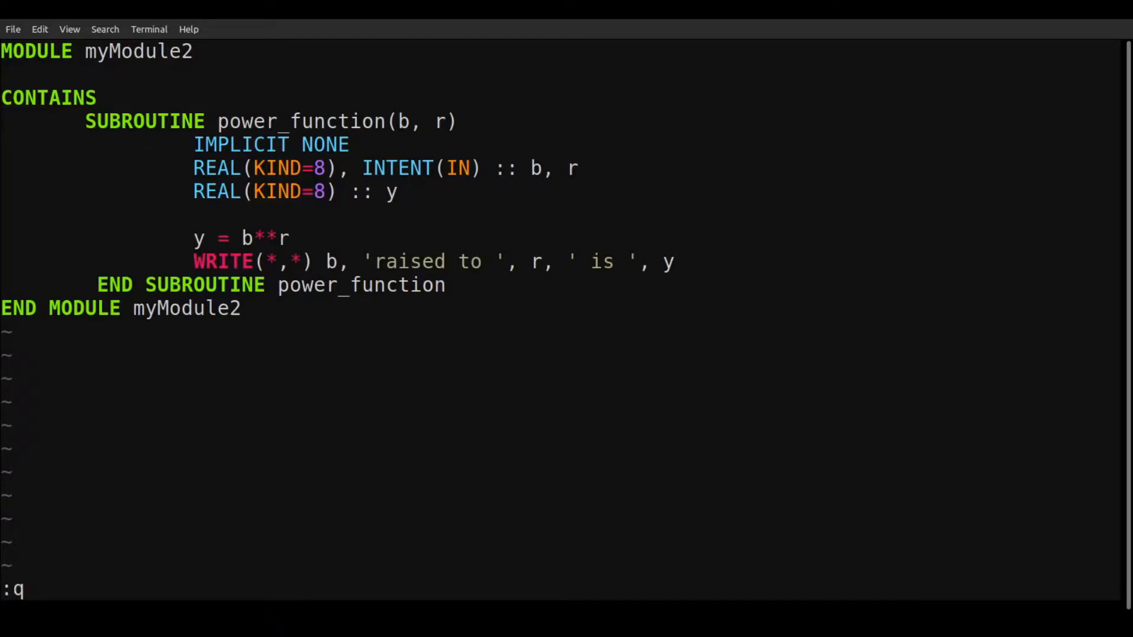
key(Return)
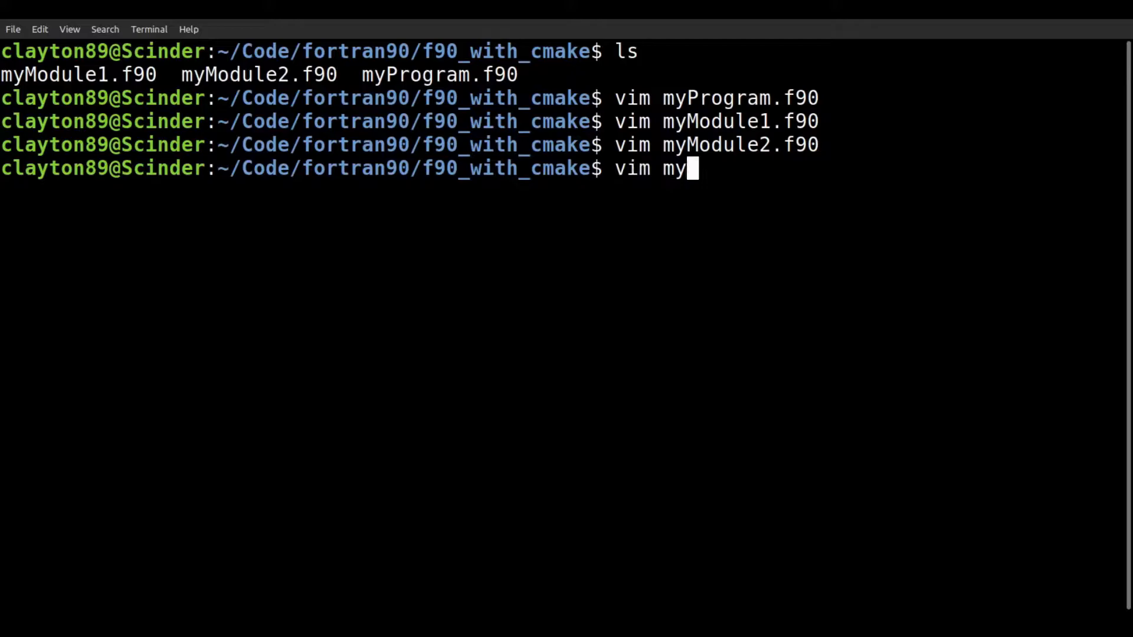
- Revisit myProgram.f90 and highlight its USE myModule lines before returning to the shell
key(Return)
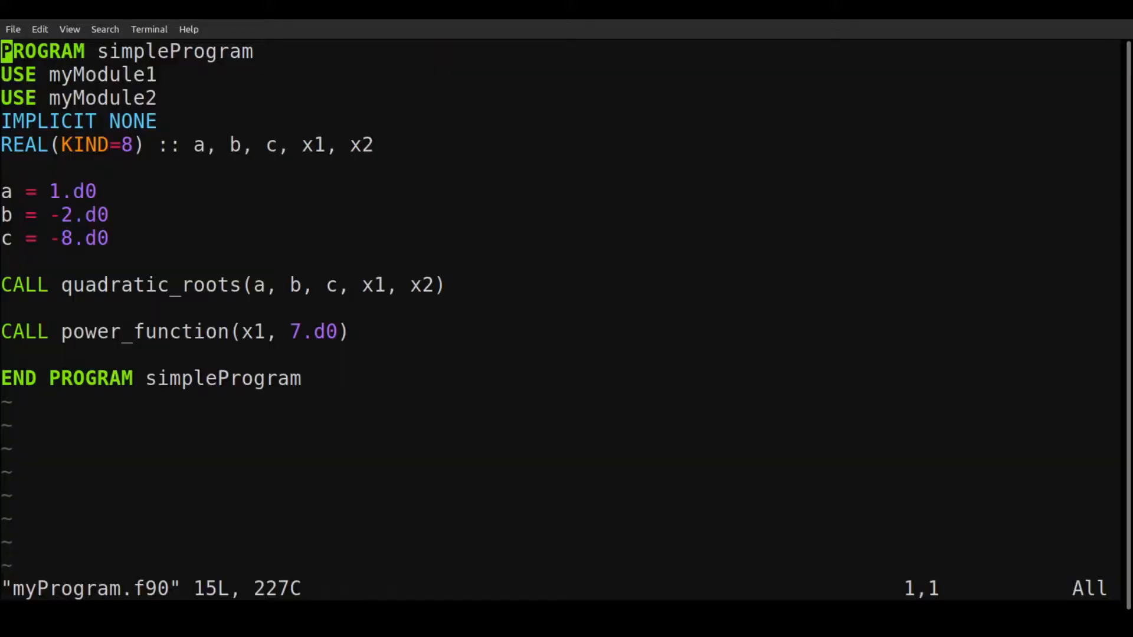
key(Down)
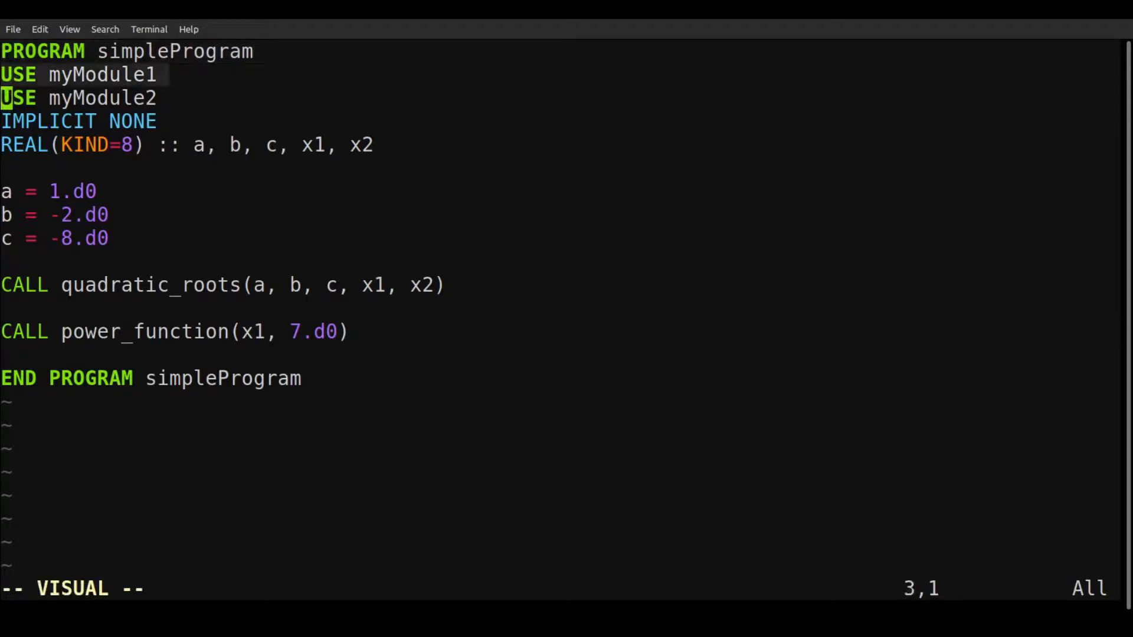
key(End)
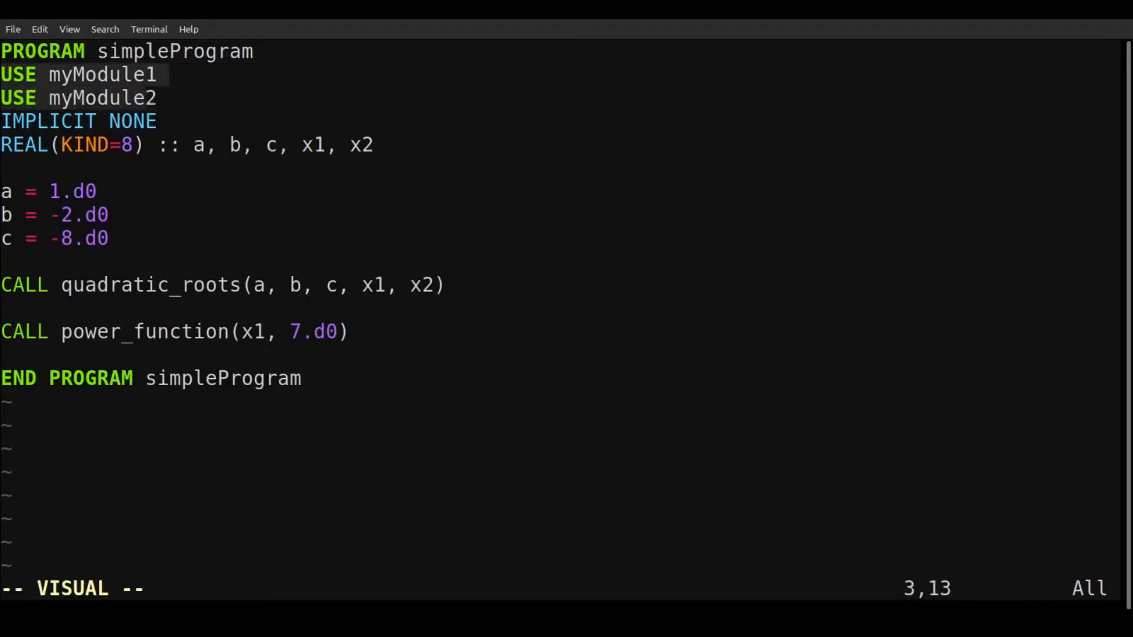
key(Escape)
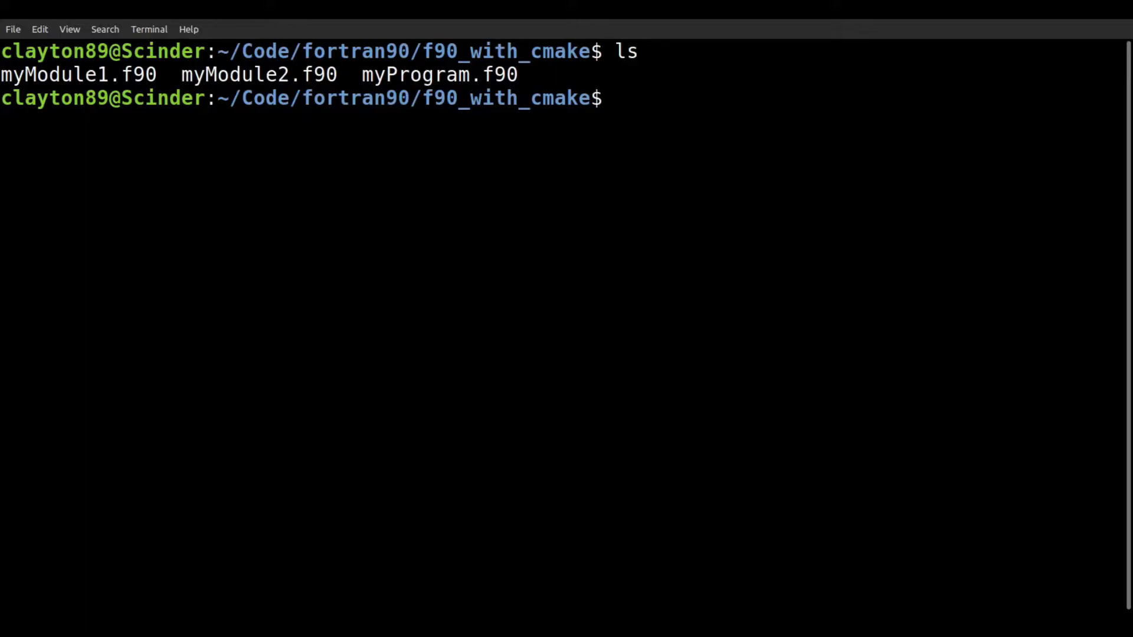
- Create build and source folders and move all .f90 files into source
text(mkdir build)
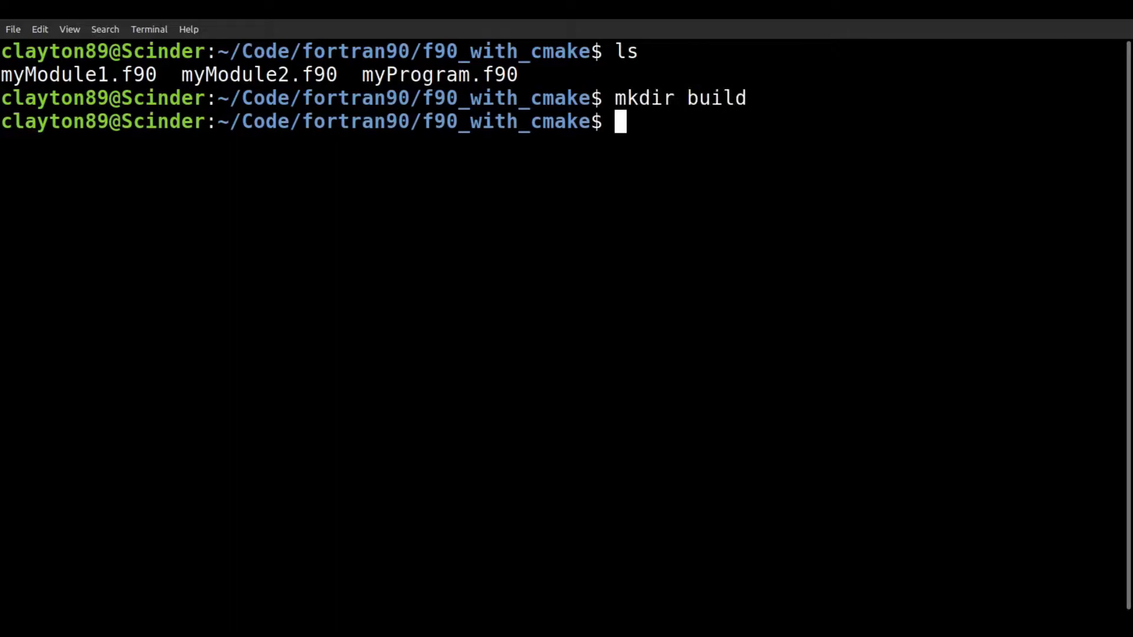
text(mkdir source)
text(ls)
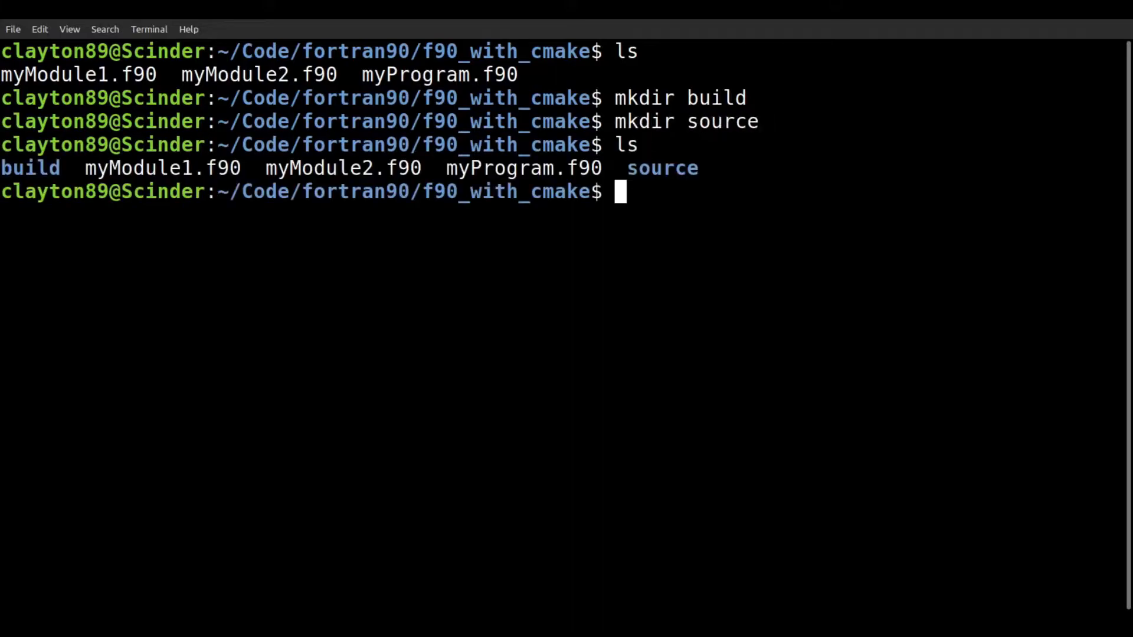
text(m)
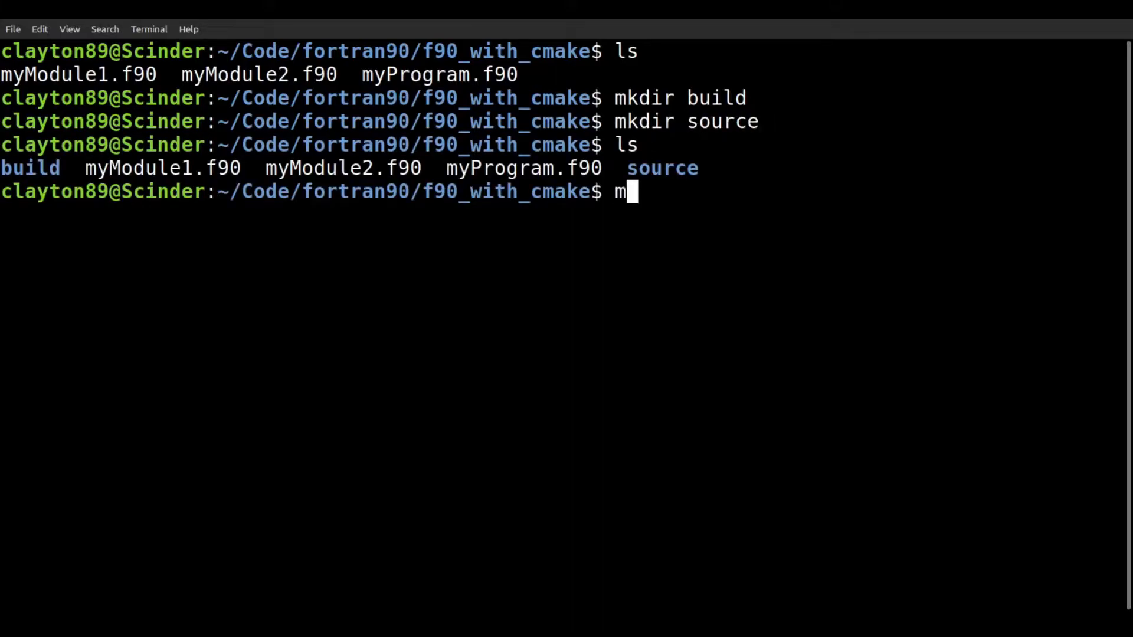
text(v *f)
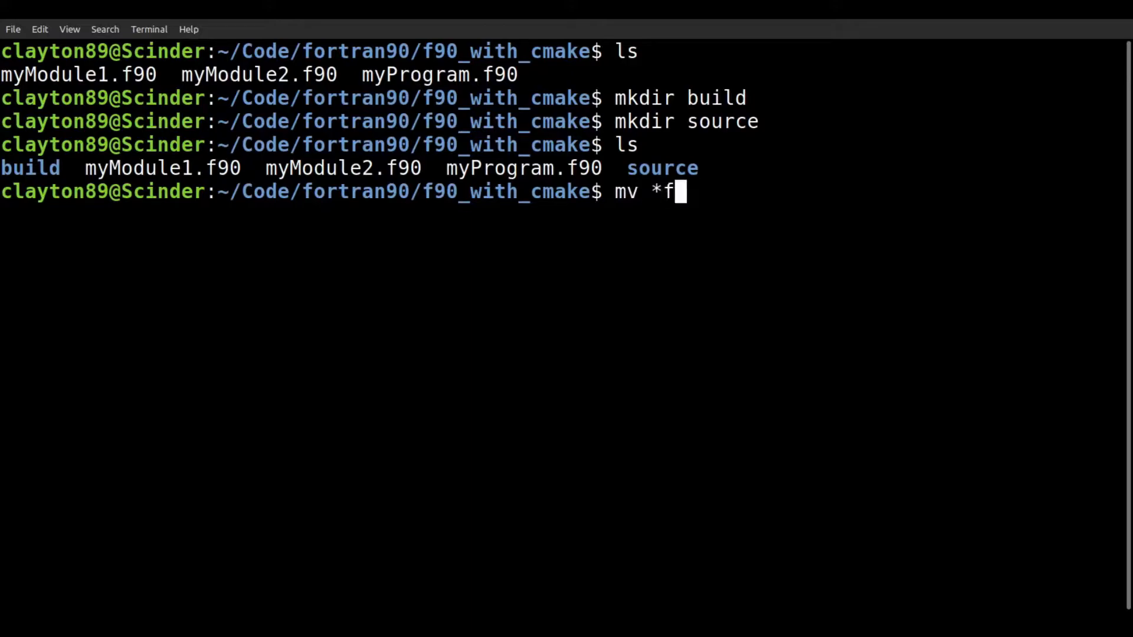
text(.f90 sou)
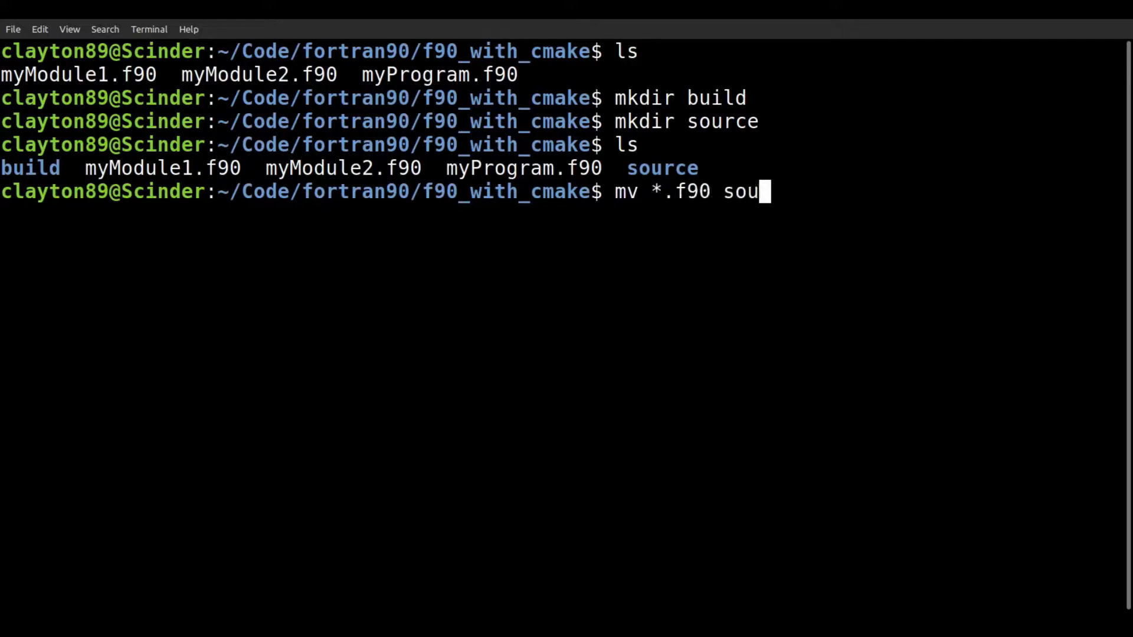
key(Return)
text(ls)
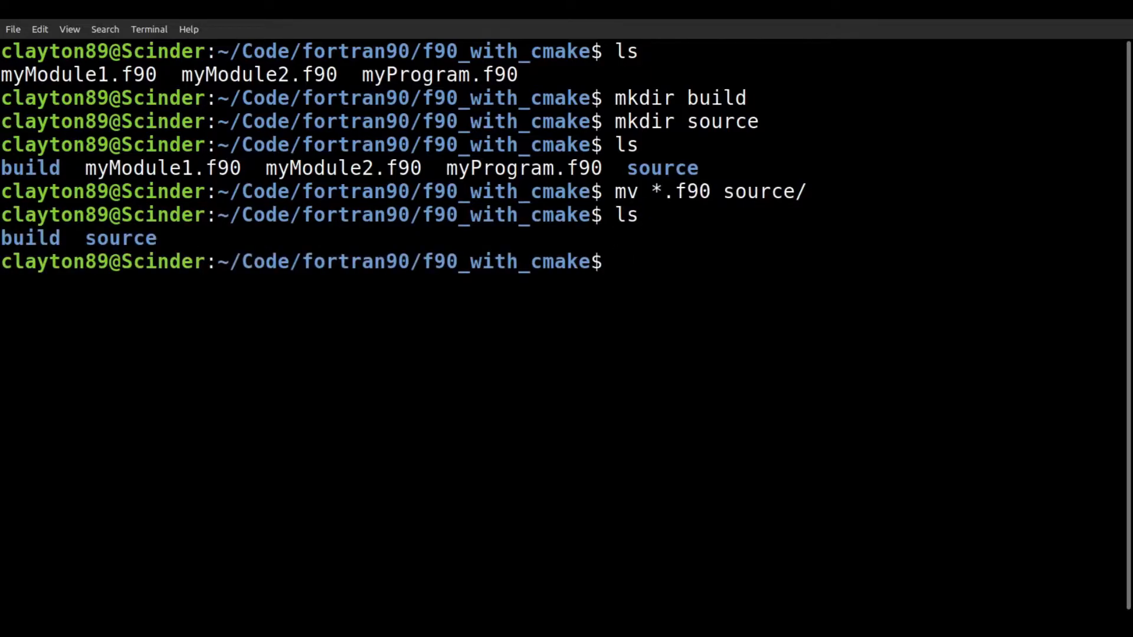
- Create an empty CMakeLists.txt and start editing it in vim
text(touch CM)
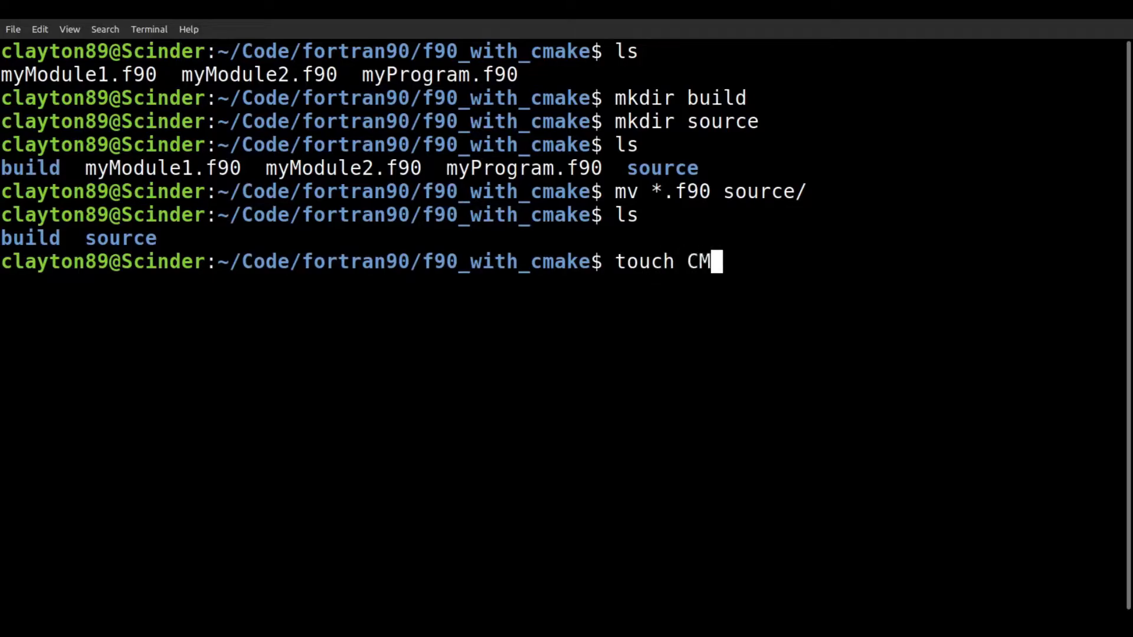
text(akeLists.t)
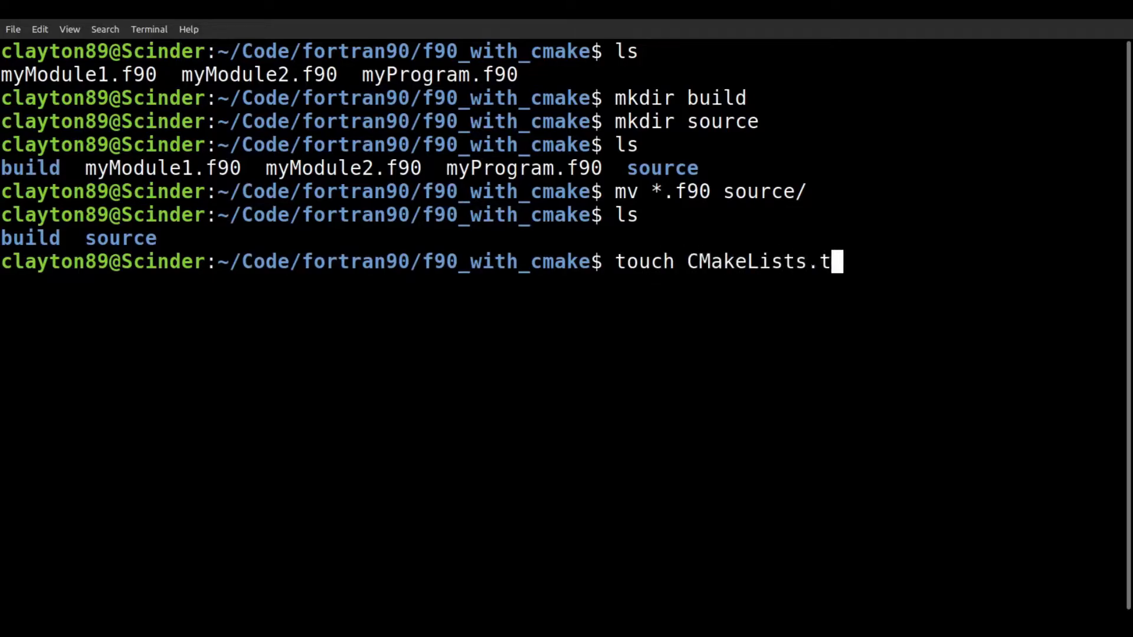
text(xt)
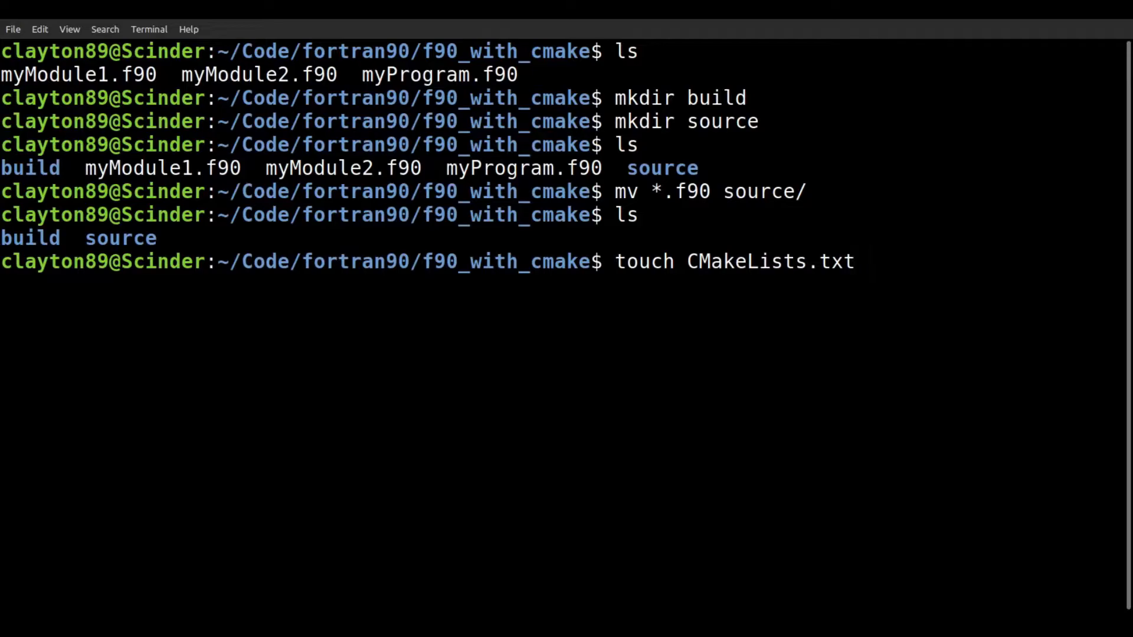
key(Return)
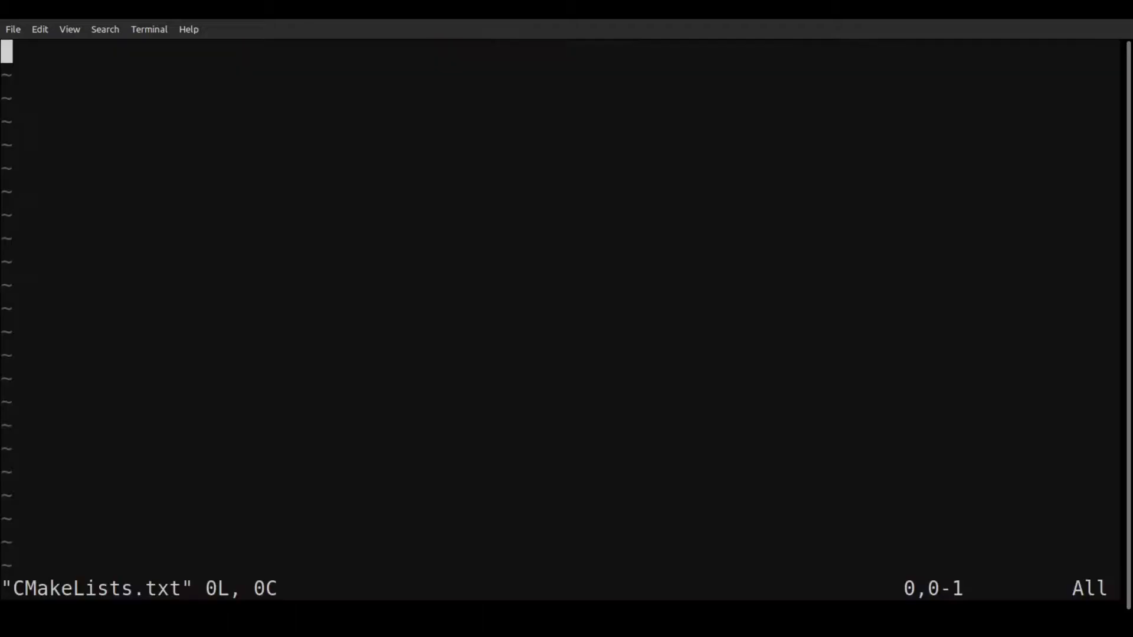
key(i)
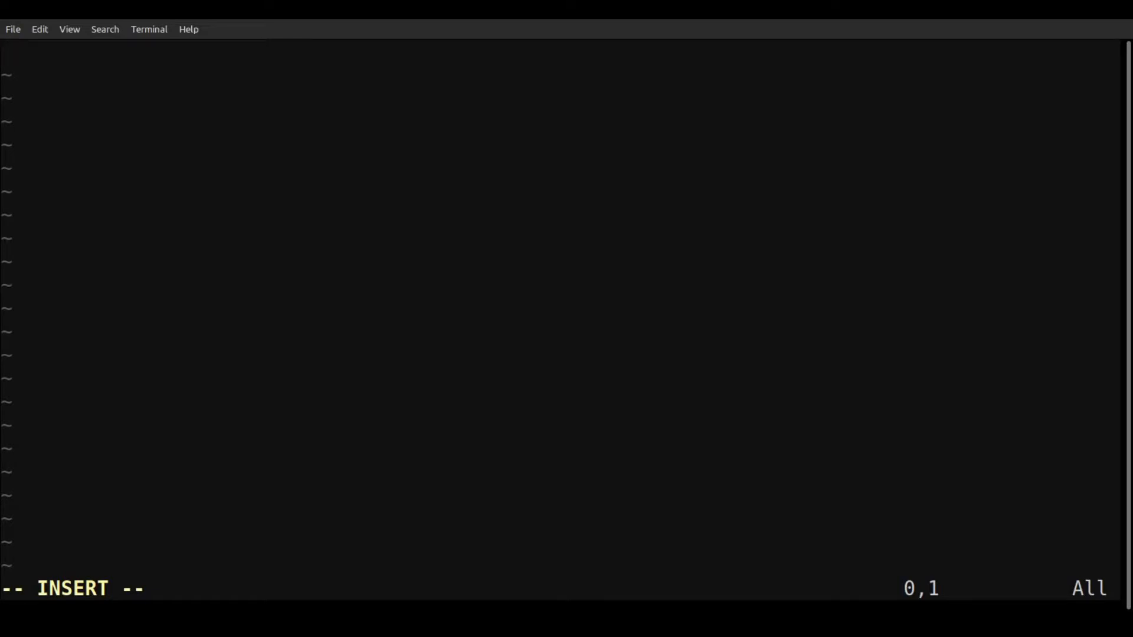
- Add cmake_minimum_required(VERSION 3.5) to CMakeLists.txt and save it
text(cmake_)
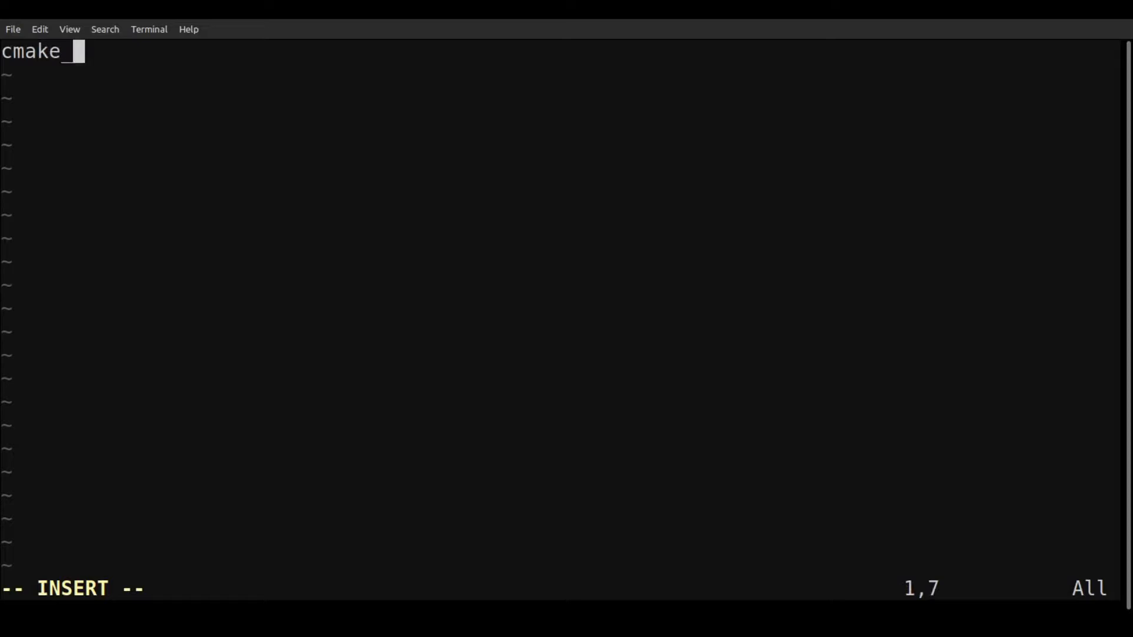
text(minimum_req)
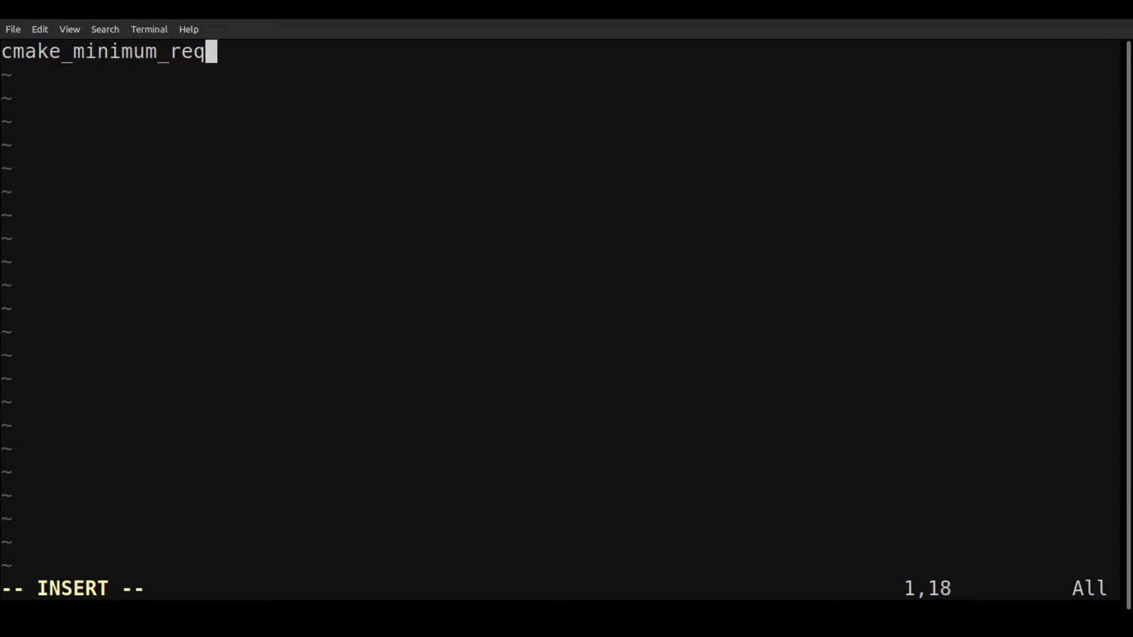
text(uired(V)
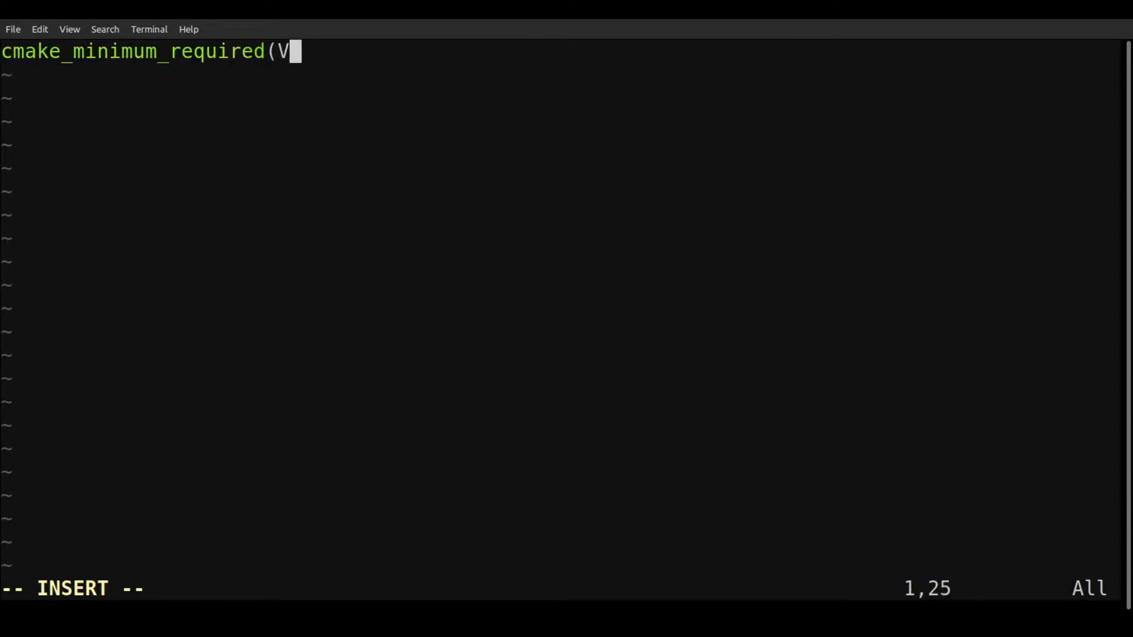
text(ERSION)
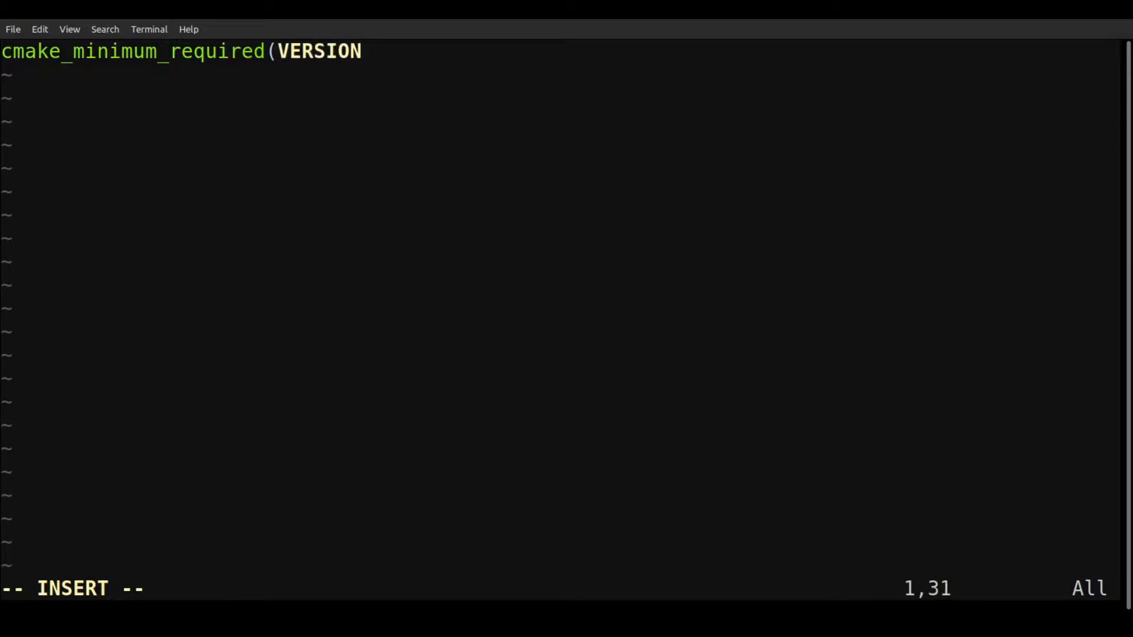
text(3.5))
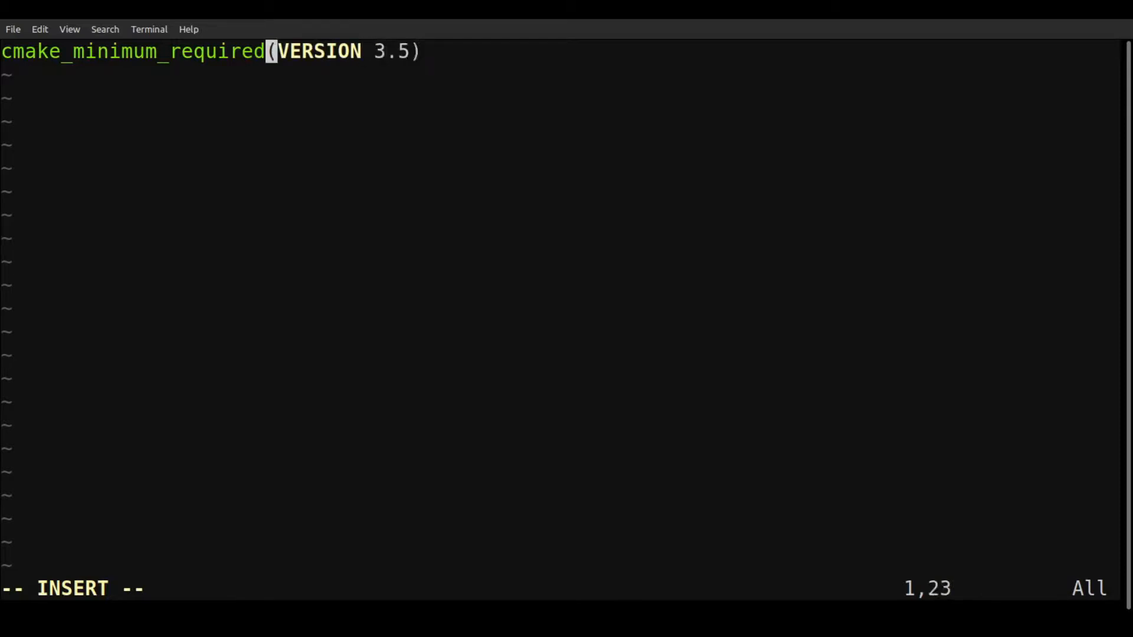
key(End)
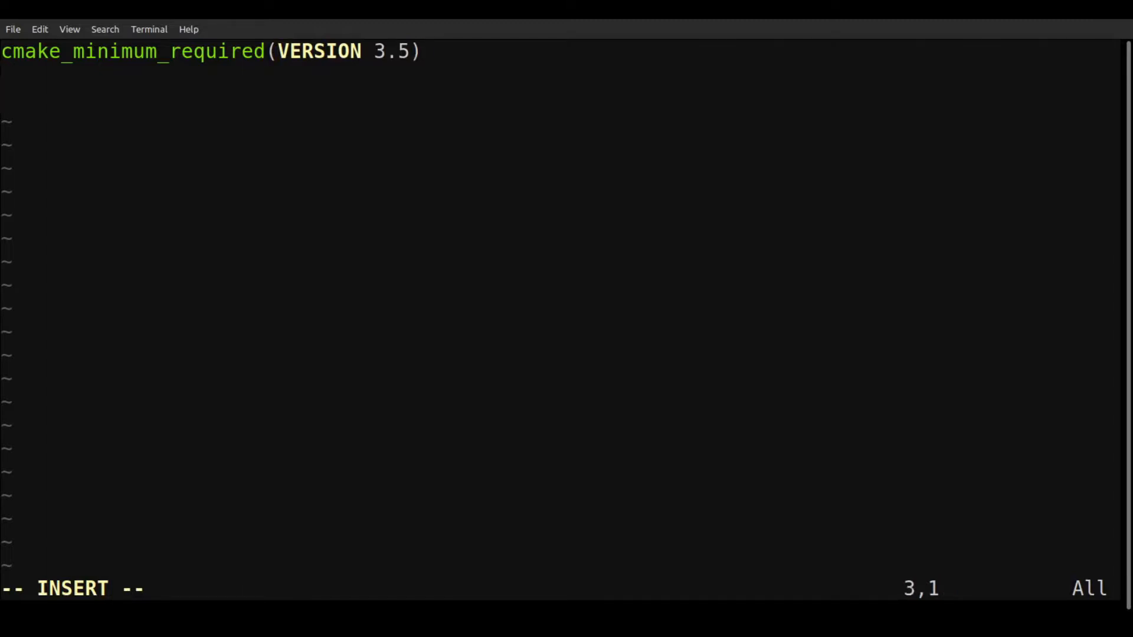
key(Escape)
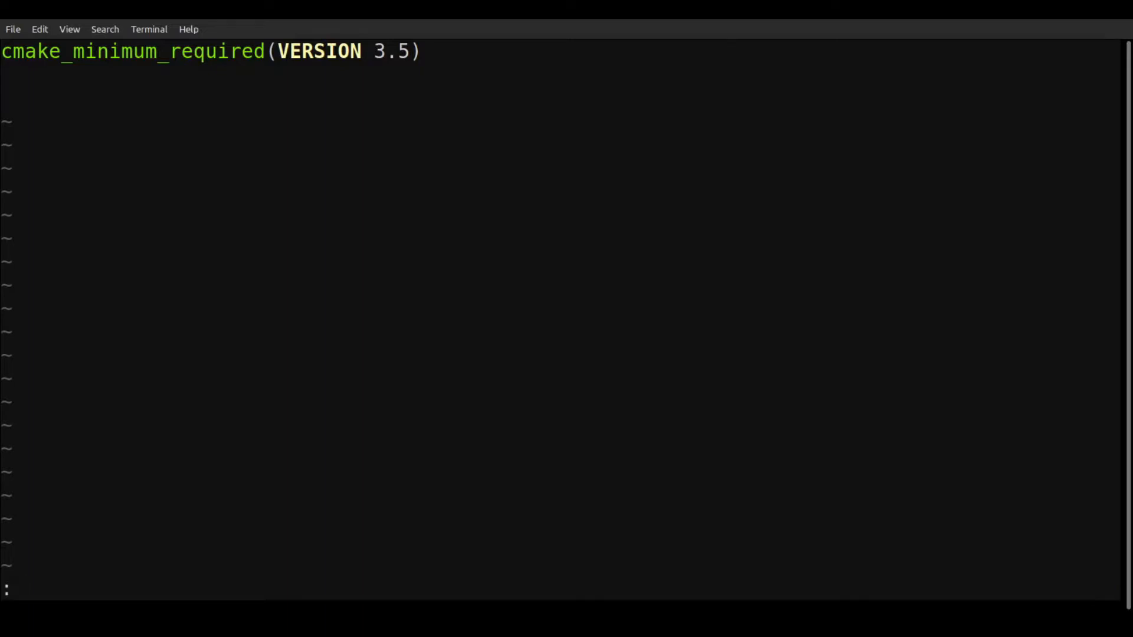
text(:wq)
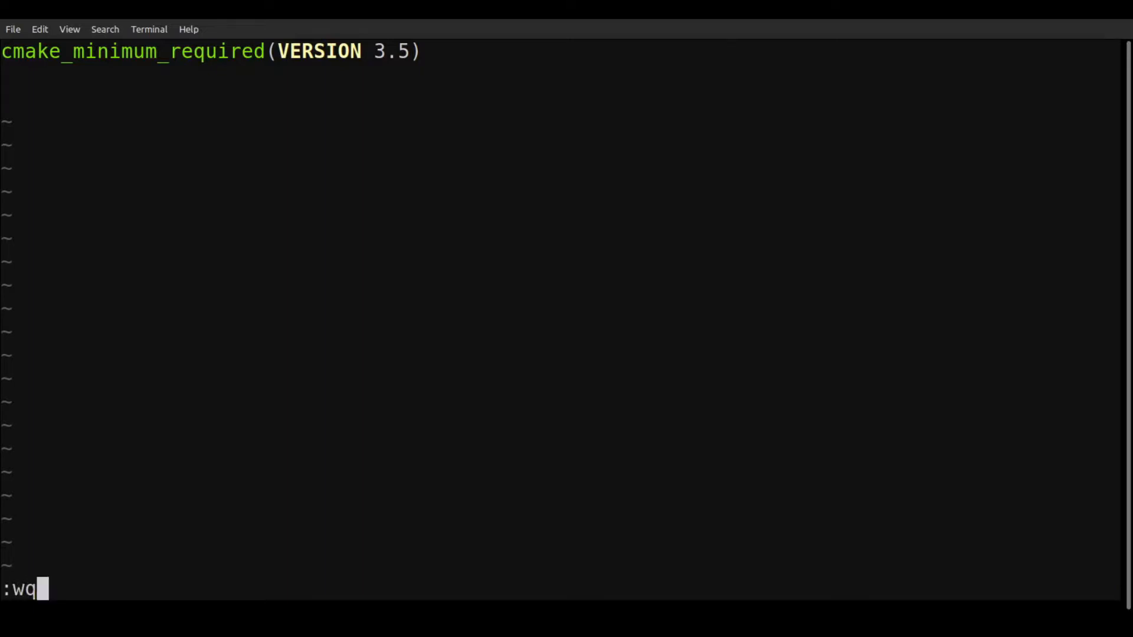
key(Return)
text(cmake --version)
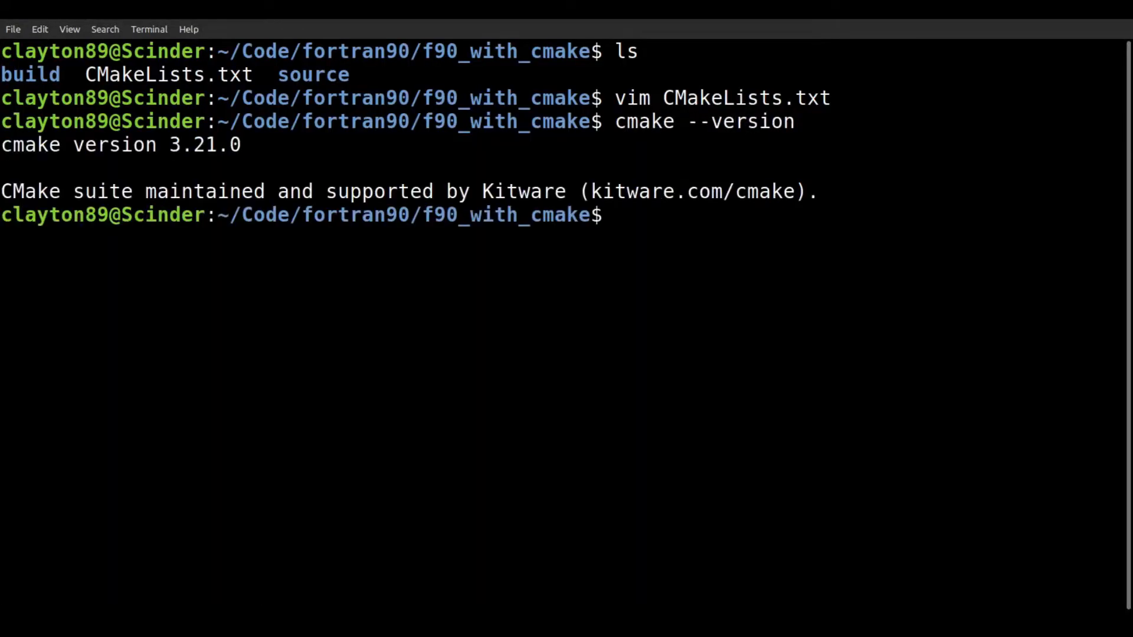
- Reopen CMakeLists.txt and add project(myProject)
text(vim)
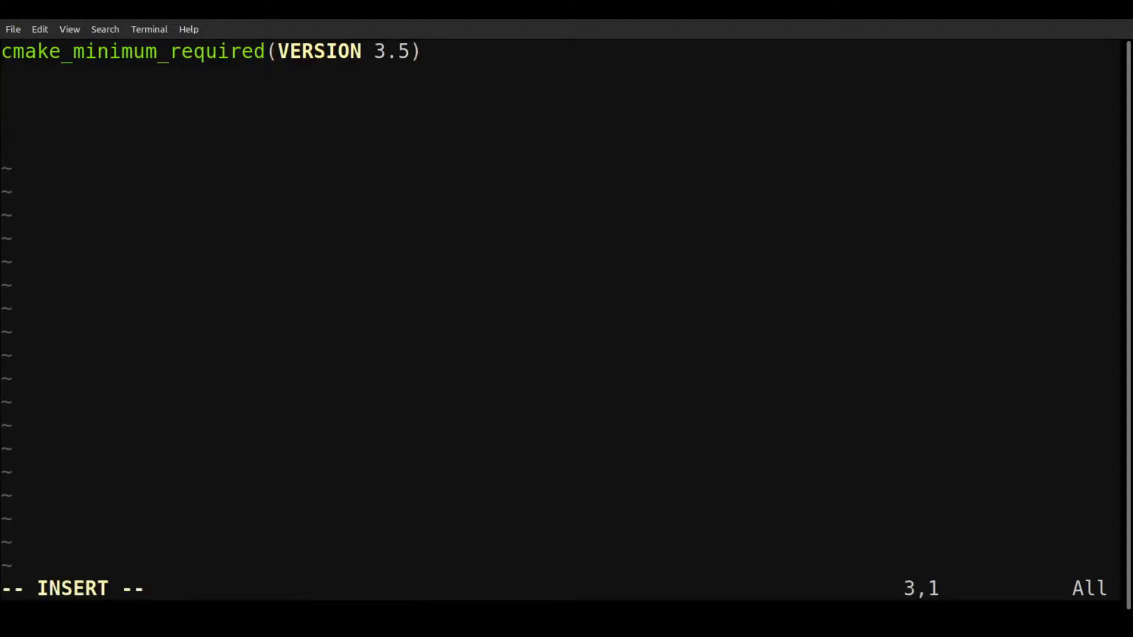
text(project()
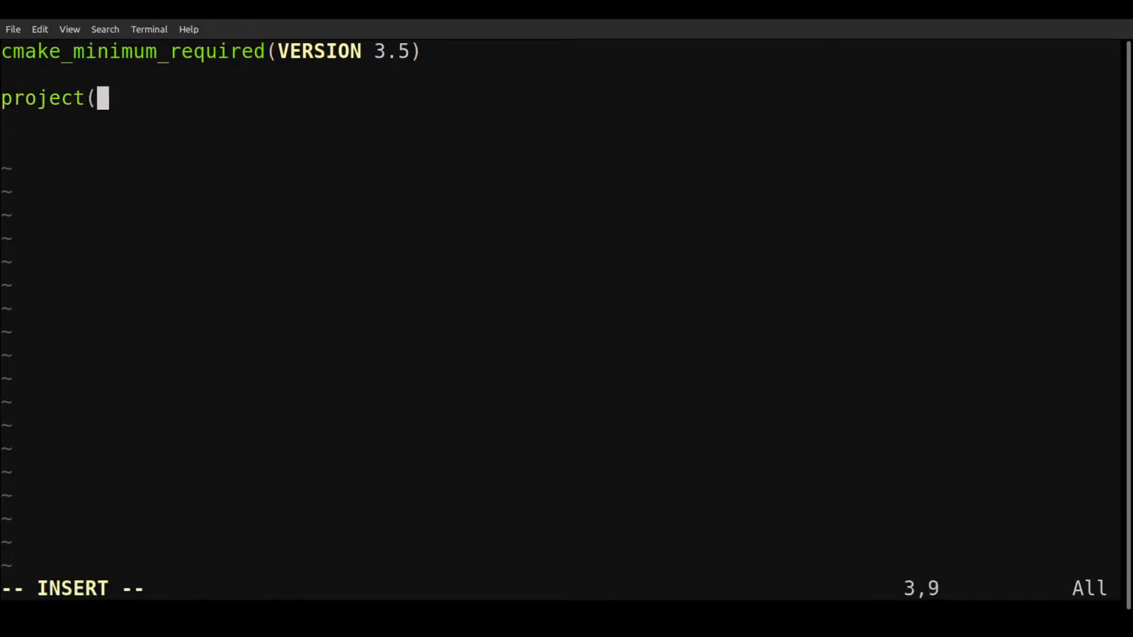
text(myProj)
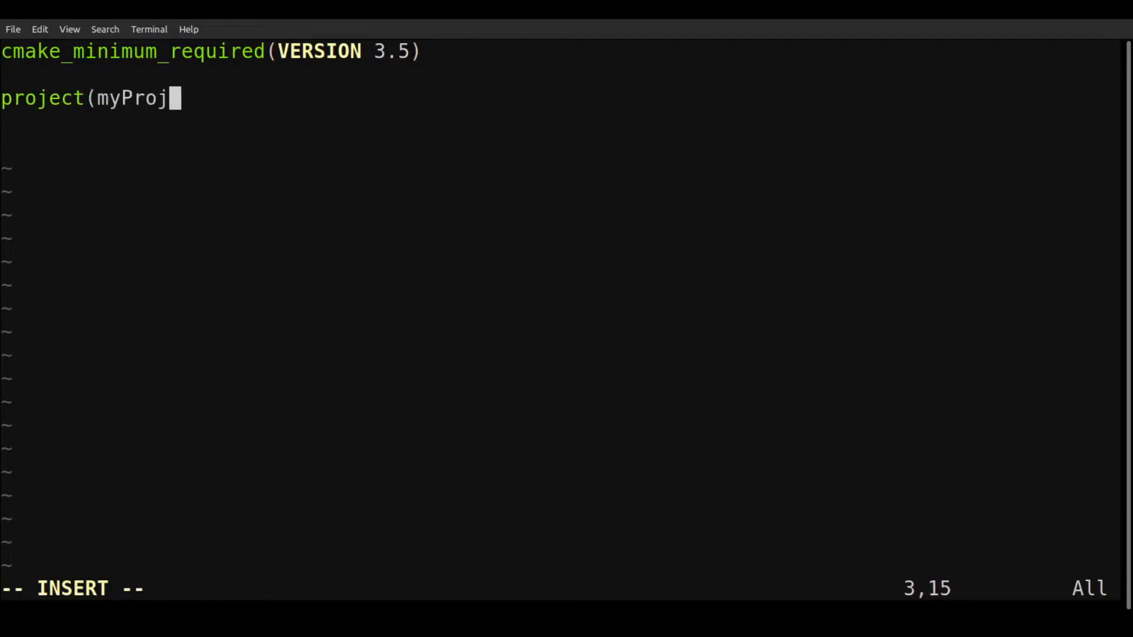
text(ect))
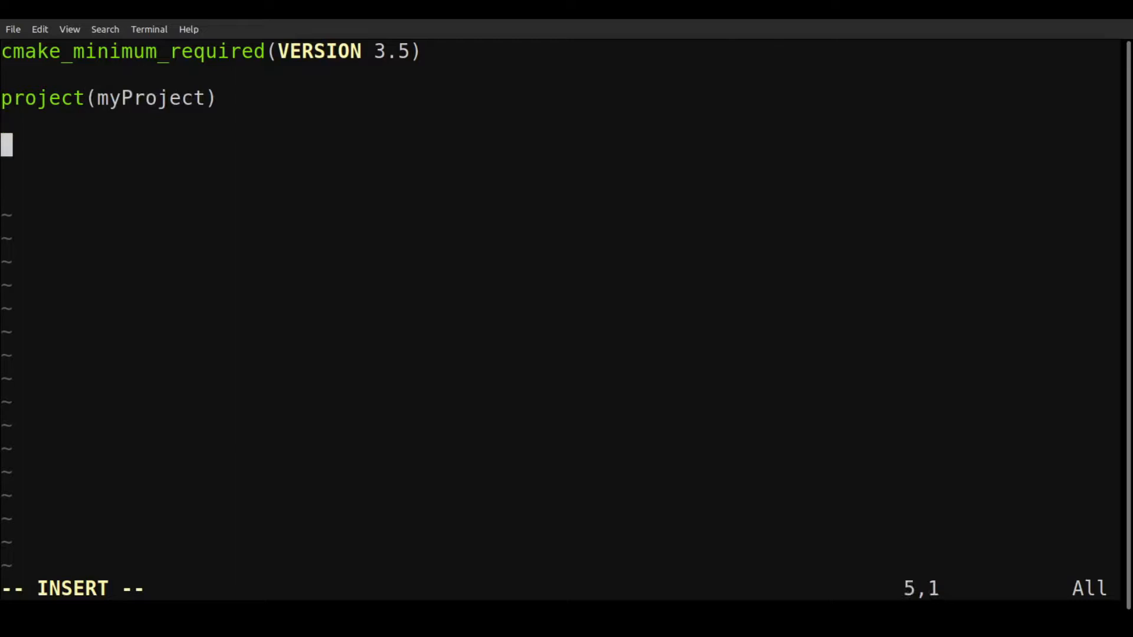
- Add enable_language(Fortran) below the project line
text(en)
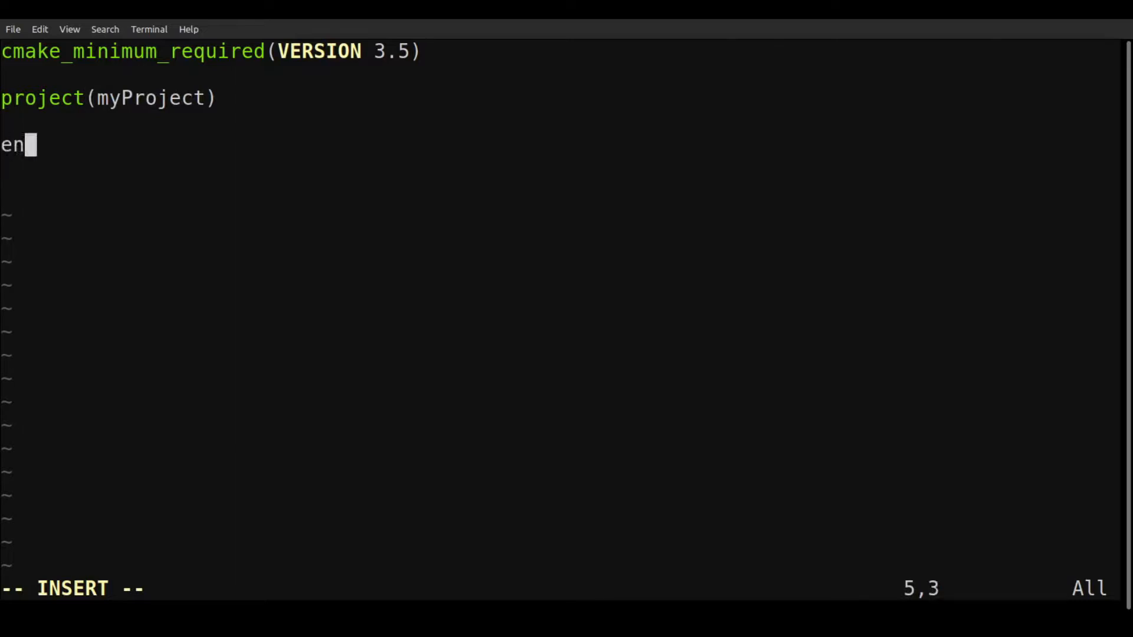
text(able)
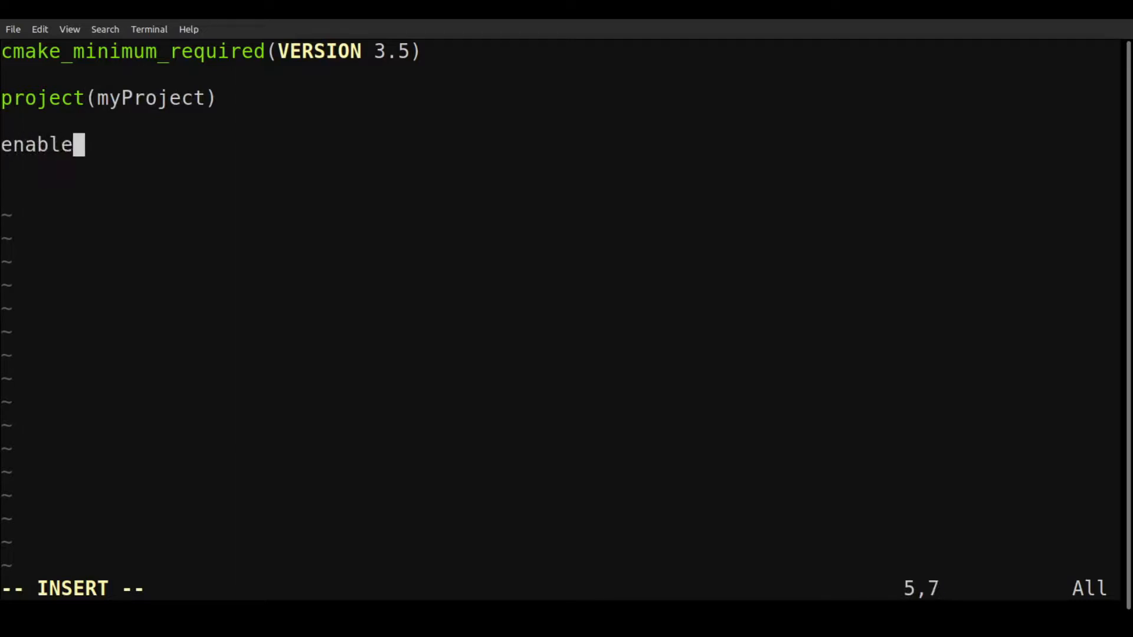
text(_languag)
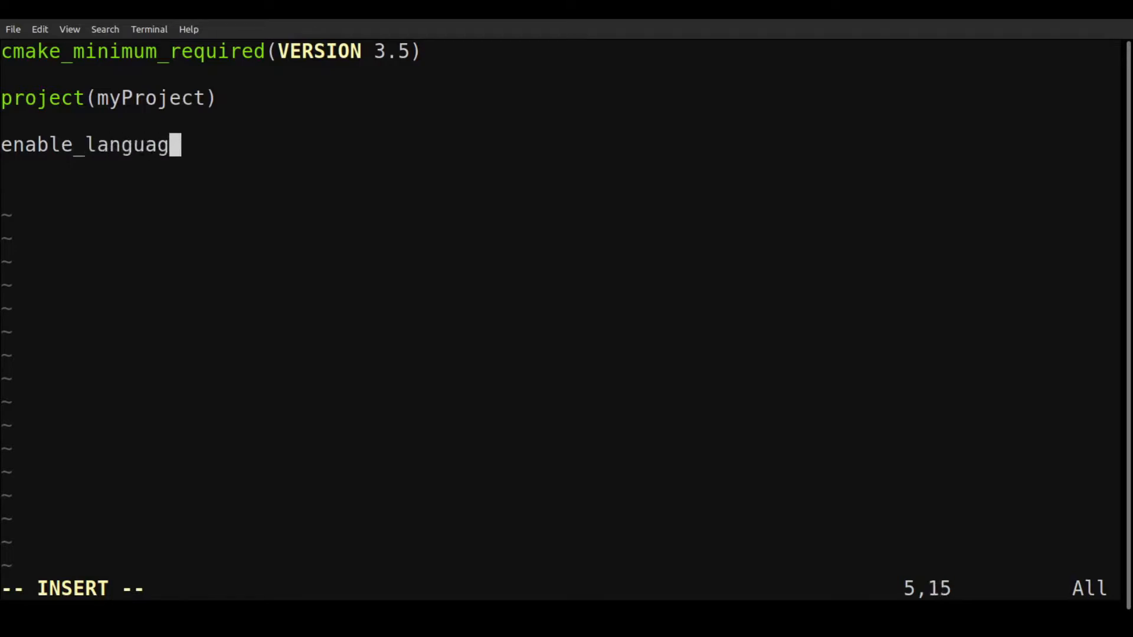
text(e(Fort)
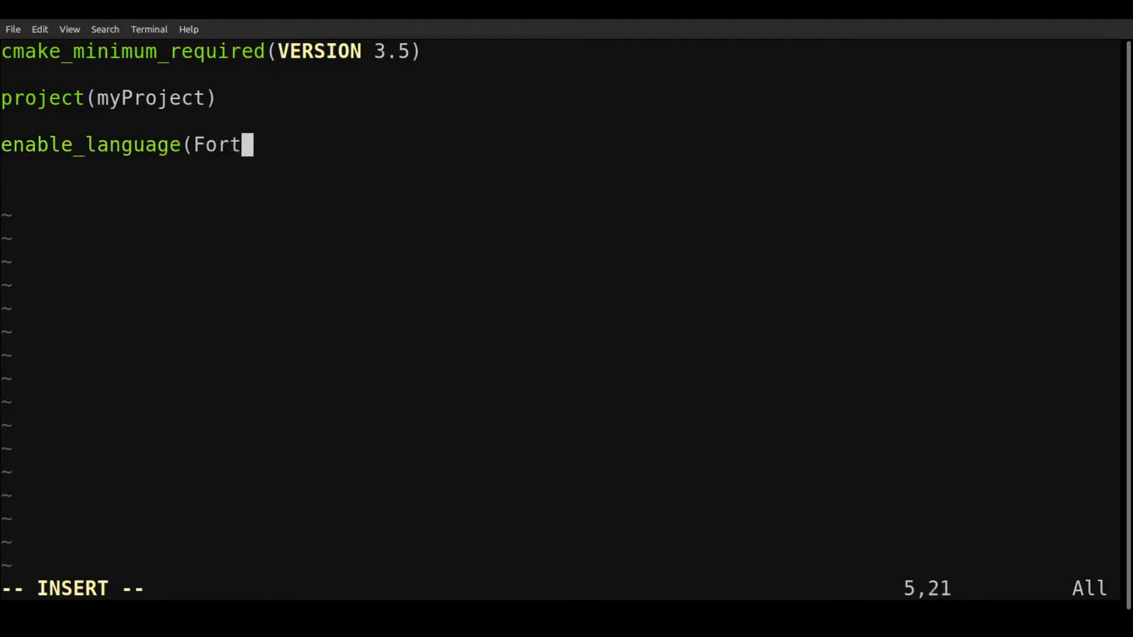
text(ran))
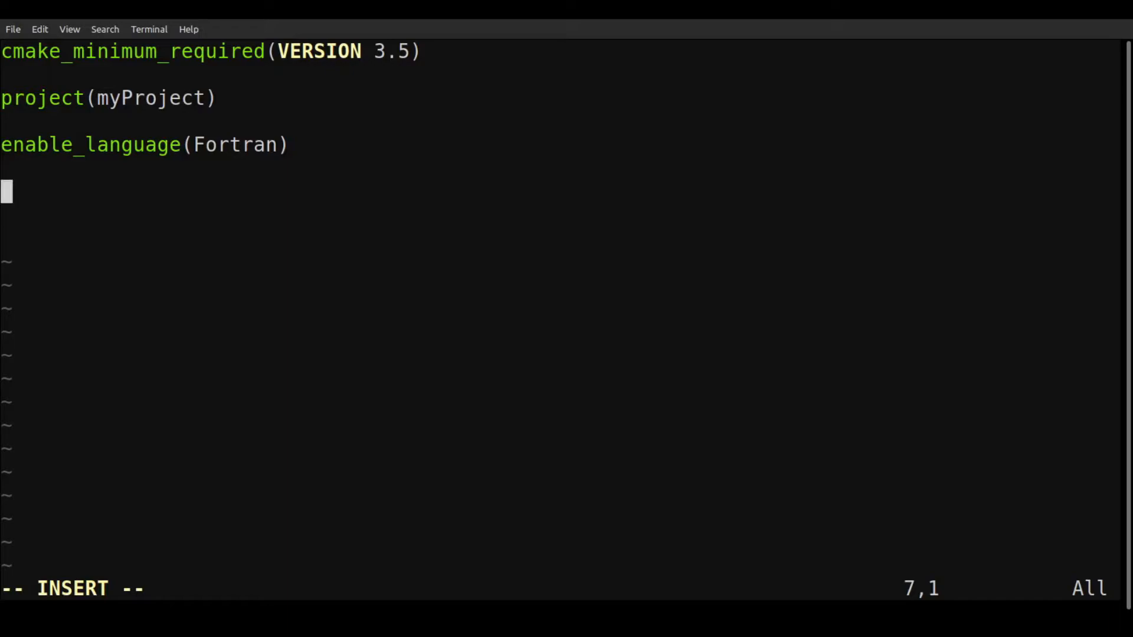
- Add set(CMAKE_RUNTIME_OUTPUT_DIRECTORY ${CMAKE_BINARY_DIR}/run) to the CMake file
text(set()
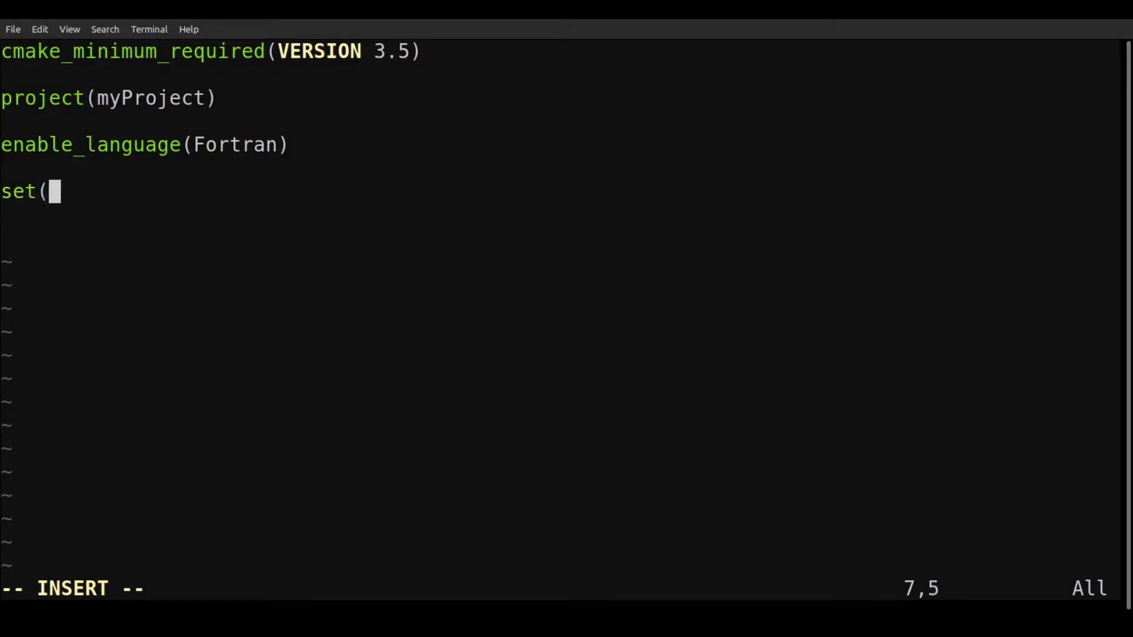
text(CMAKE_)
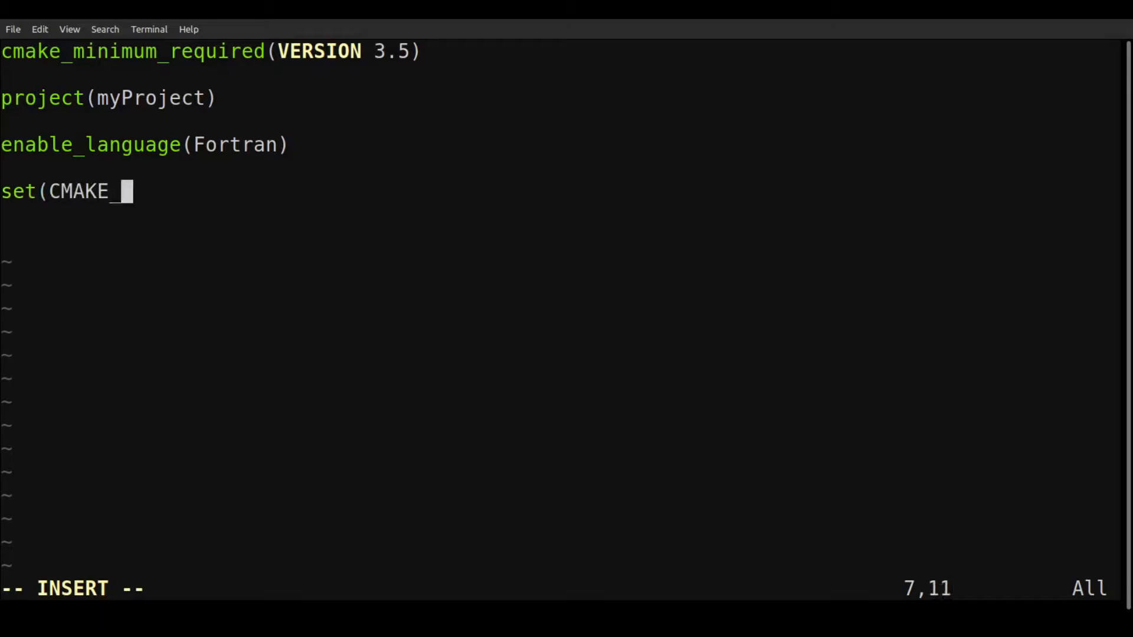
text(RUN)
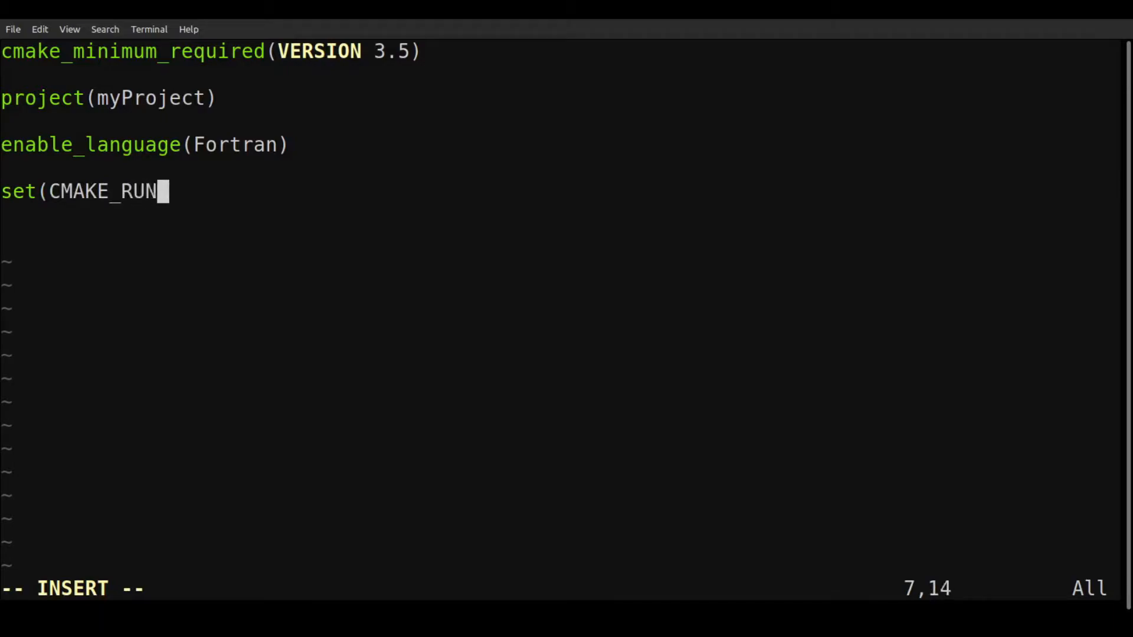
text(TIME_OUTPUT)
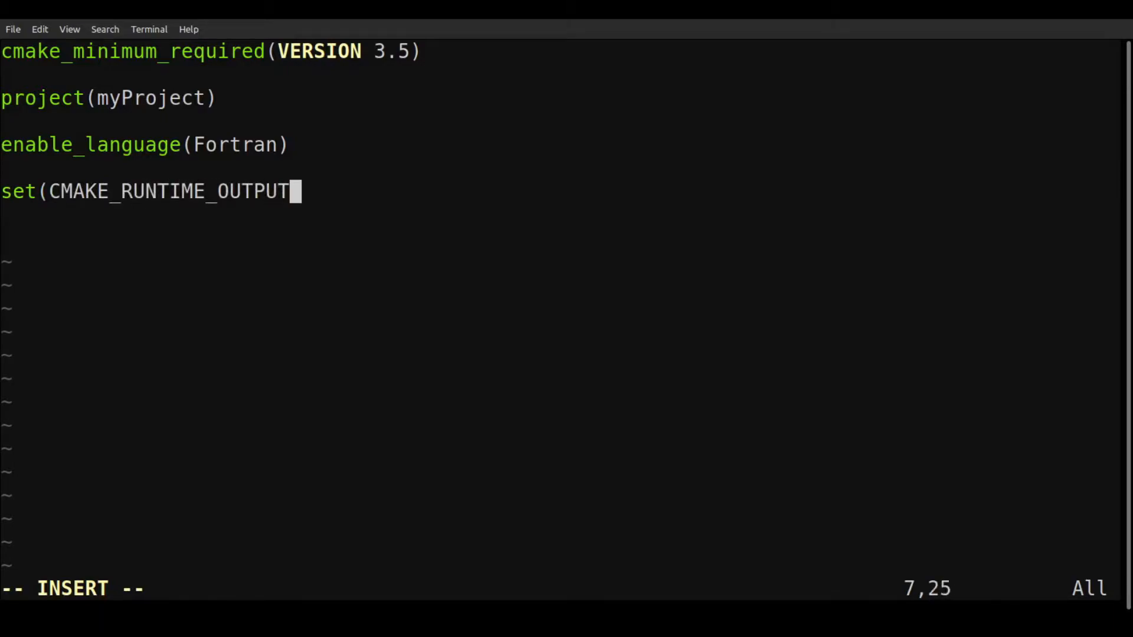
text(_DIRECTOR)
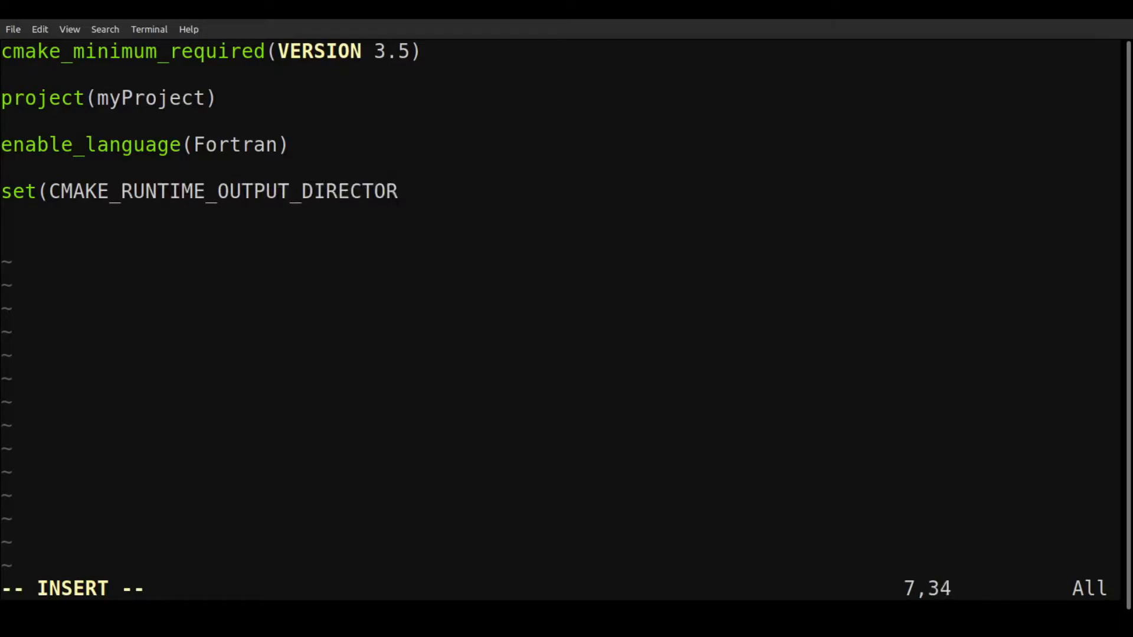
text(Y)
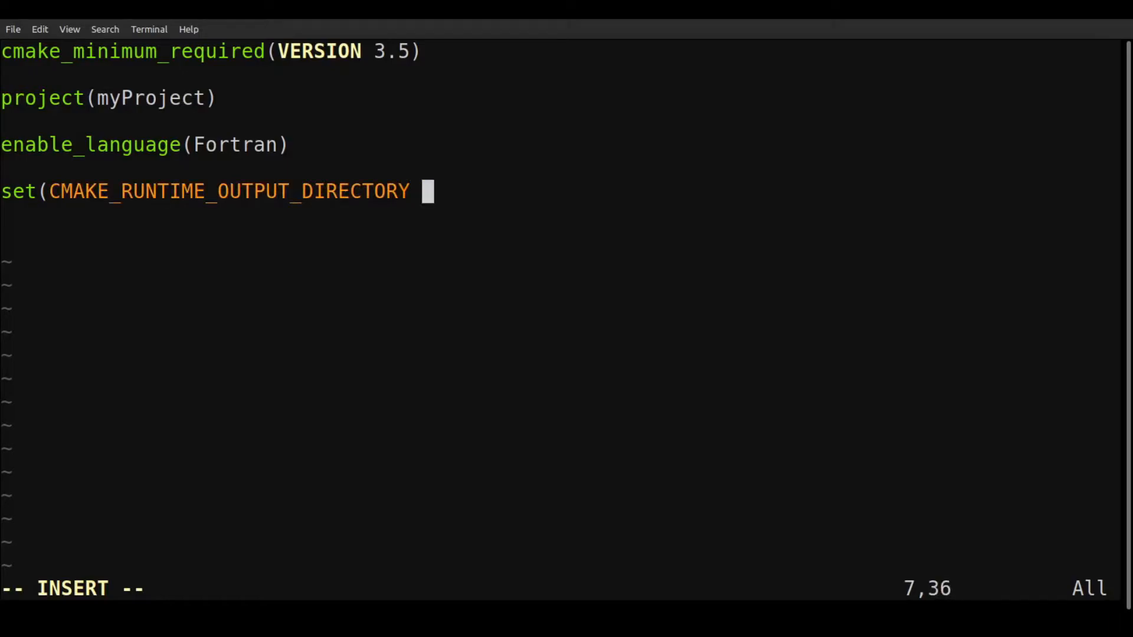
text(${C)
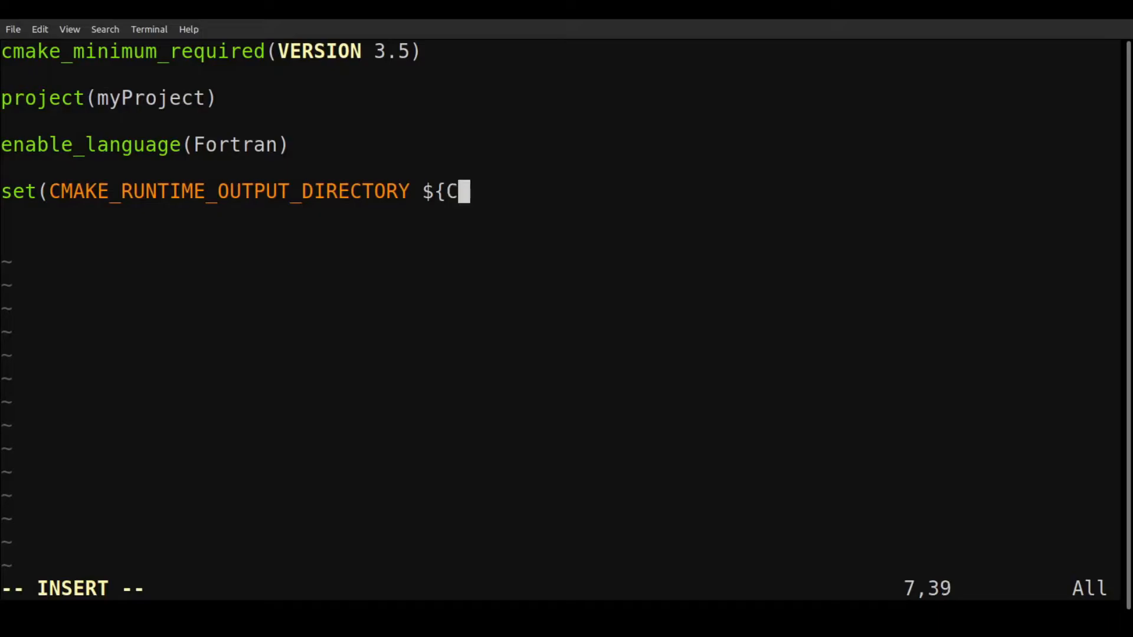
text(MAKE_BINA)
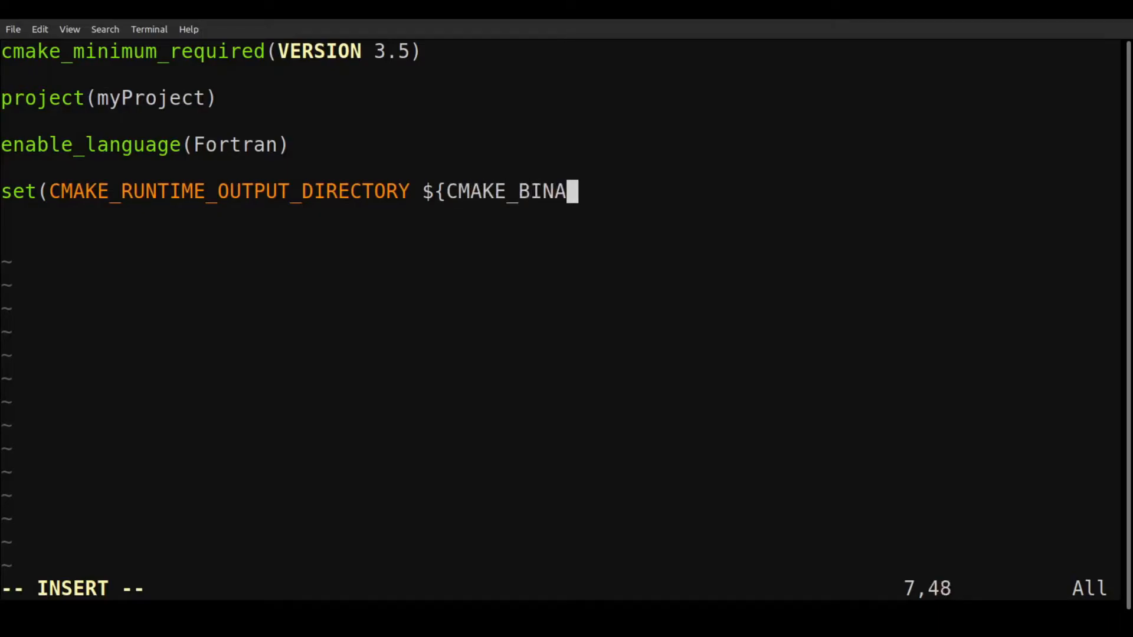
text(RY_DIR)
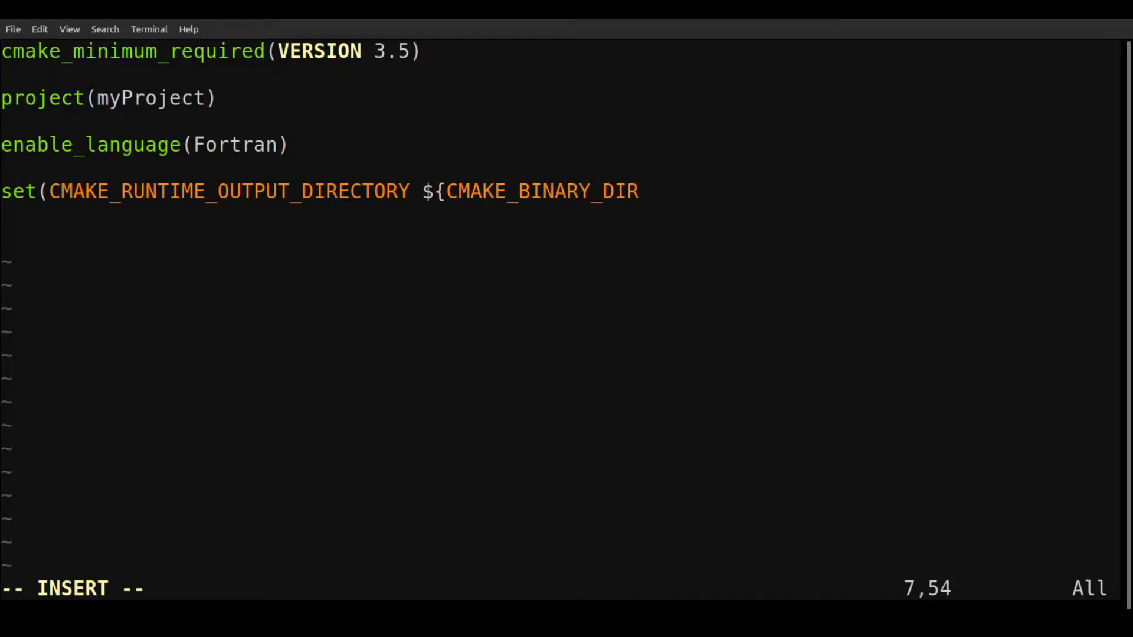
text(})
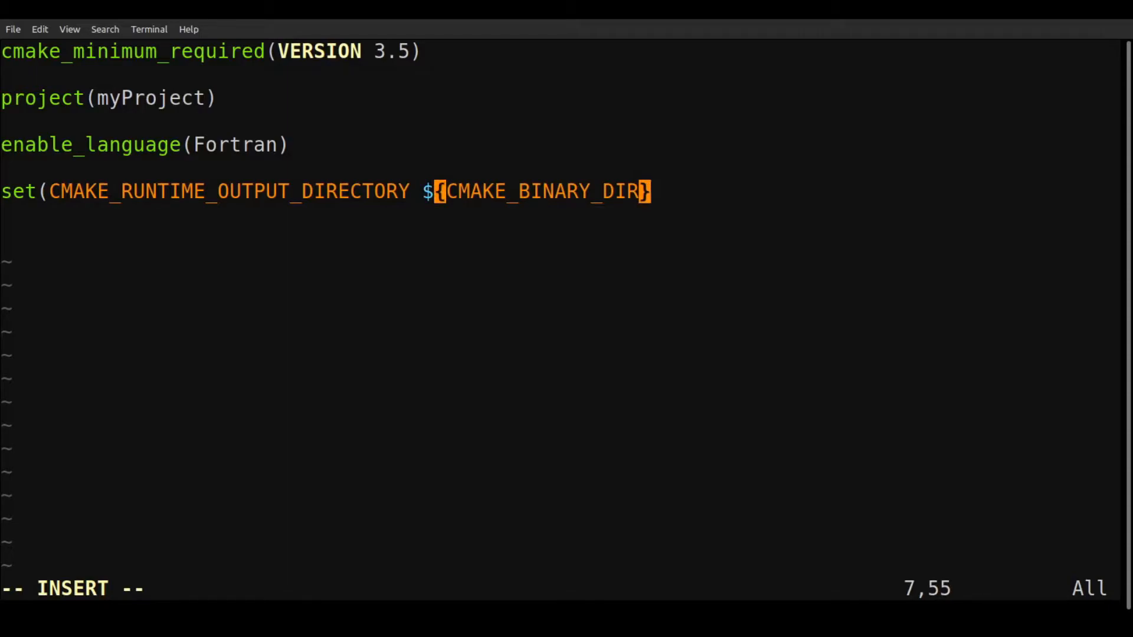
text(/)
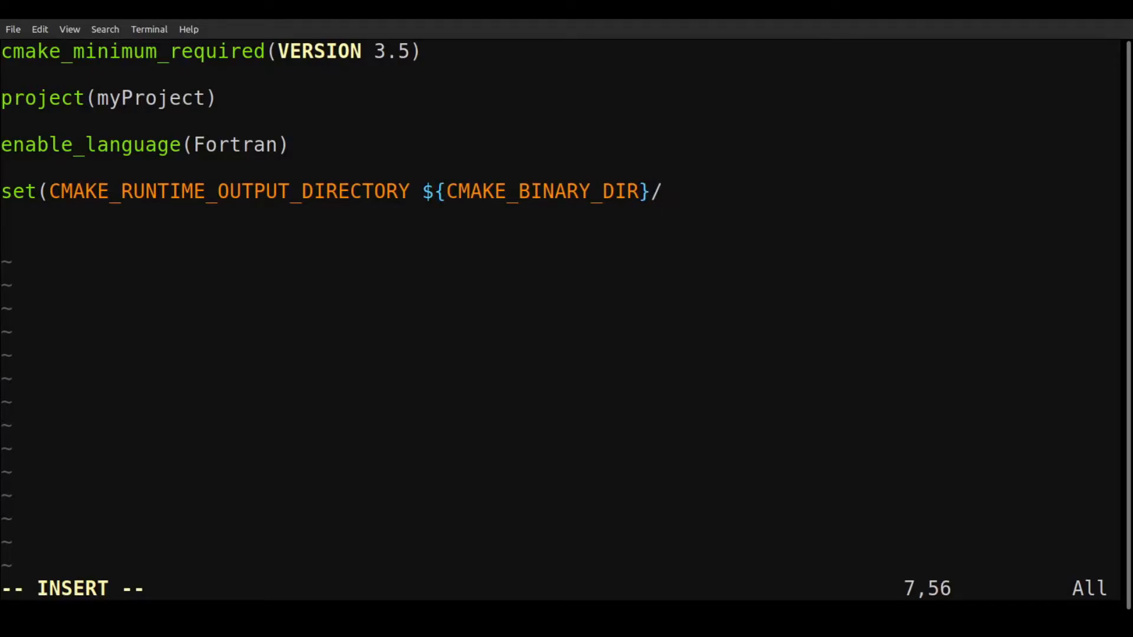
text(run)
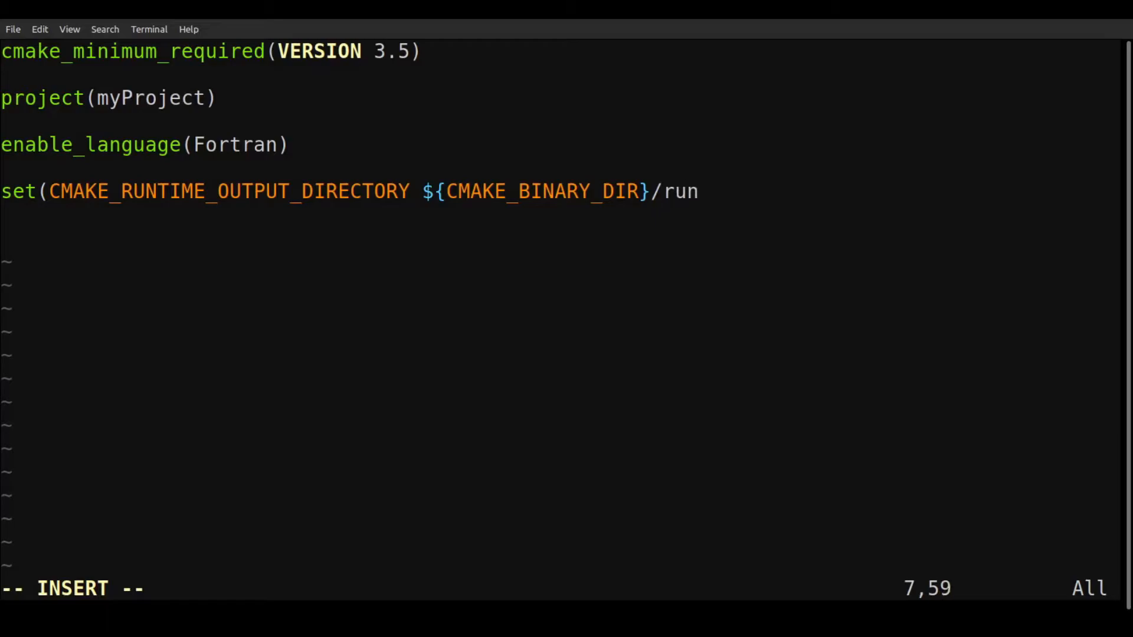
text())
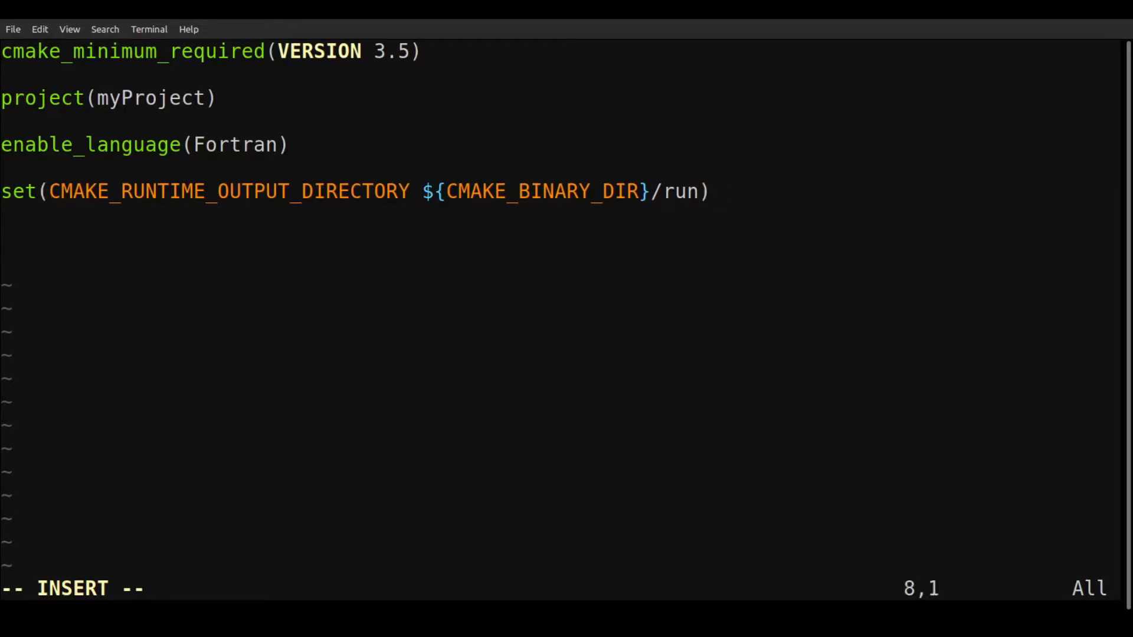
- Add add_subdirectory(source) to the top-level CMakeLists.txt
text(a)
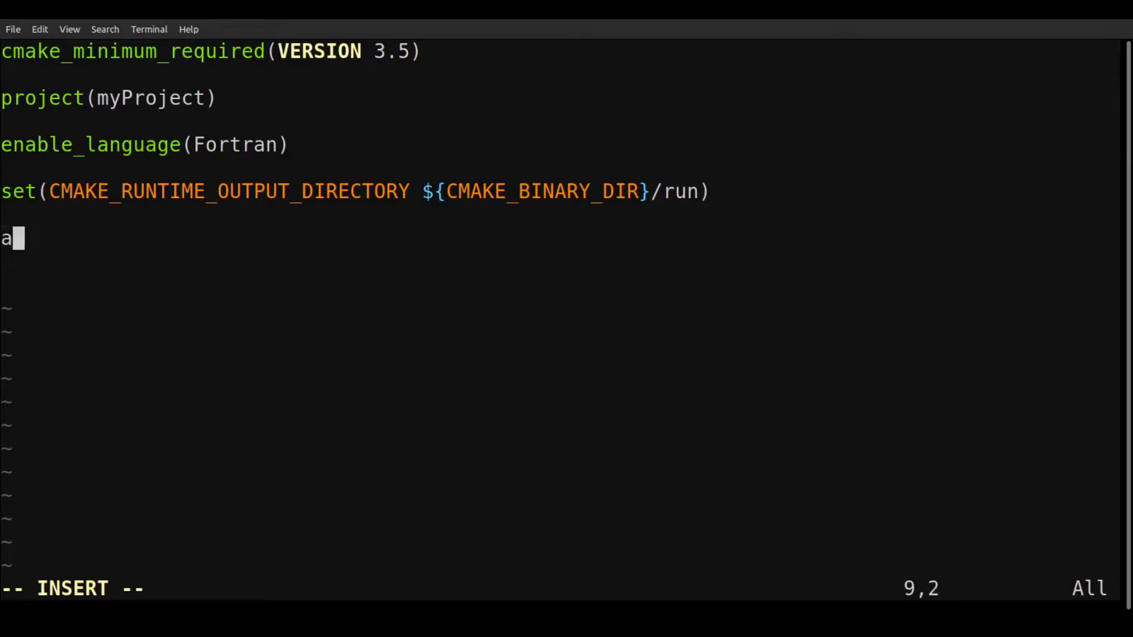
text(dd)
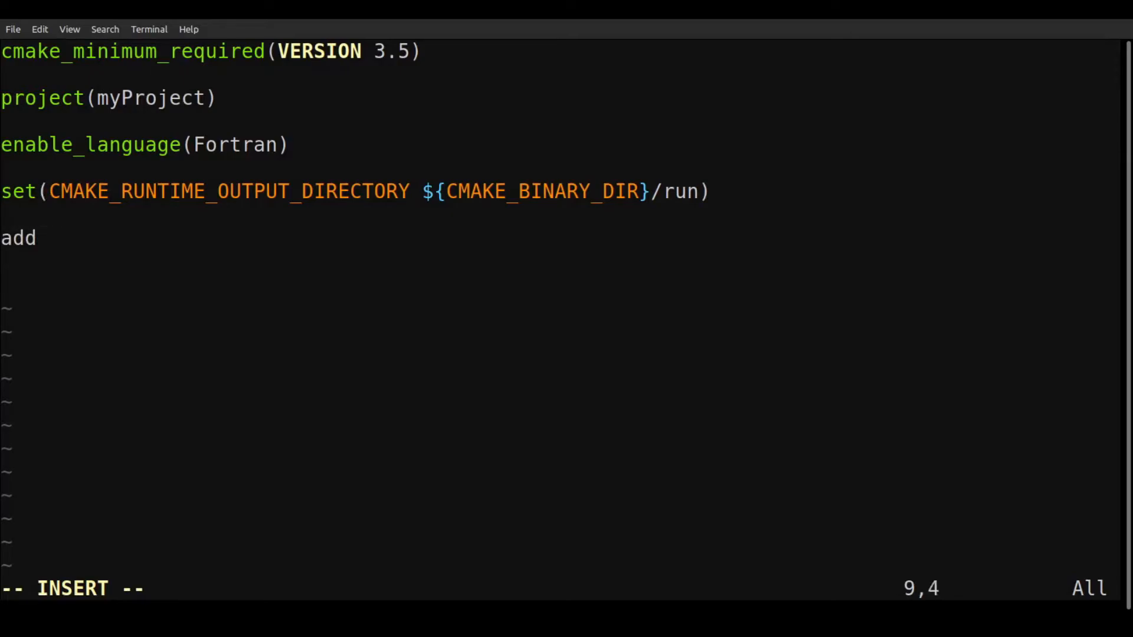
text(_)
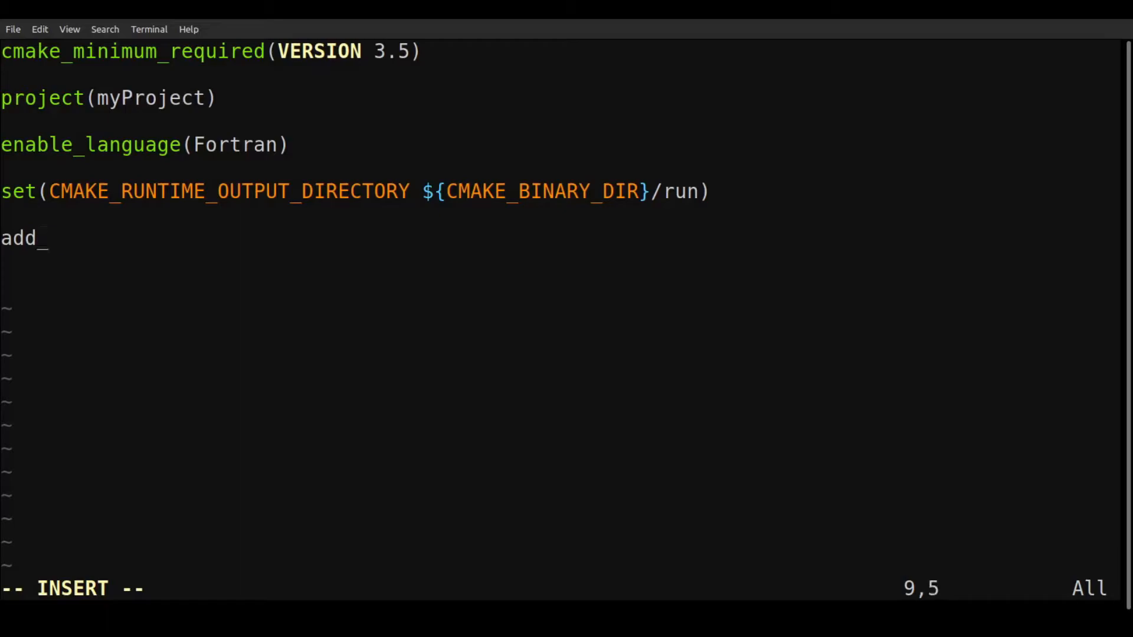
text(su)
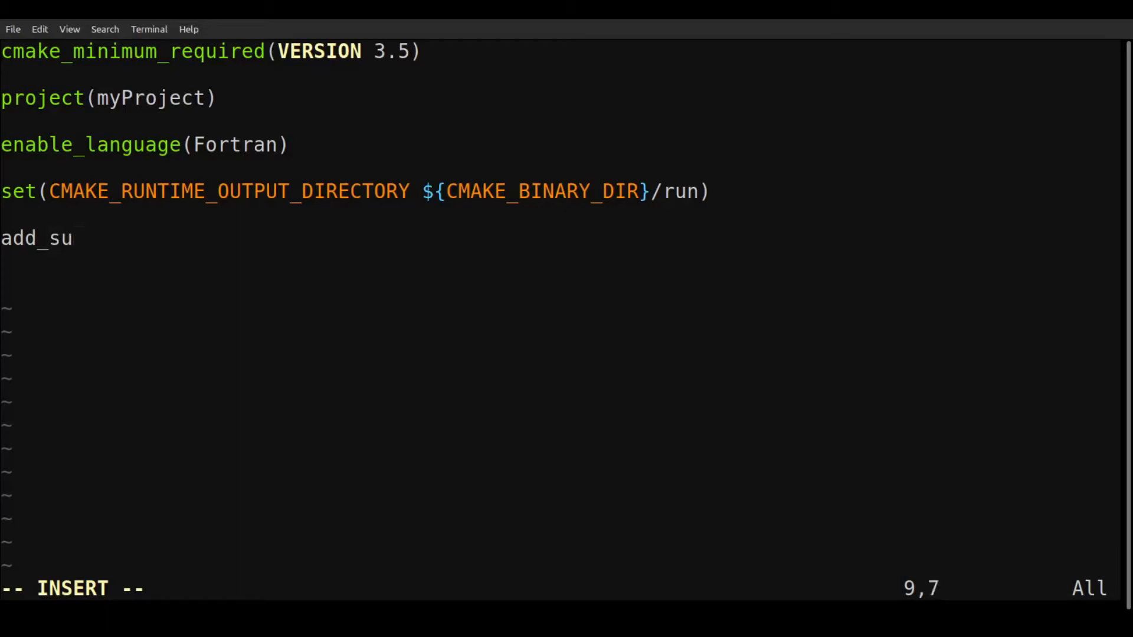
text(bdirect)
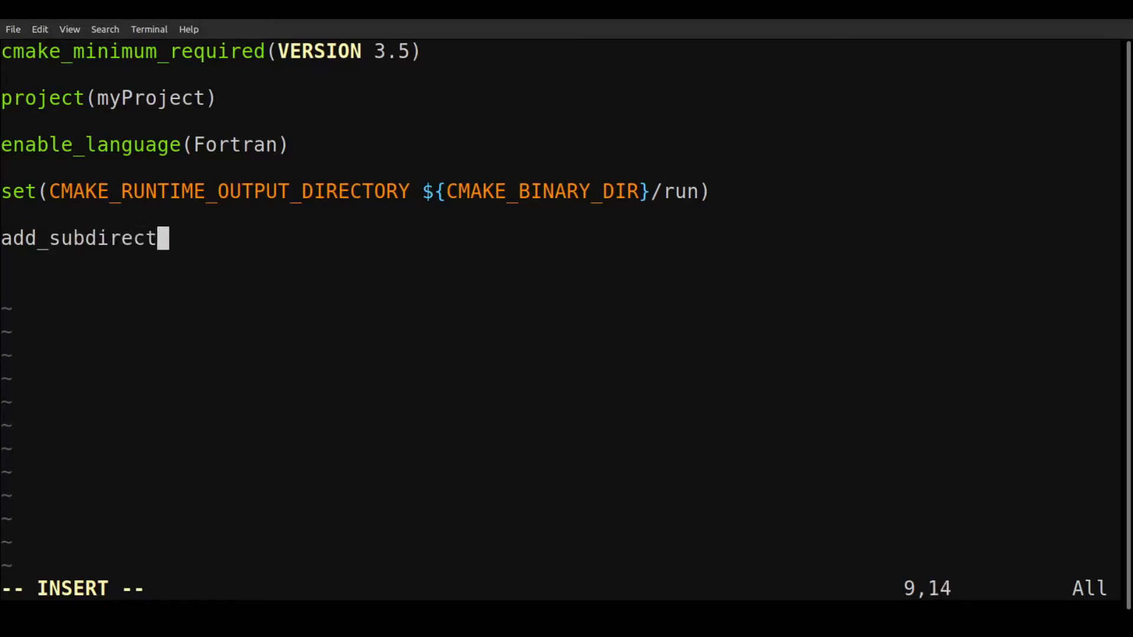
key(BackSpace)
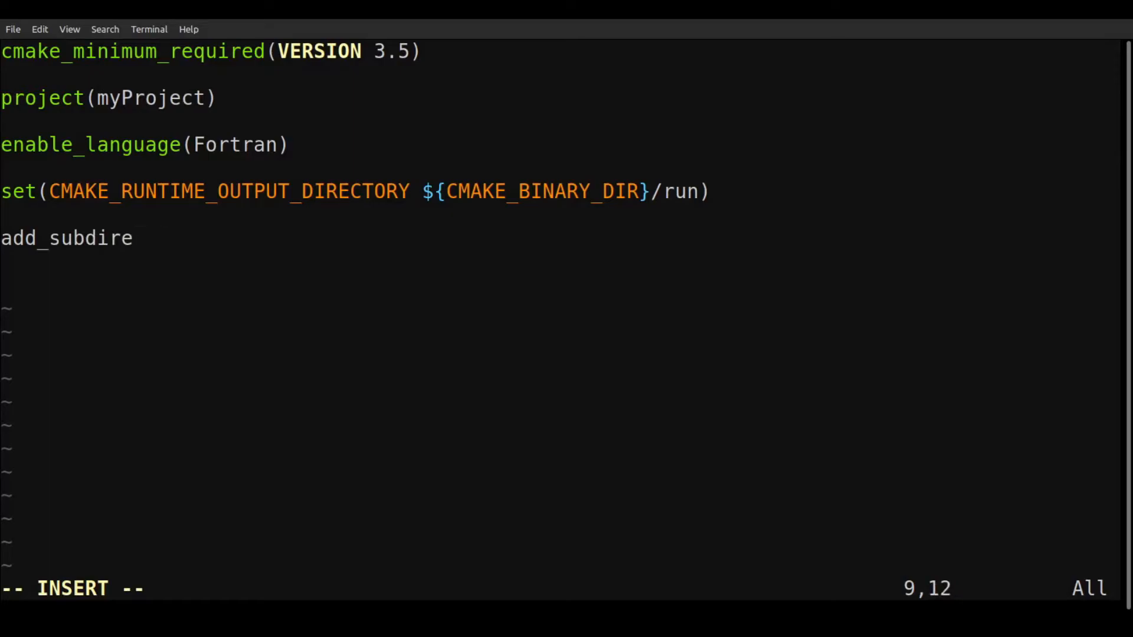
text(ctory()
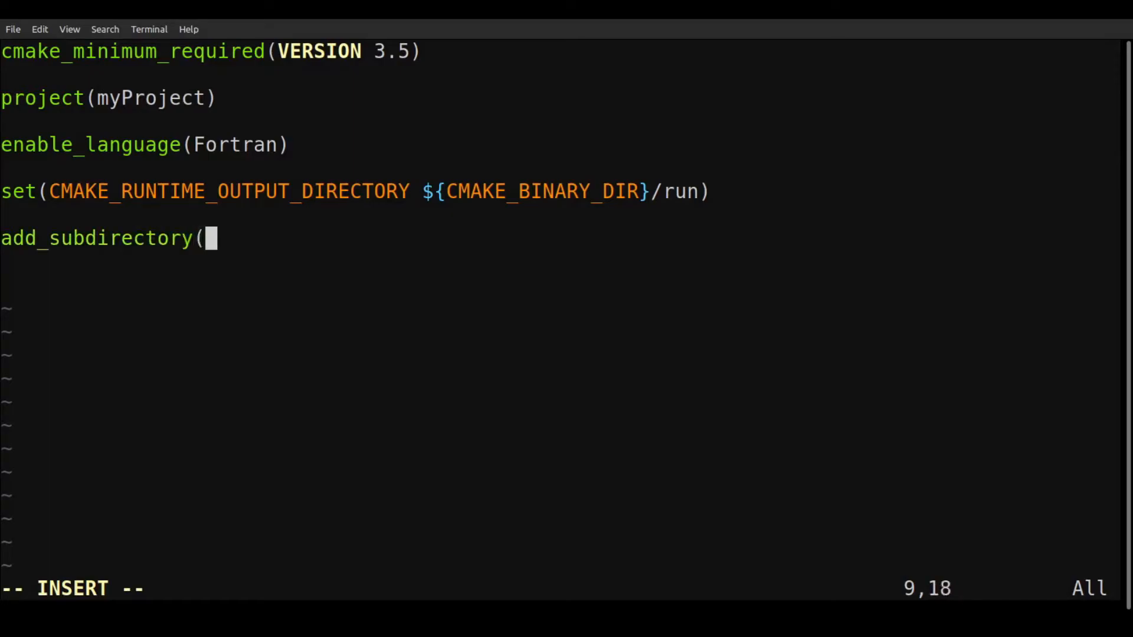
text(source))
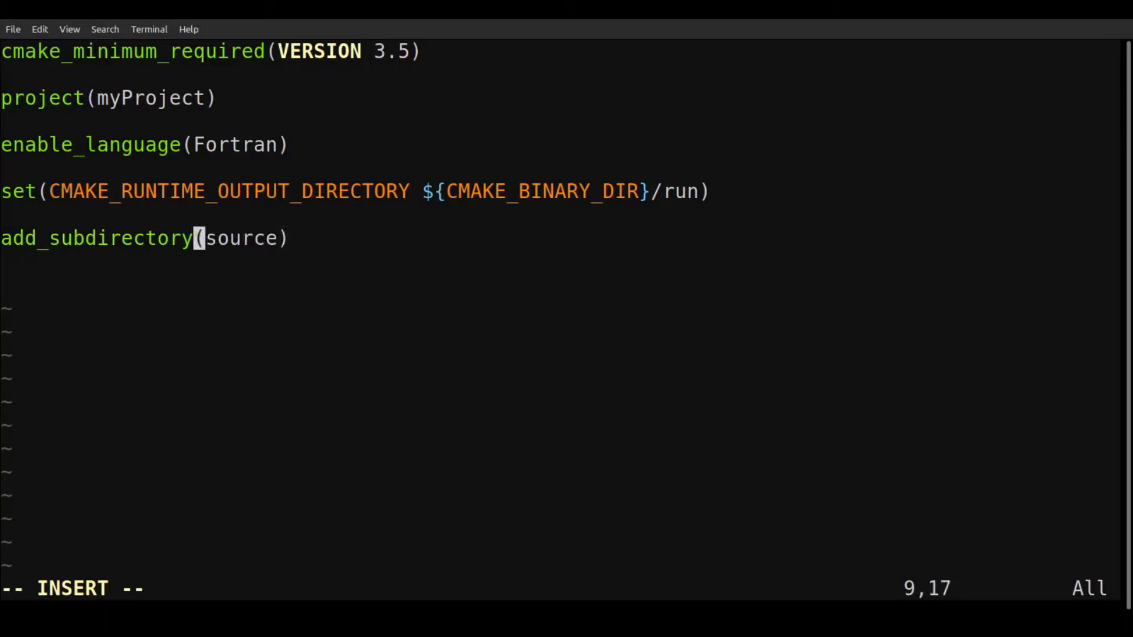
- Save CMakeLists.txt and return to the shell
key(Escape)
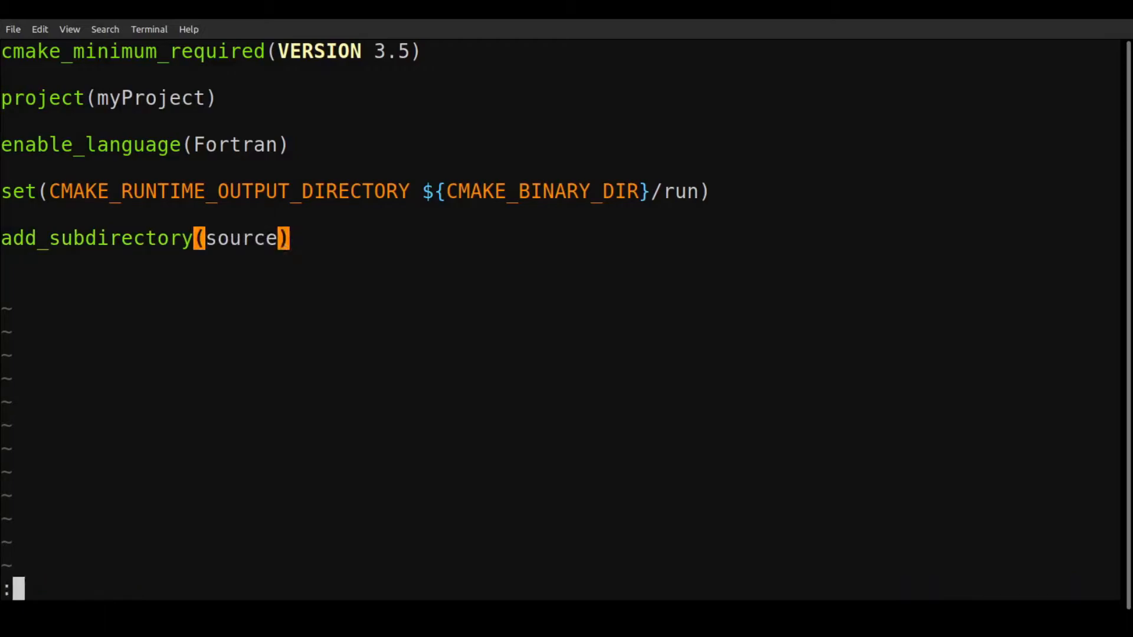
text(wq)
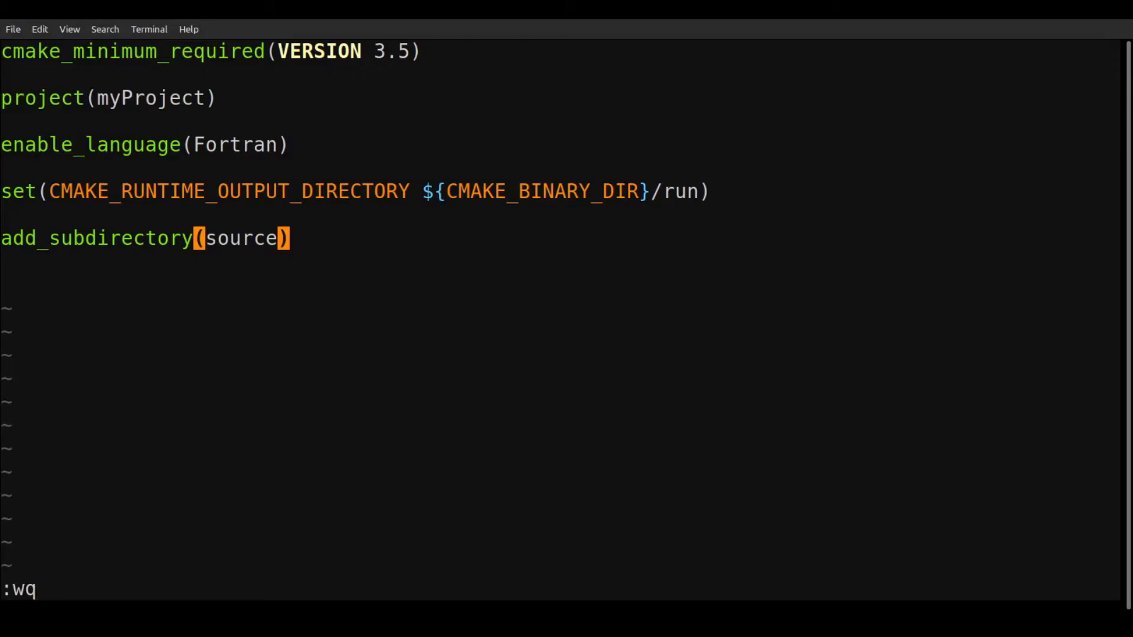
key(Return)
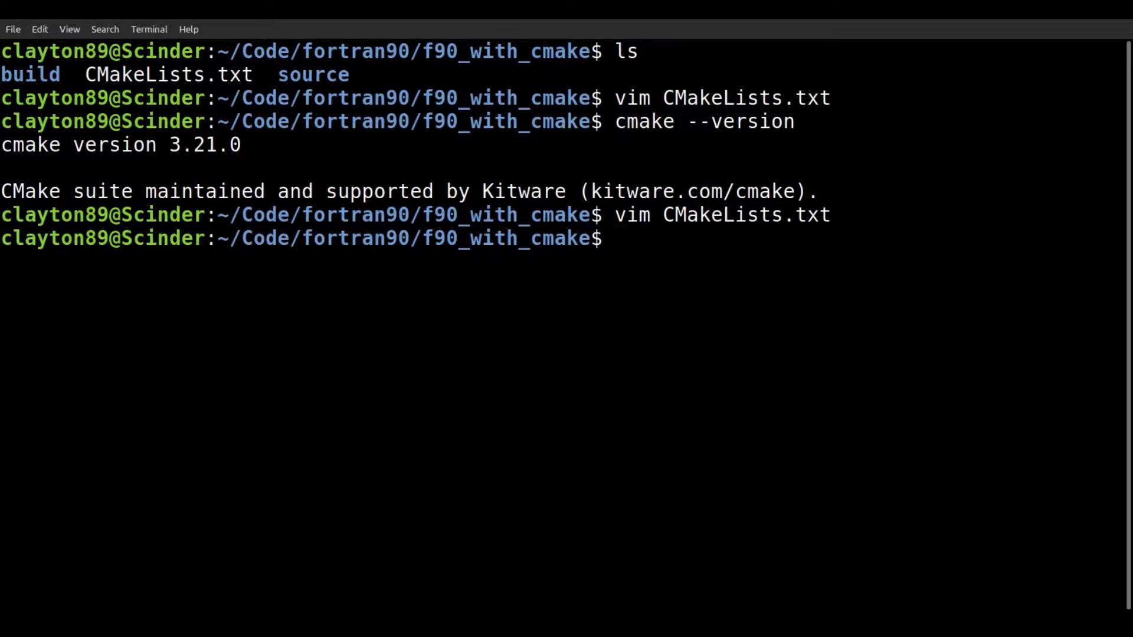
- Enter the source folder and create an empty CMakeLists.txt there
text(cd)
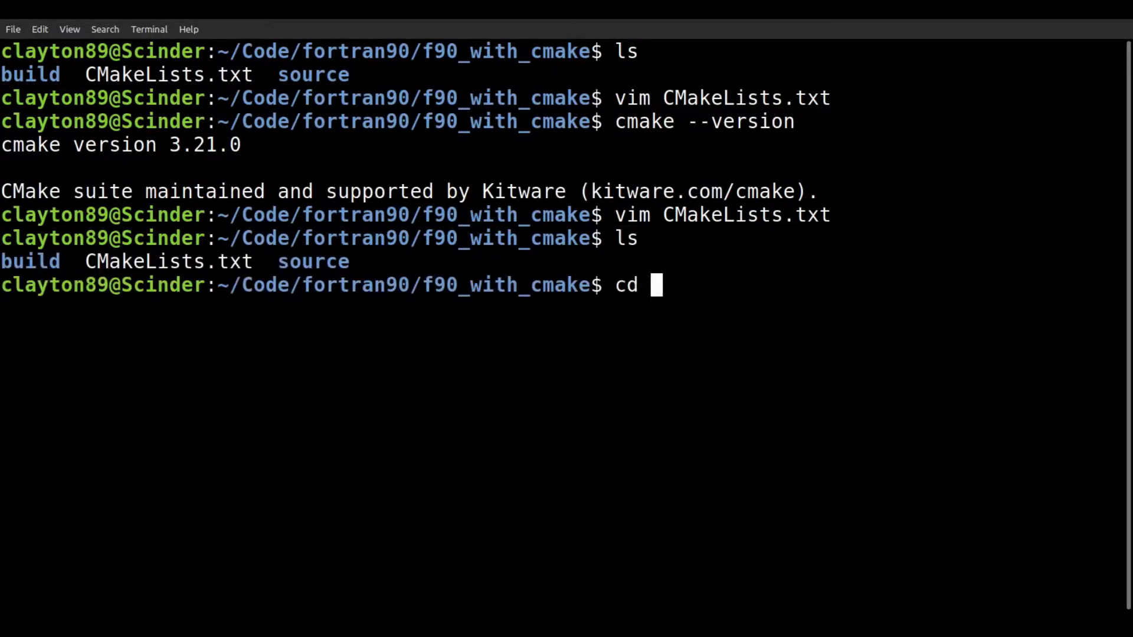
text(source/)
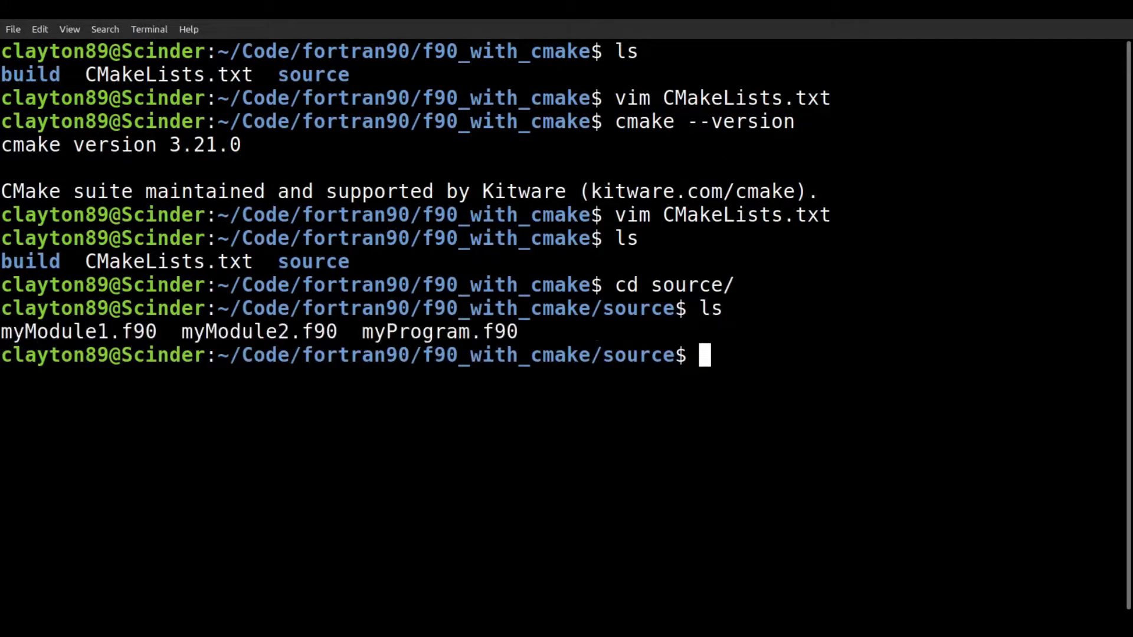
text(touch)
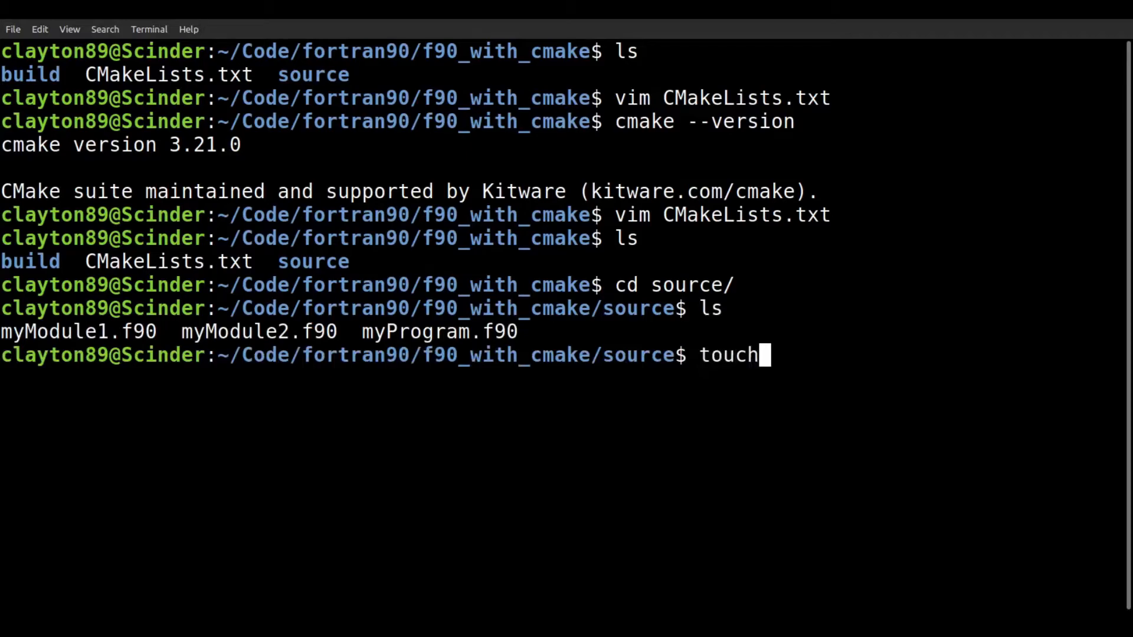
text(CMakeLi)
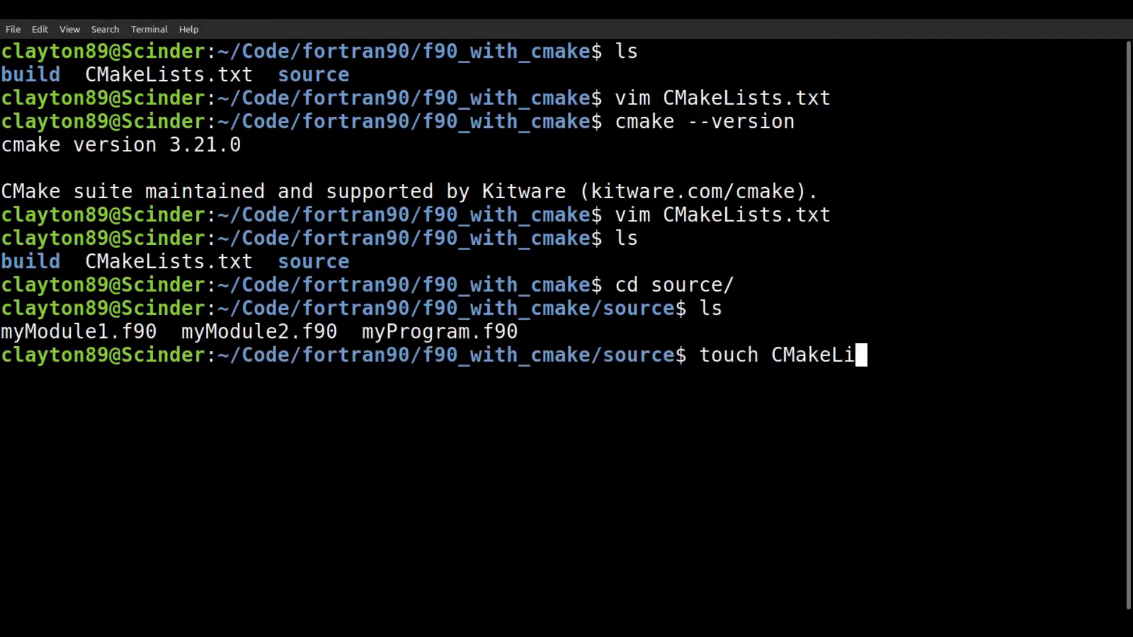
text(sts.txt)
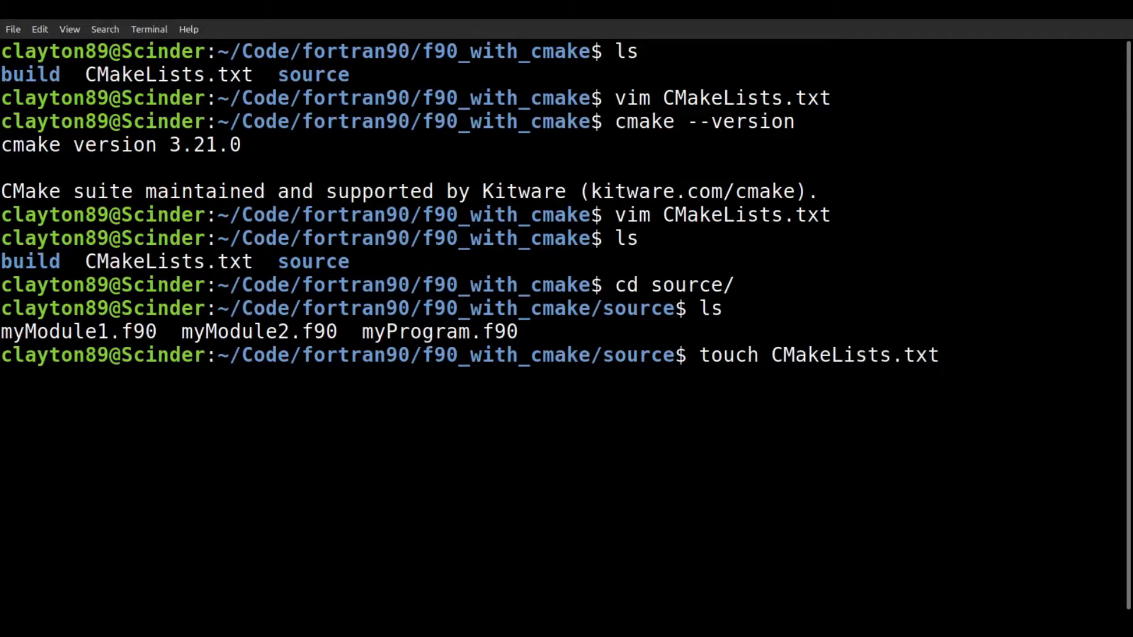
text(ls)
text(i)
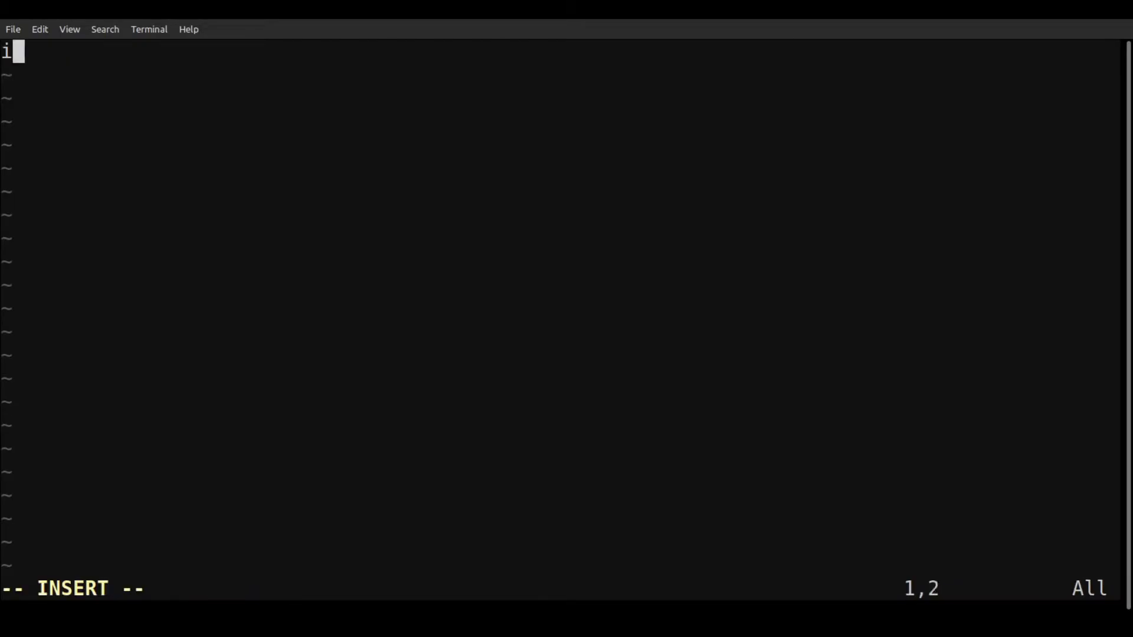
- Write include_directories(${CMAKE_BINARY_DIR}/source/) as the first line, leaving a blank line after
text(nclude)
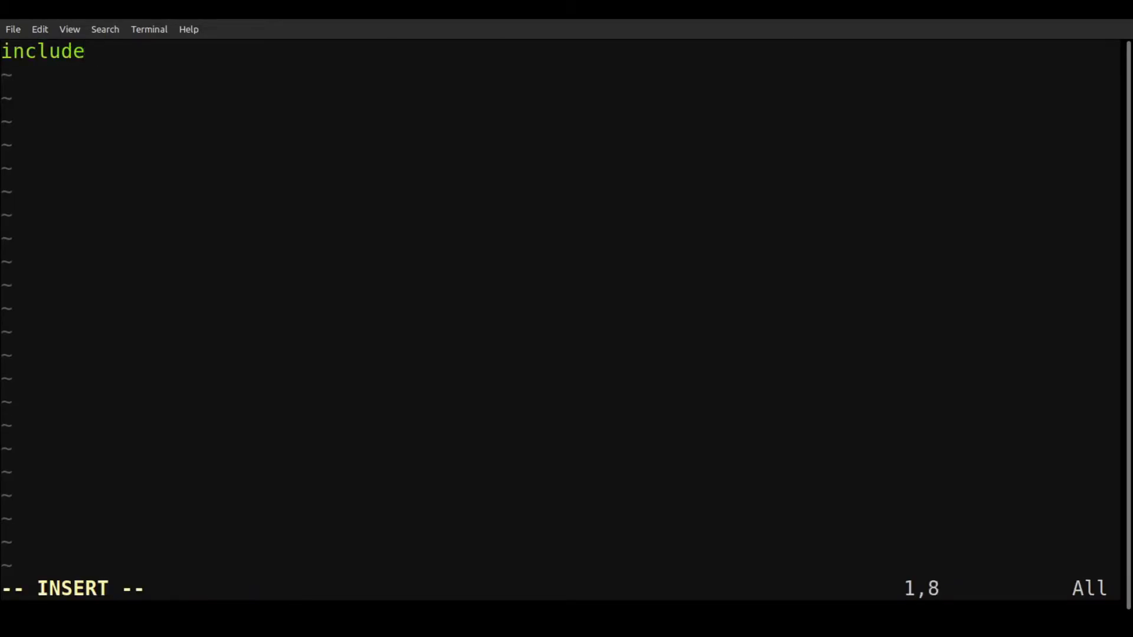
text(_directories()
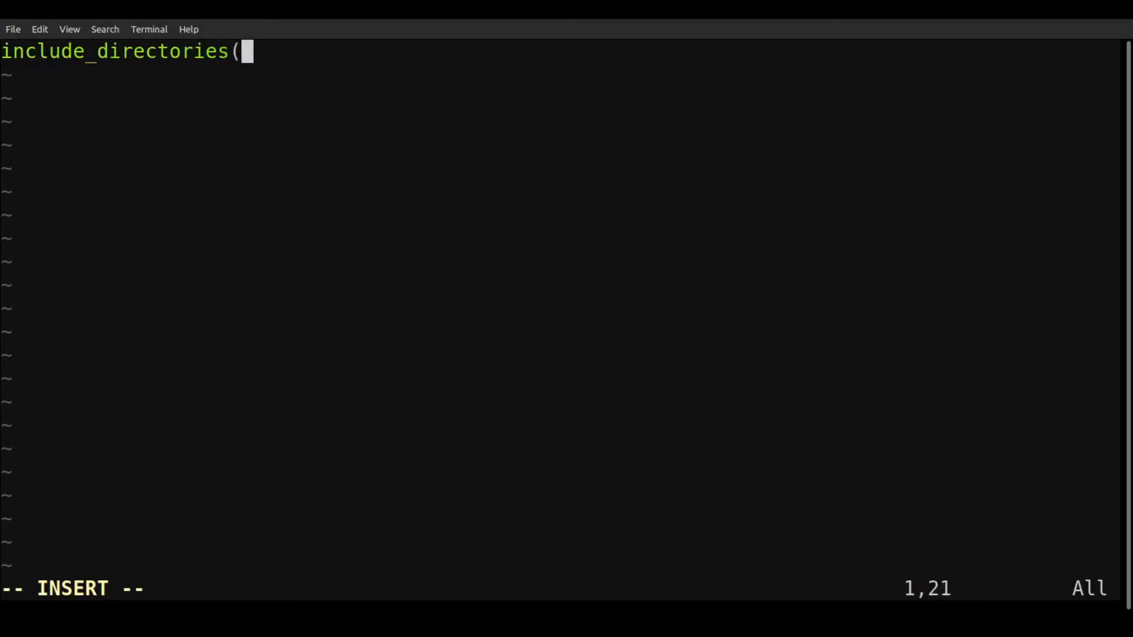
text(${CMAK)
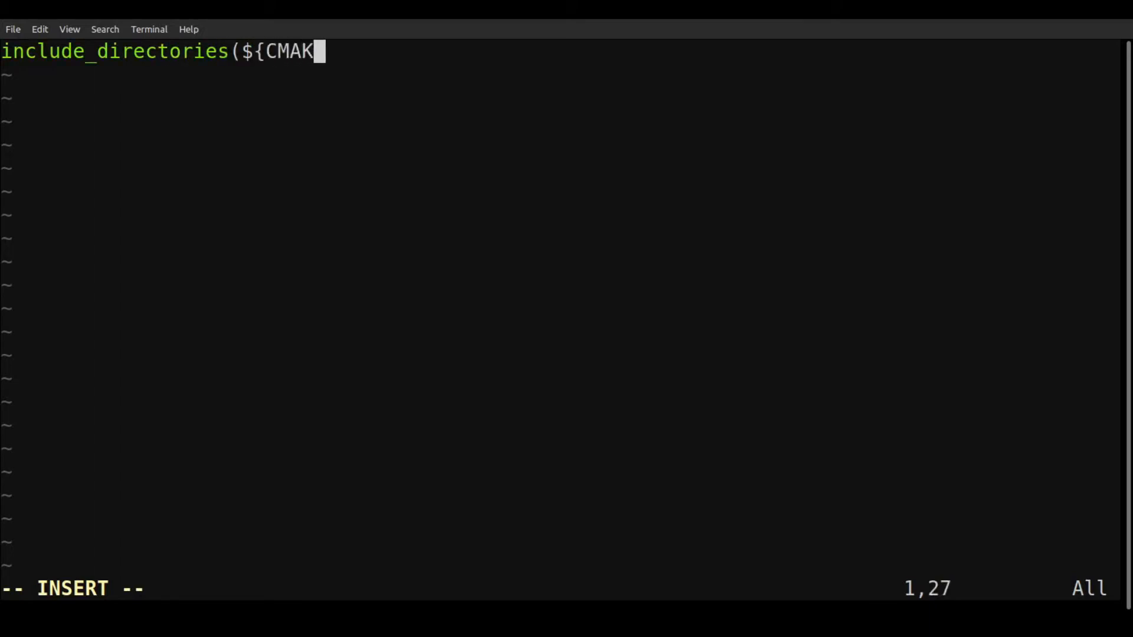
text(E_BINARY_DIR)
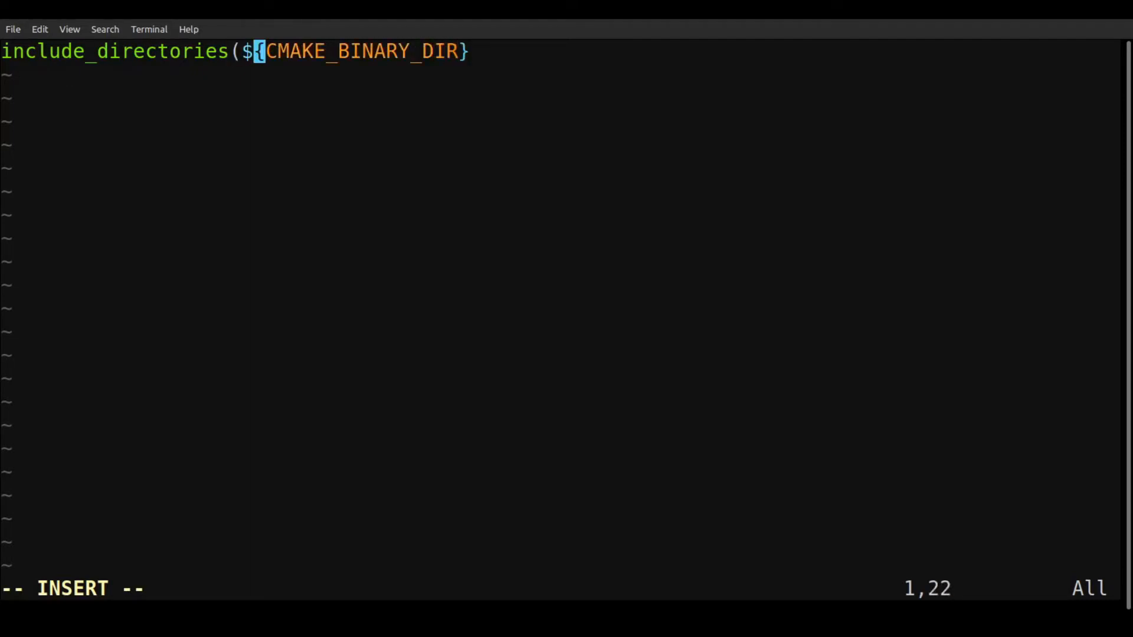
text(/sou)
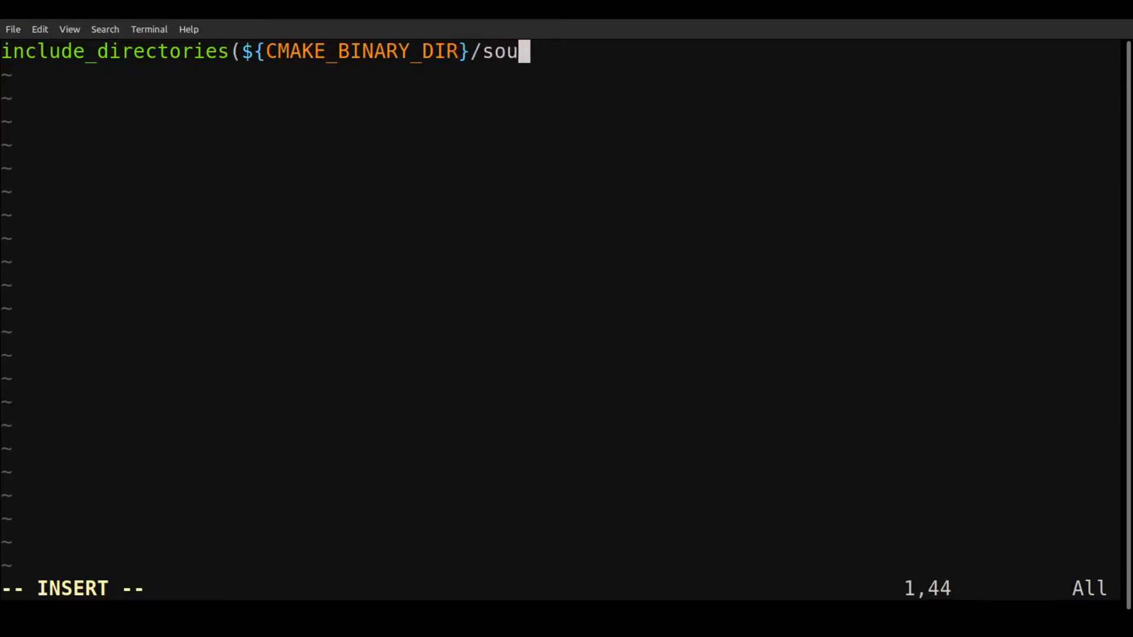
text(rce/))
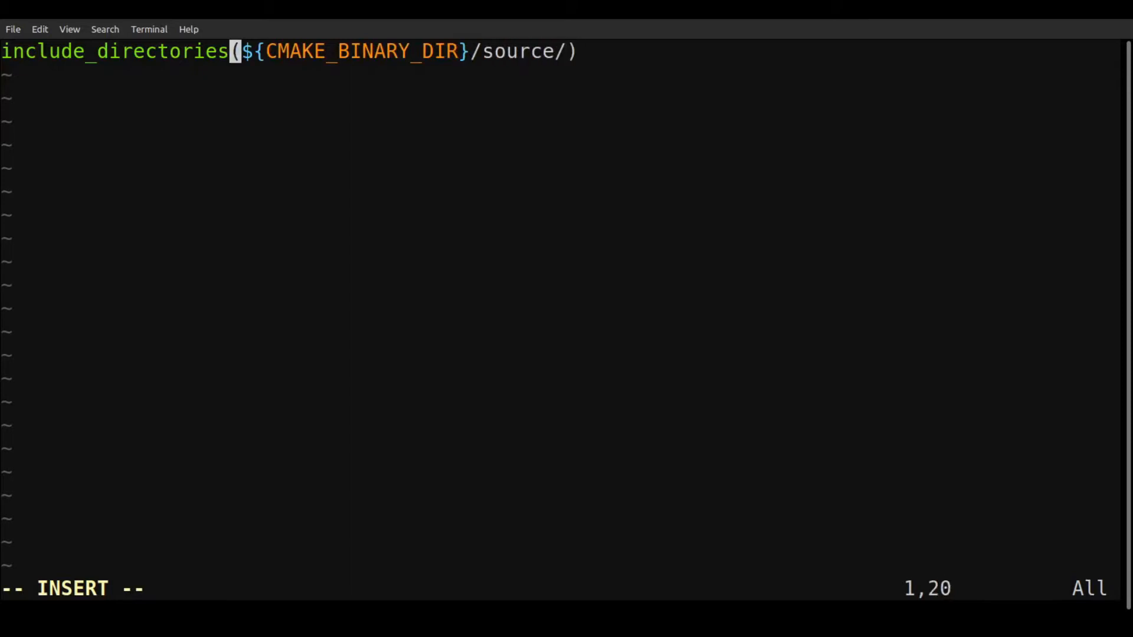
key(End)
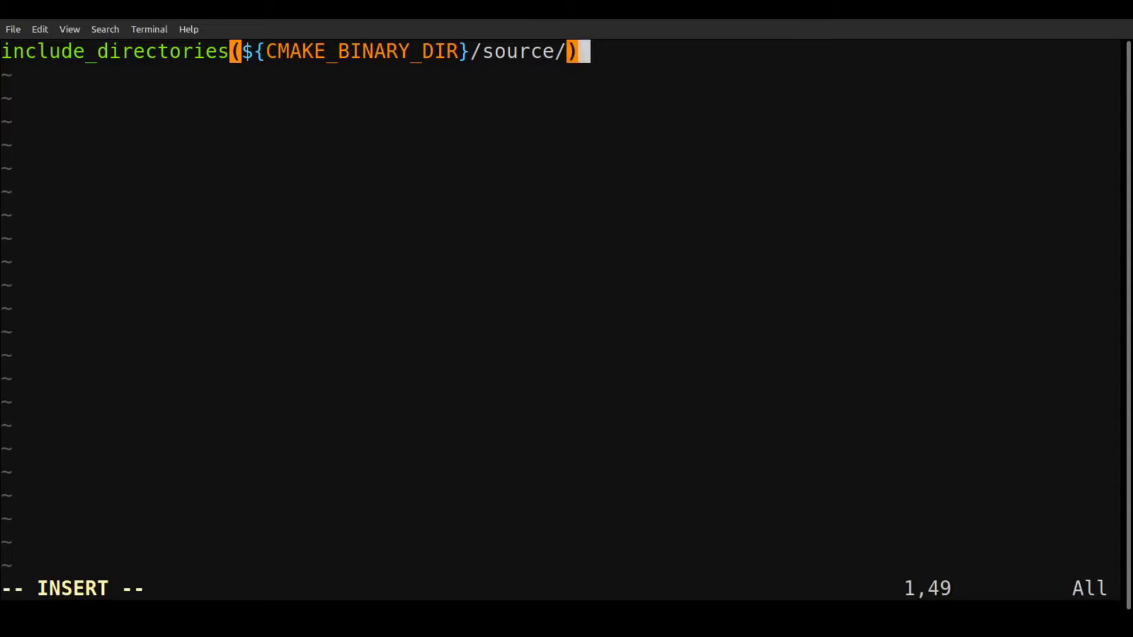
key(Return)
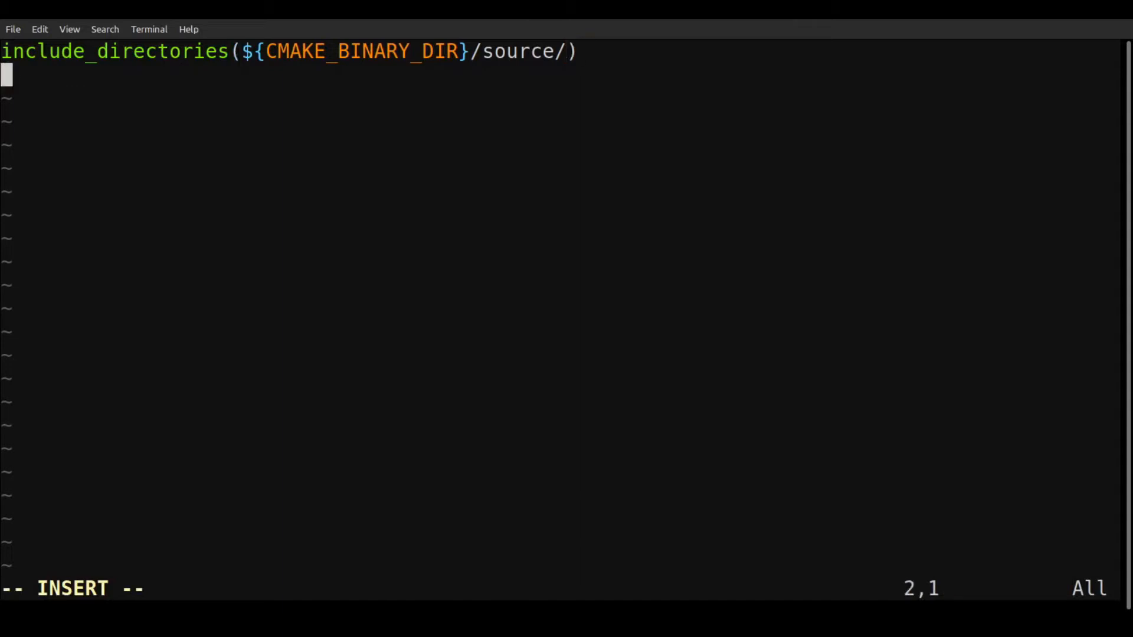
key(Return)
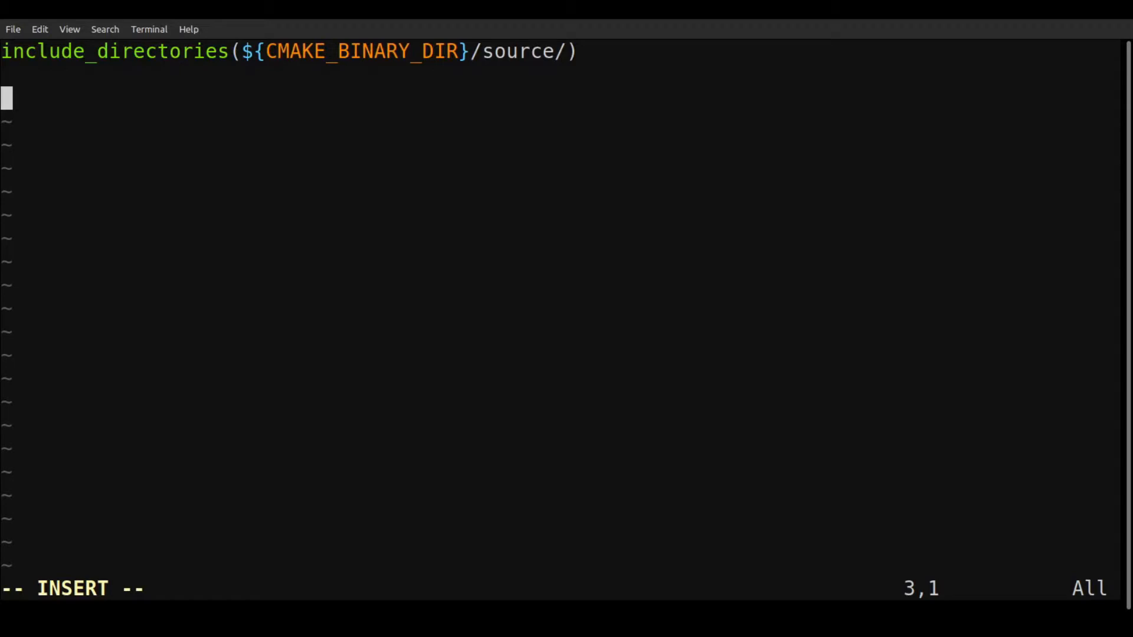
- Start an add_executable(my_program) entry with its source list on a new line
text(file)
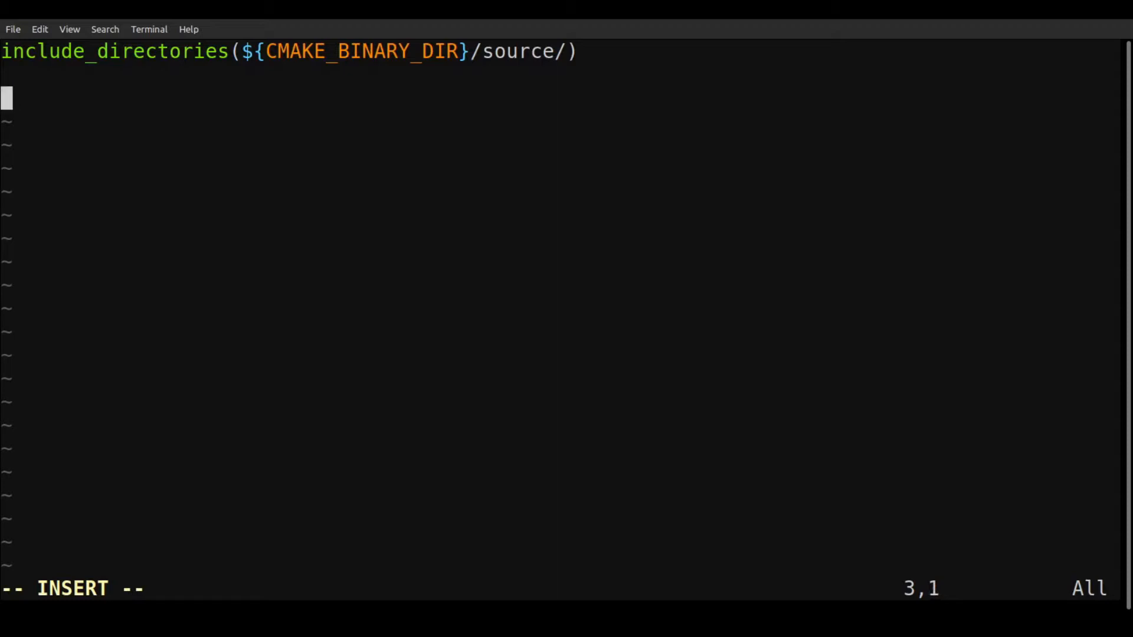
text(add_exe)
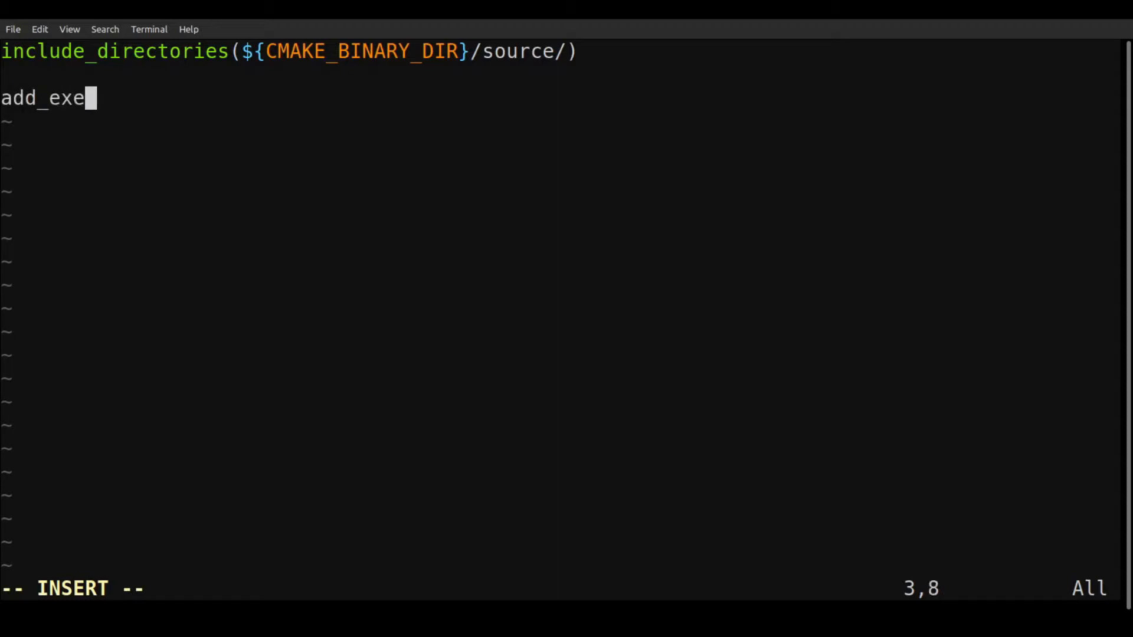
text(cutable()
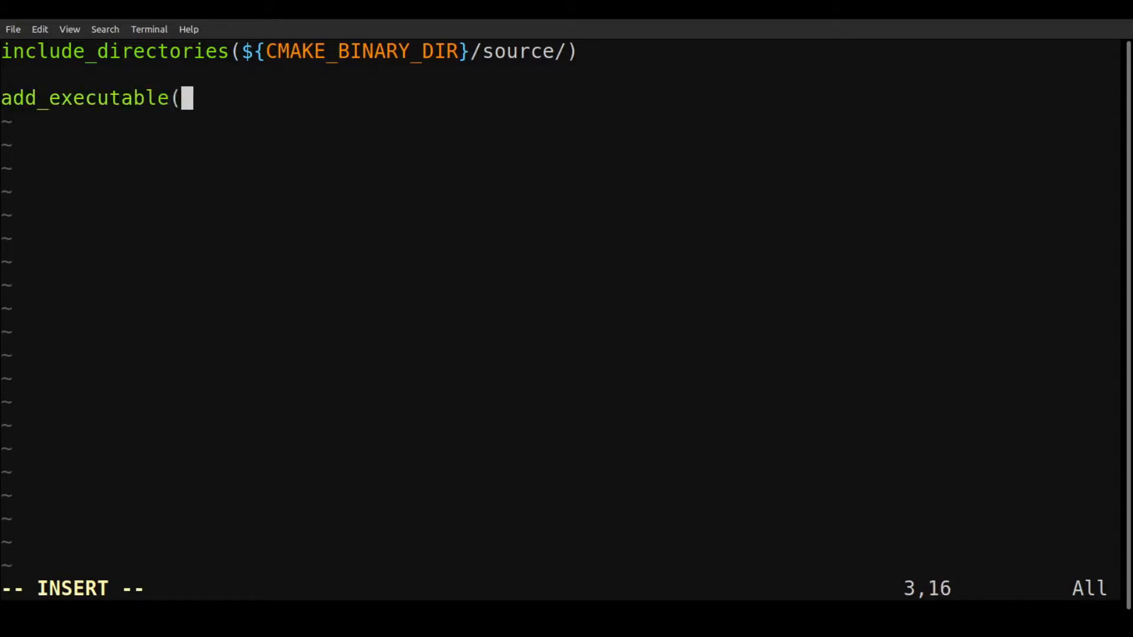
text(my_)
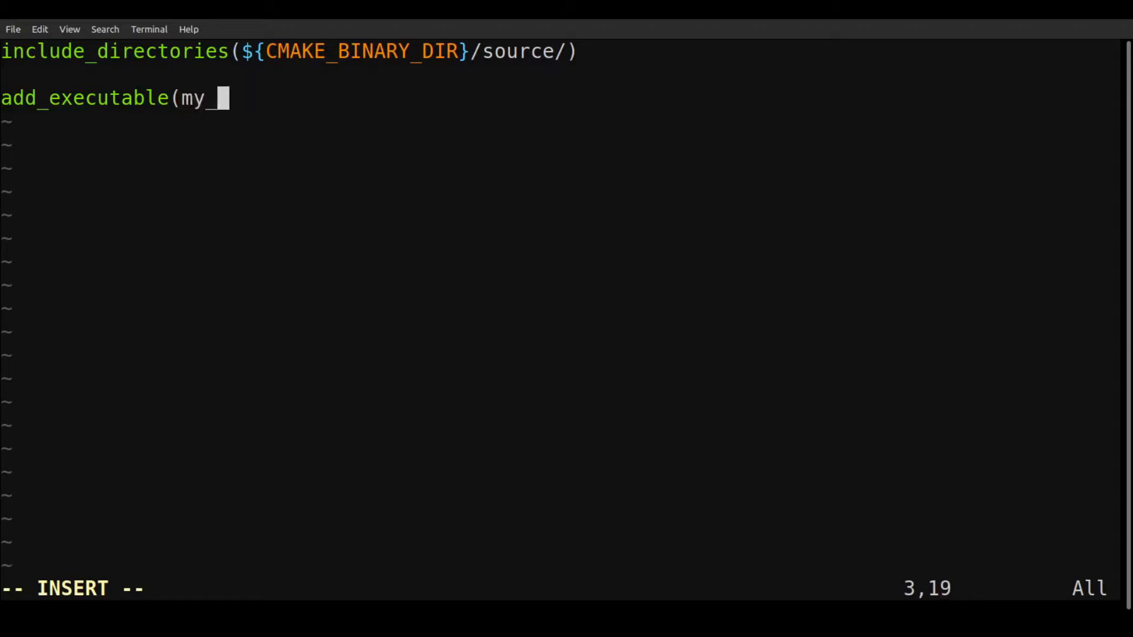
text(program)
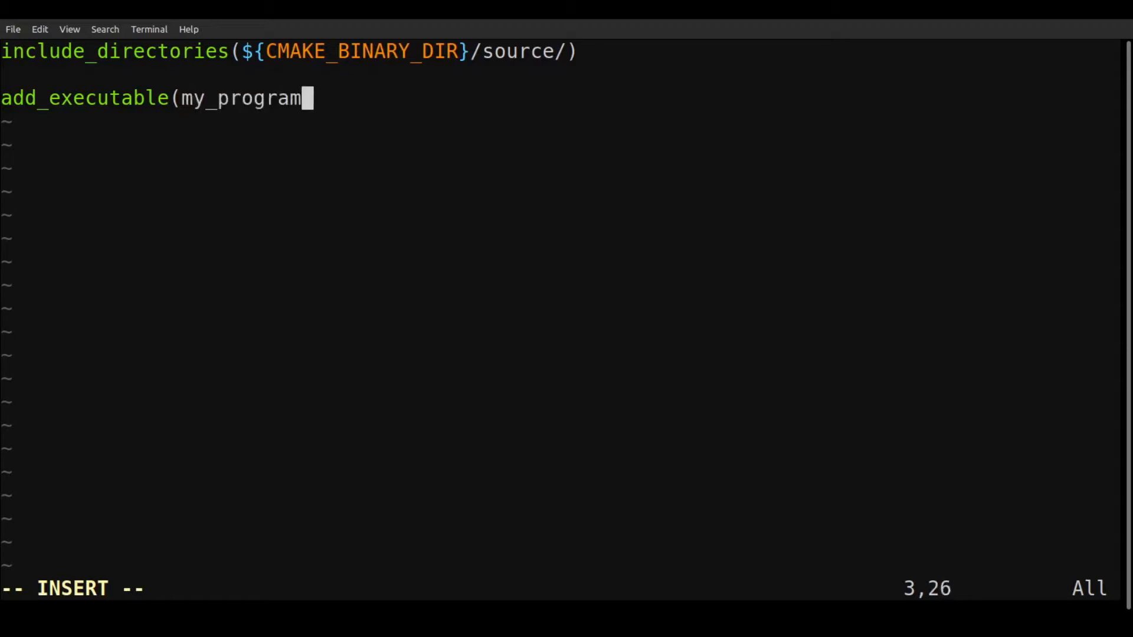
key(Return)
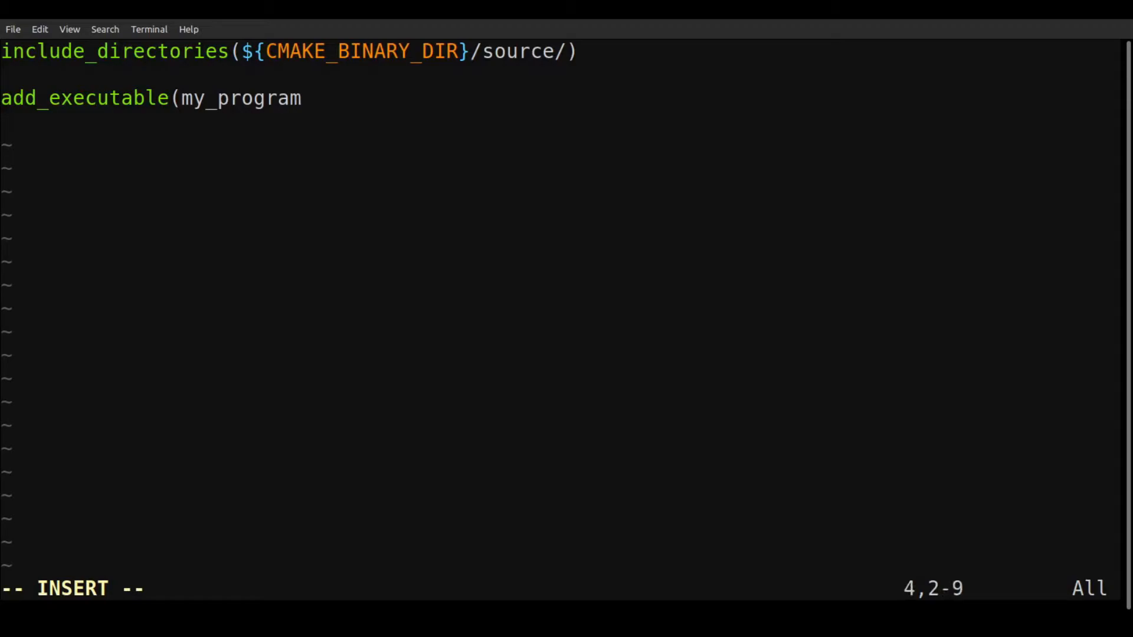
- List myProgram.f90, myModule1.f90 and myModule2.f90 as sources and prepare to save
text(my)
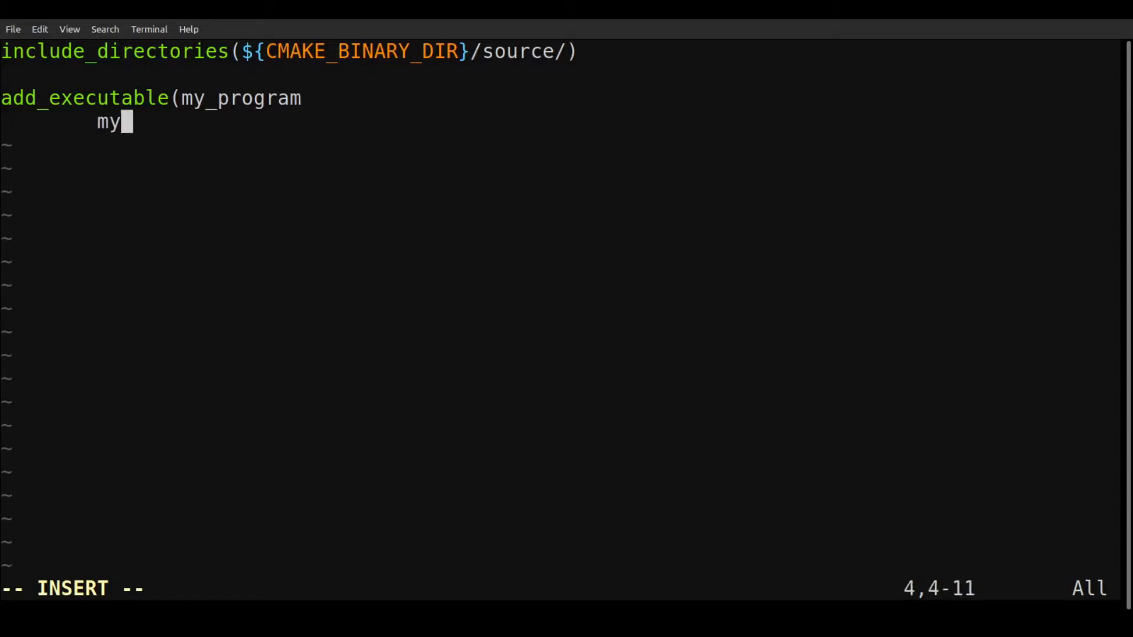
text(Program)
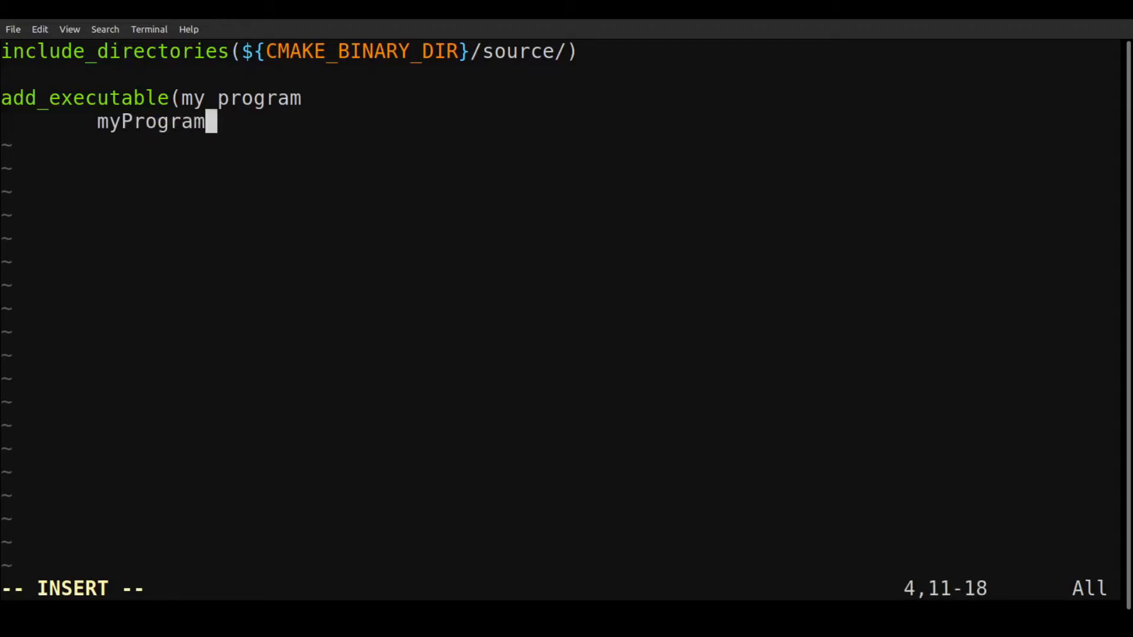
text(.f90)
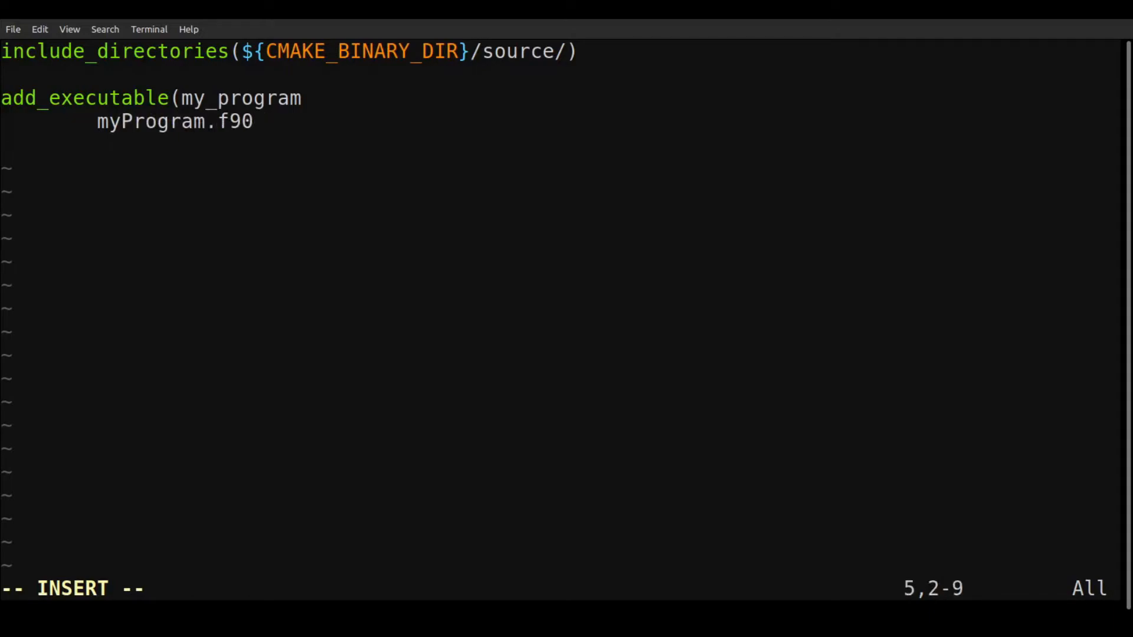
text(my)
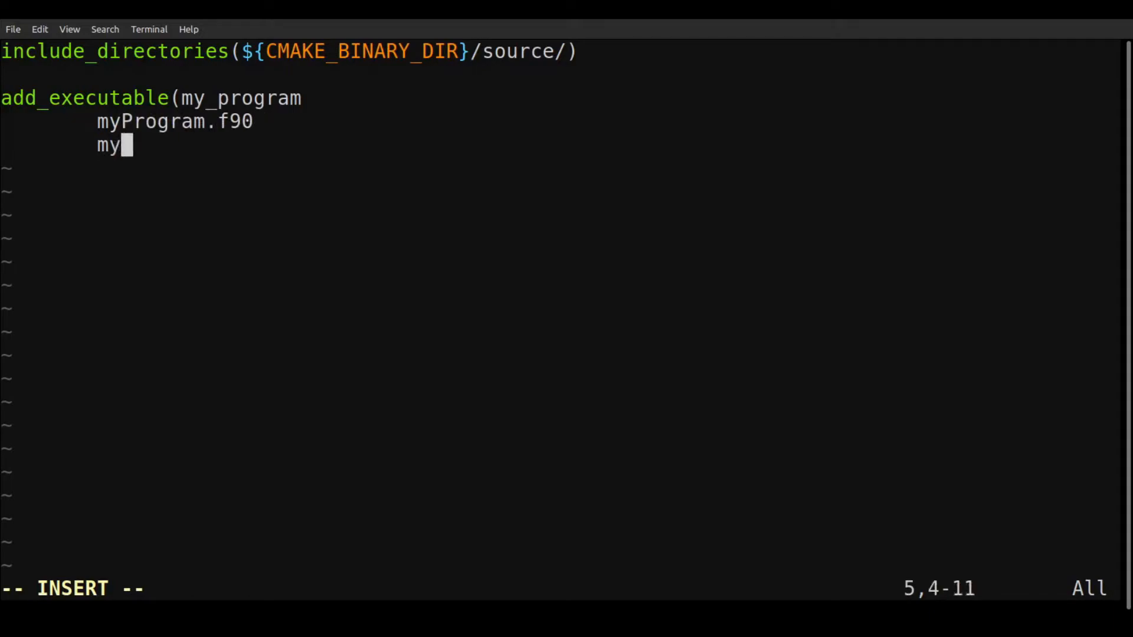
text(Module1.f90)
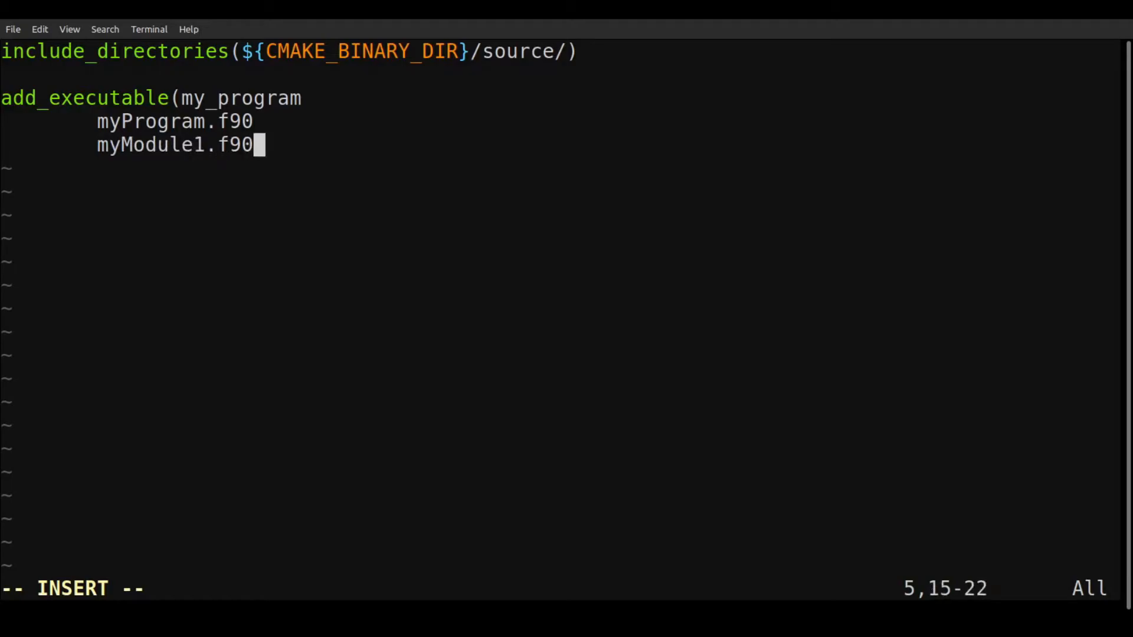
text(myModule)
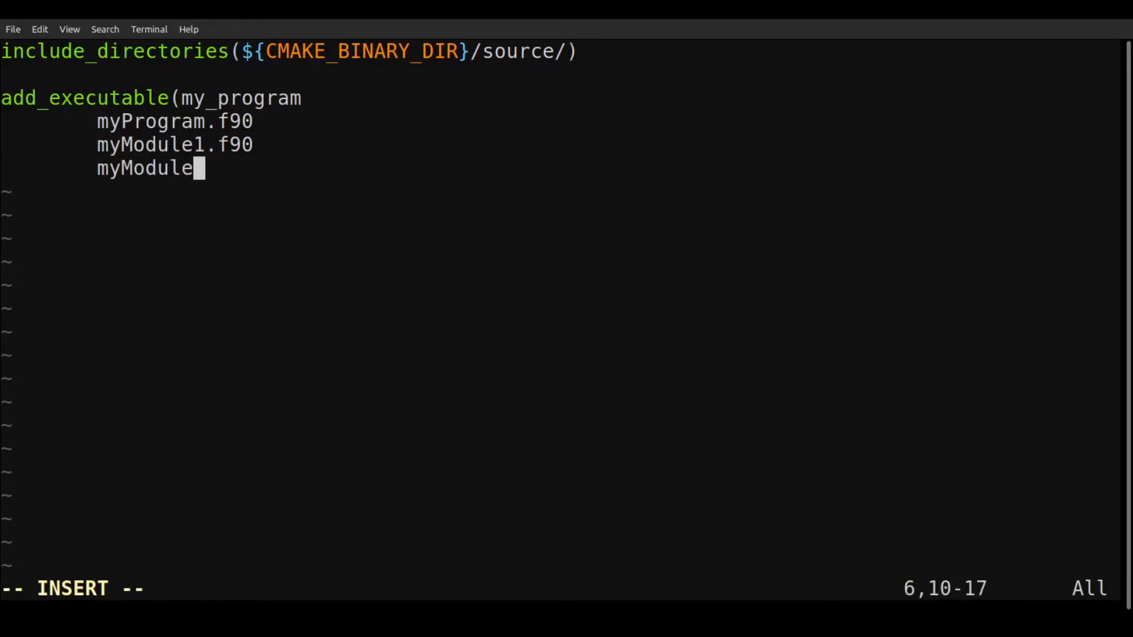
text(2.f90)
text())
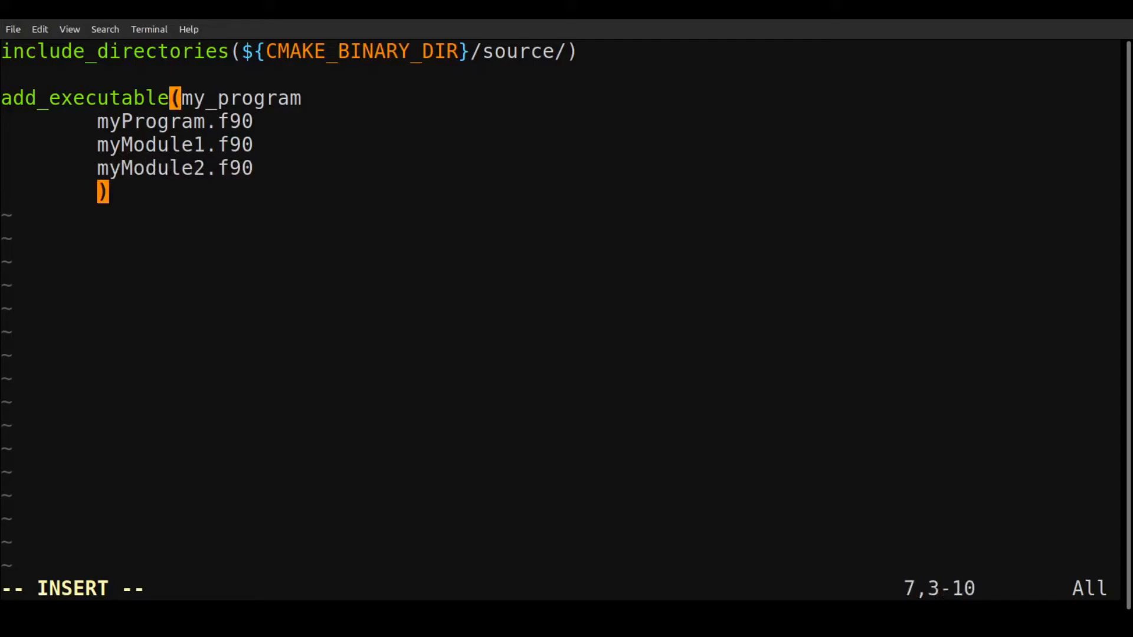
key(Escape)
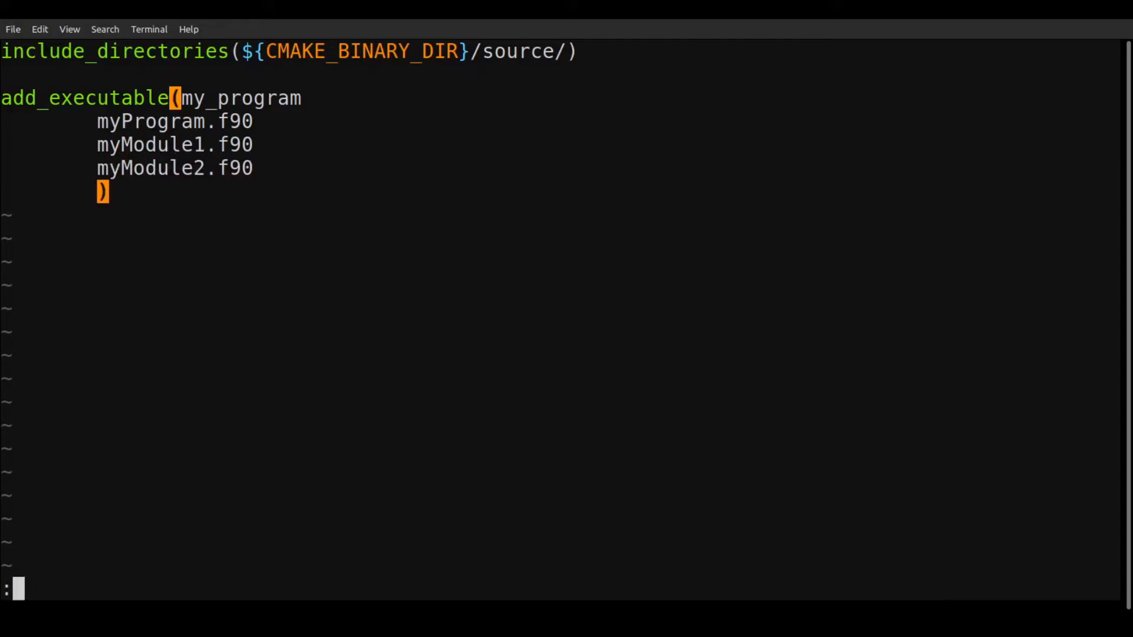
text(wq)
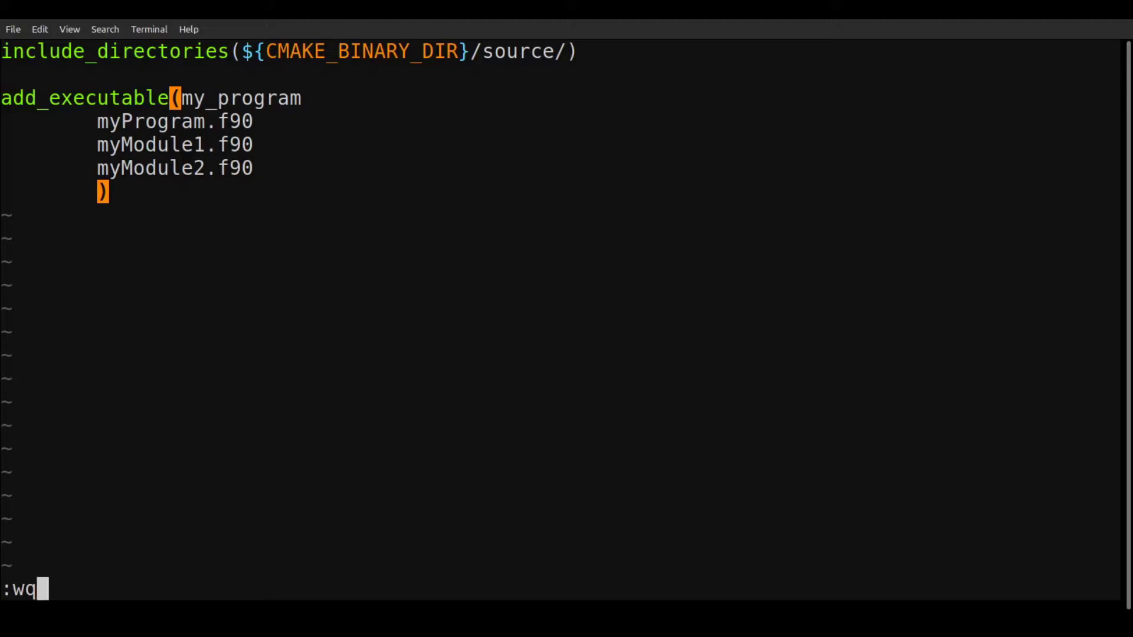
- Save the source CMakeLists.txt, move to the build folder and run cmake .. to configure
key(Return)
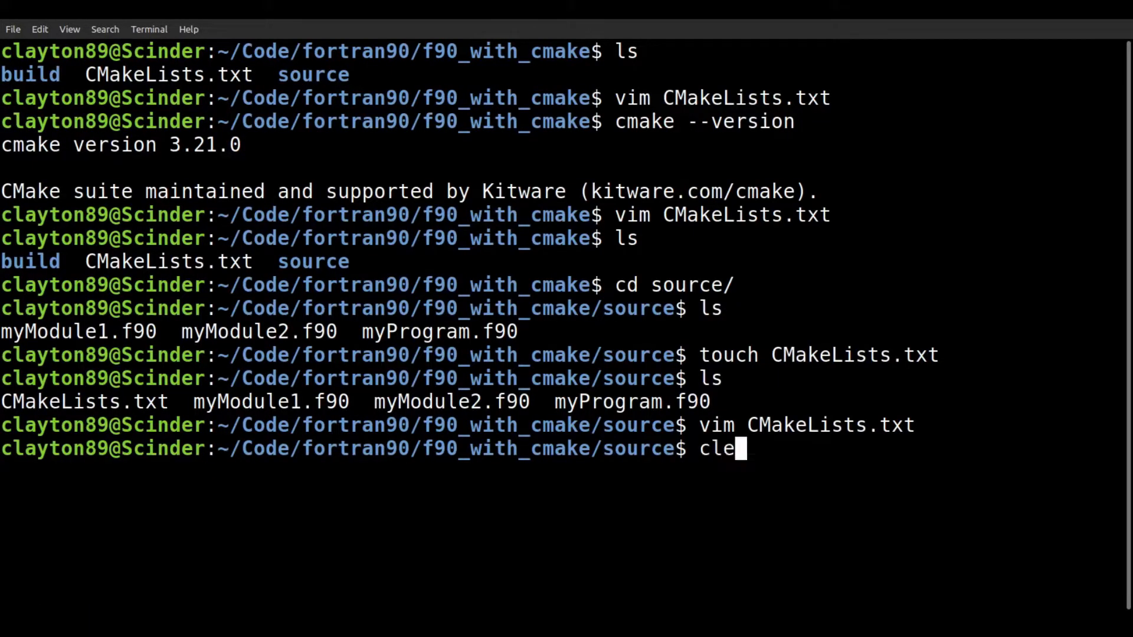
key(Return)
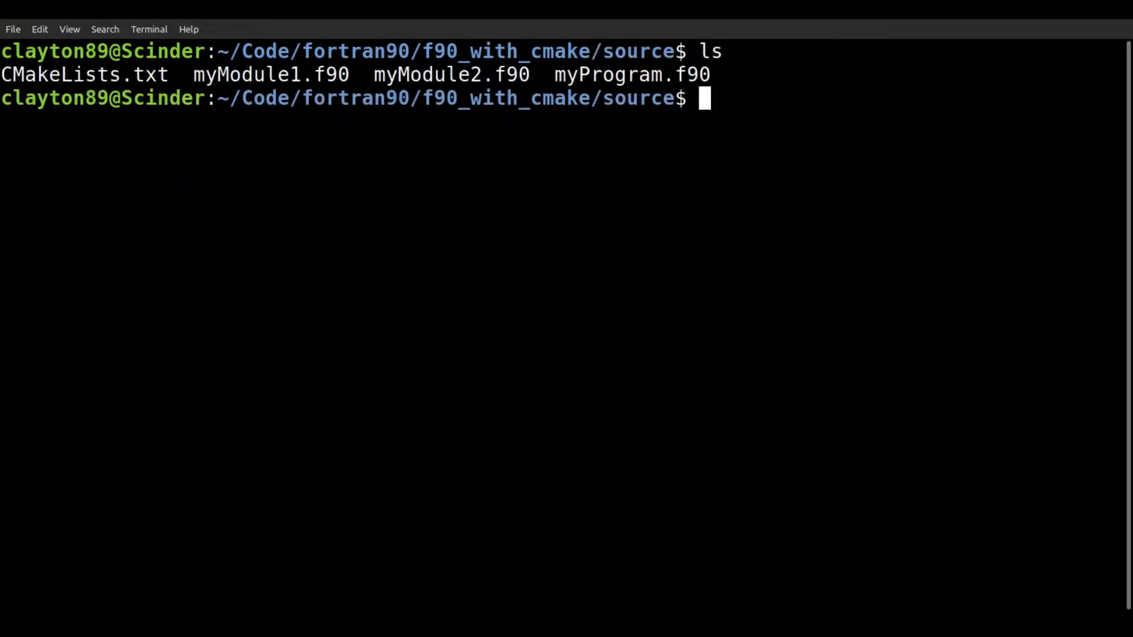
text(cd .)
text(cmake)
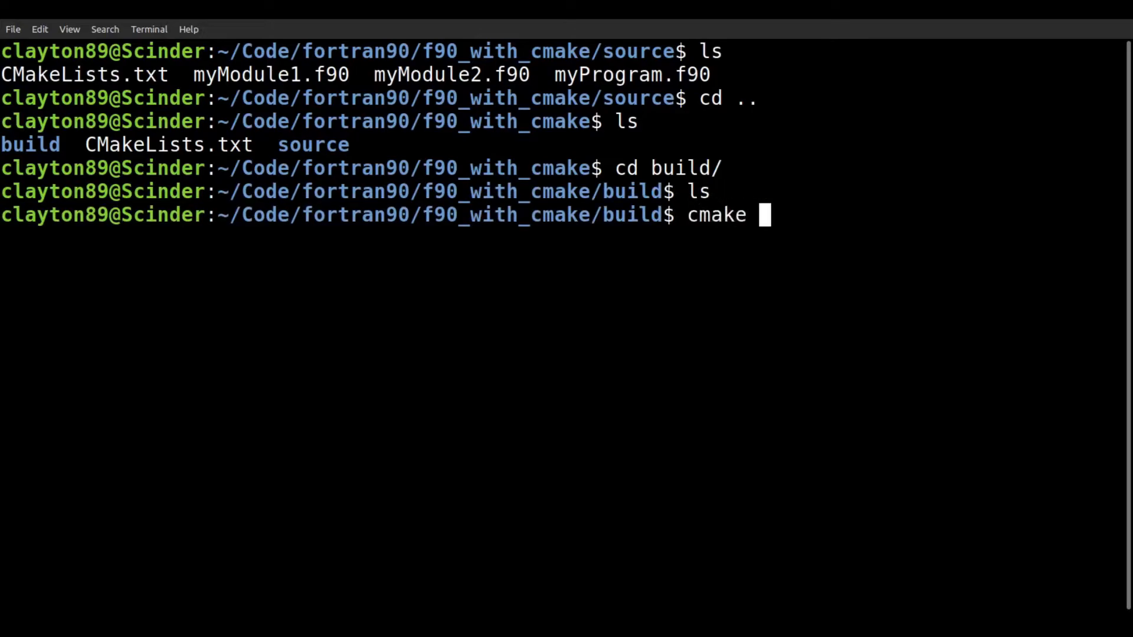
text(..)
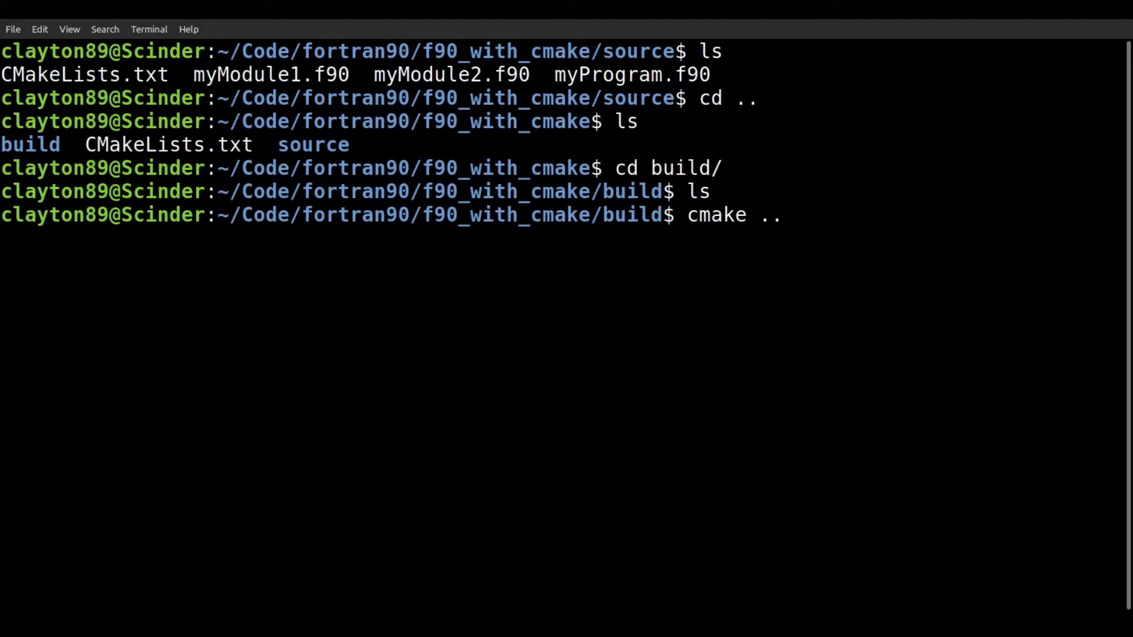
key(Return)
text(ls)
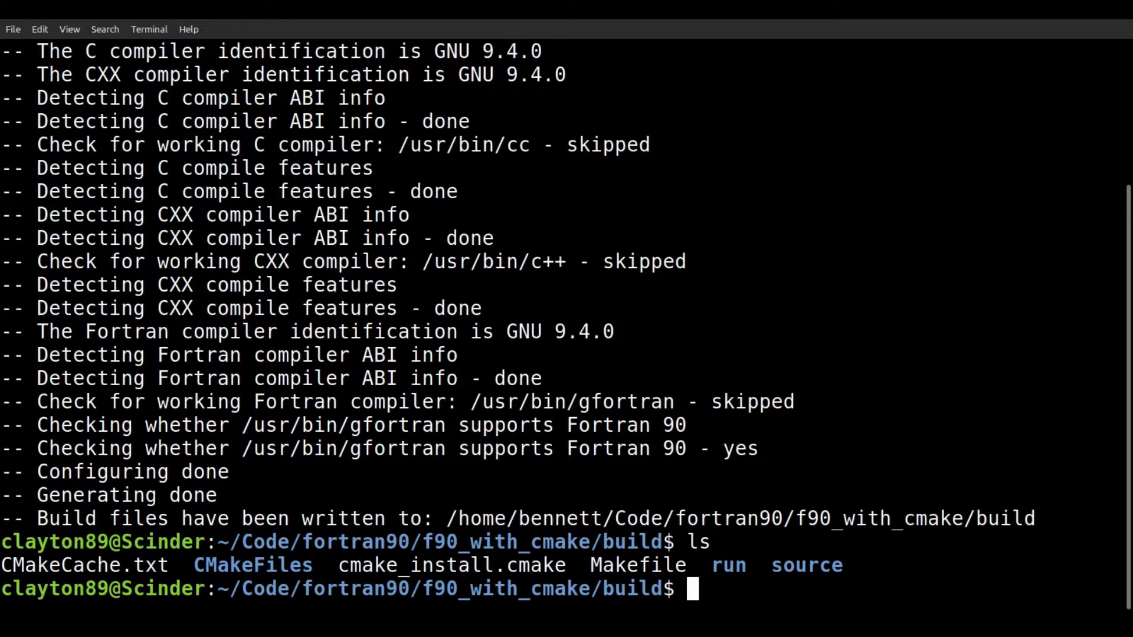
- Build with make, enter the run folder and execute ./my_program
text(make)
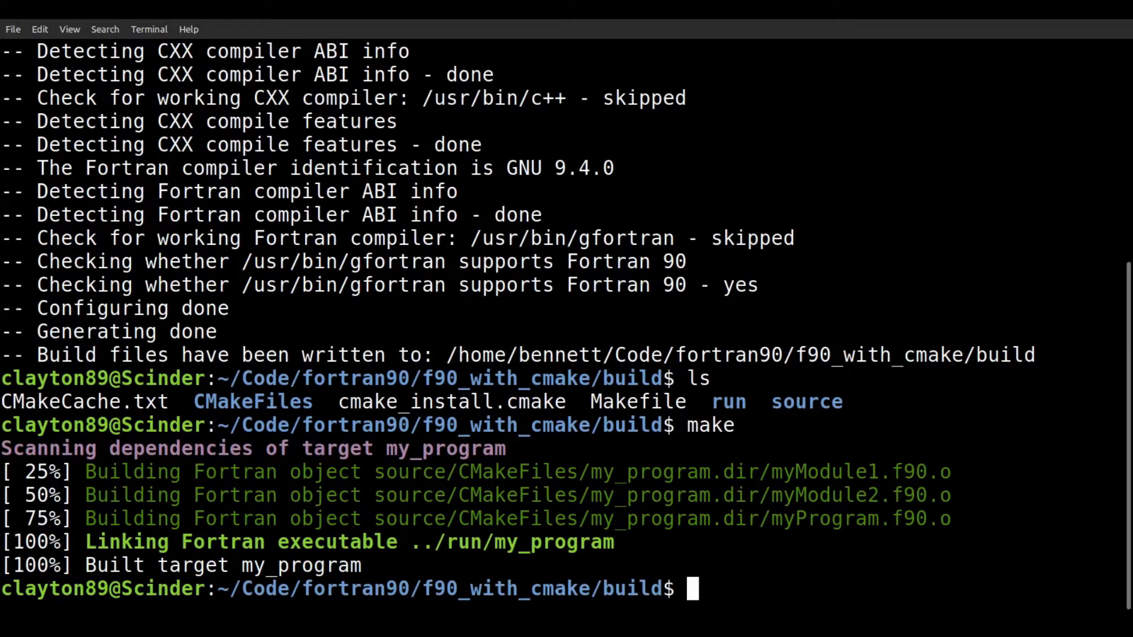
text(cd run/)
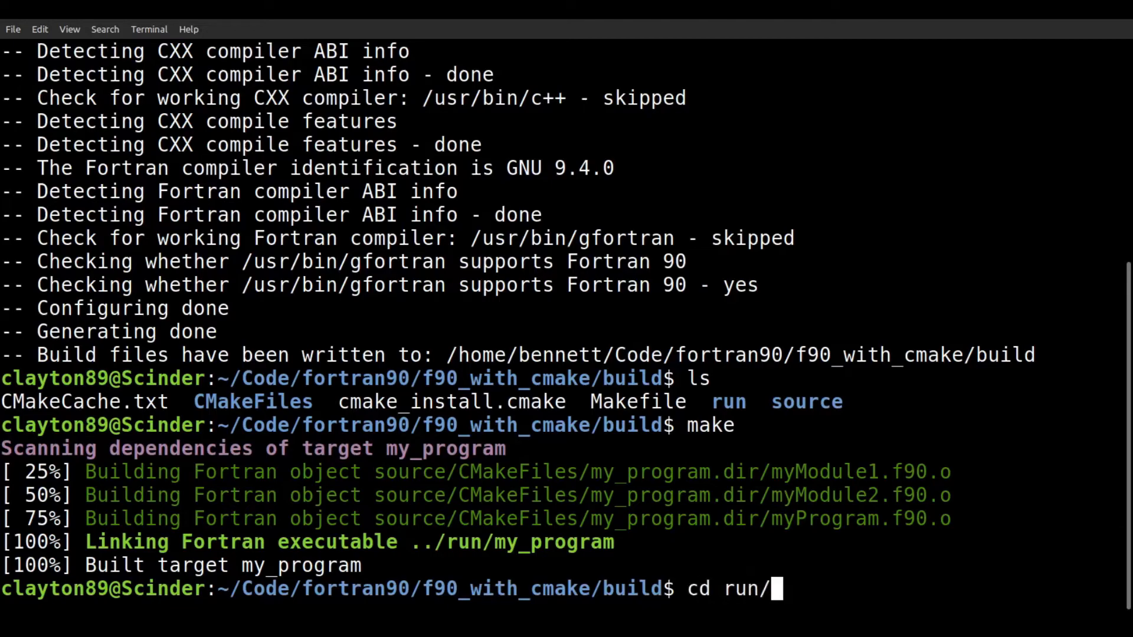
key(Return)
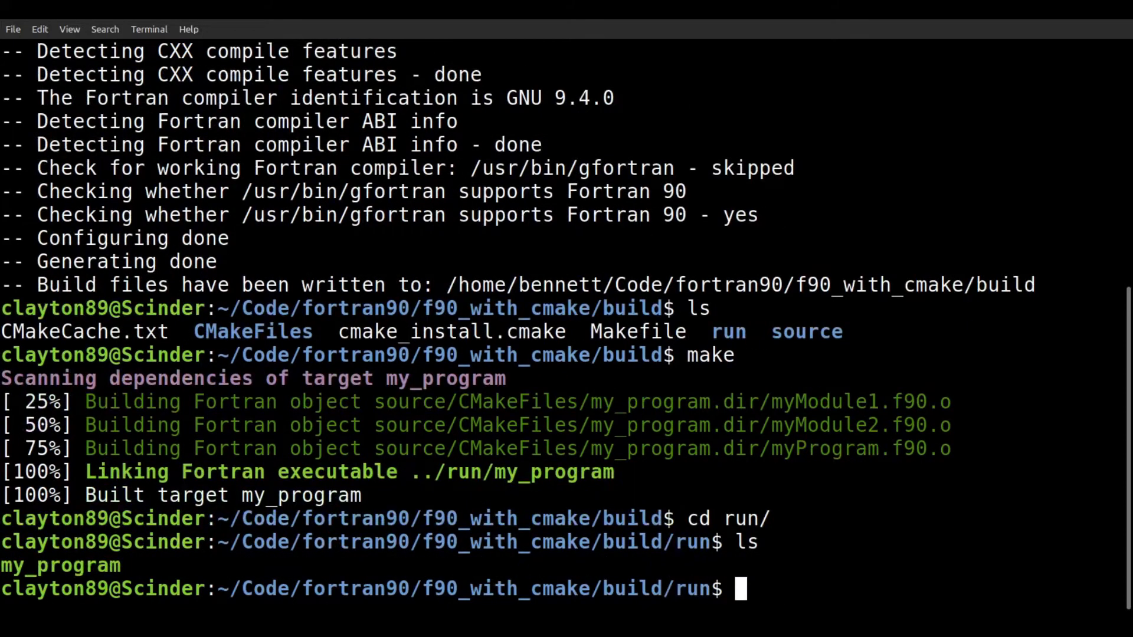
text(./m)
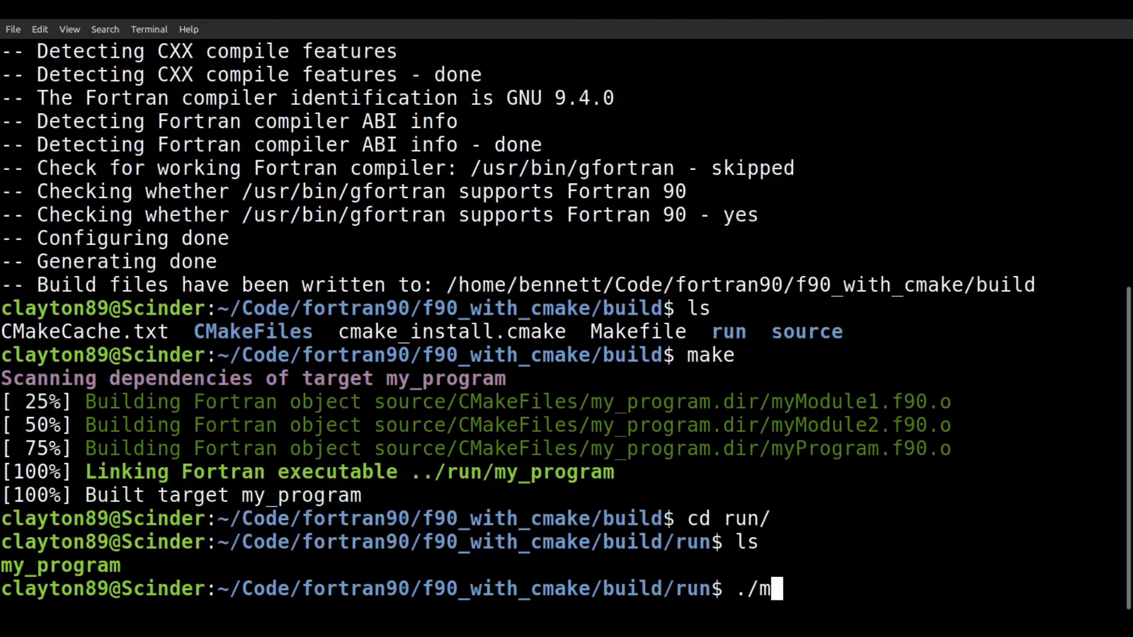
key(Return)
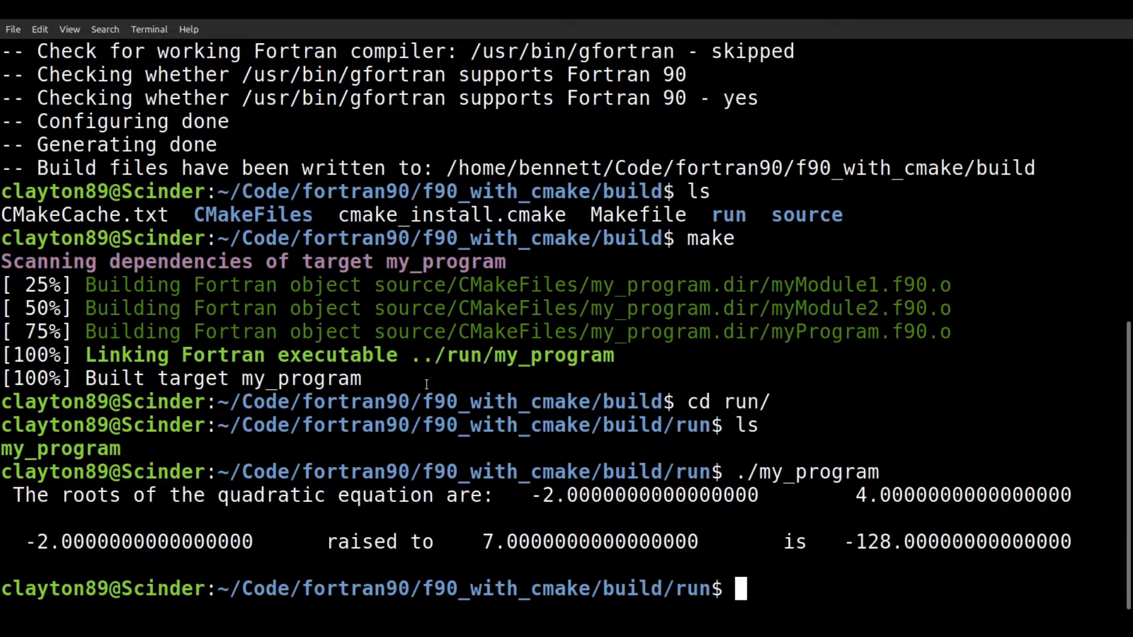
mouse_move(923, 525)
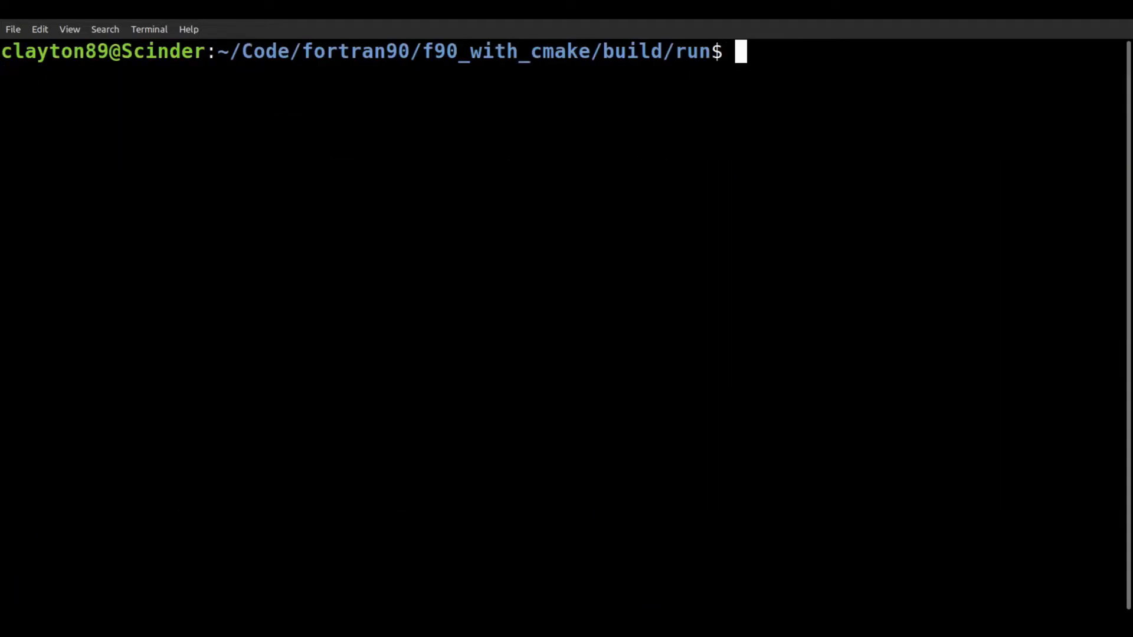
- Go up to the project folder and create a new other_source directory with mkdir
text(cd ..)
text(ls)
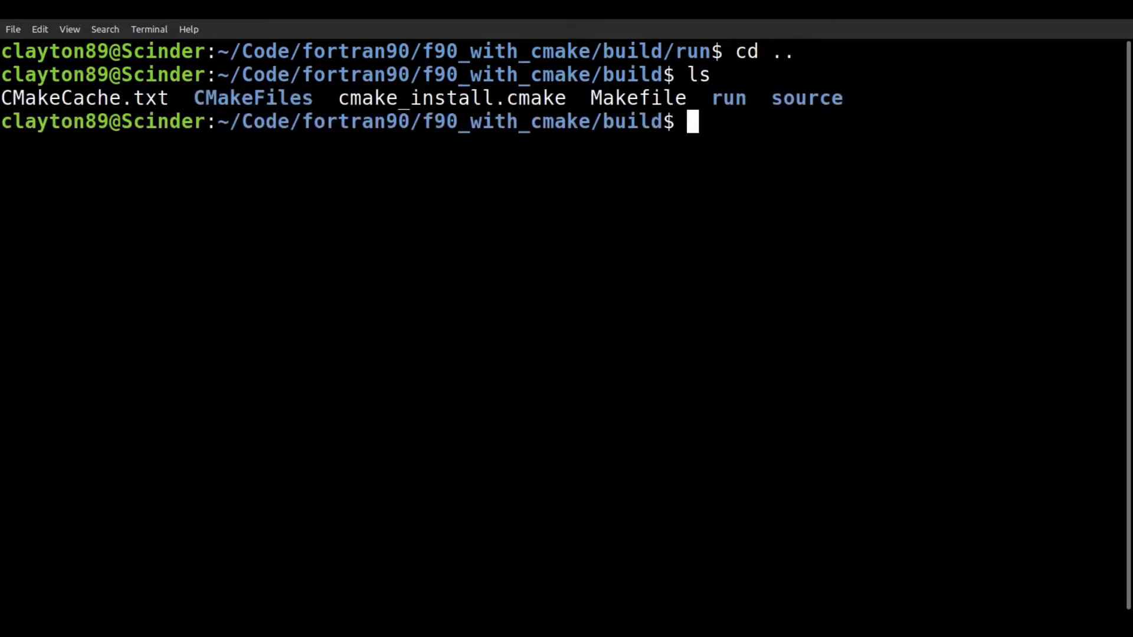
key(Return)
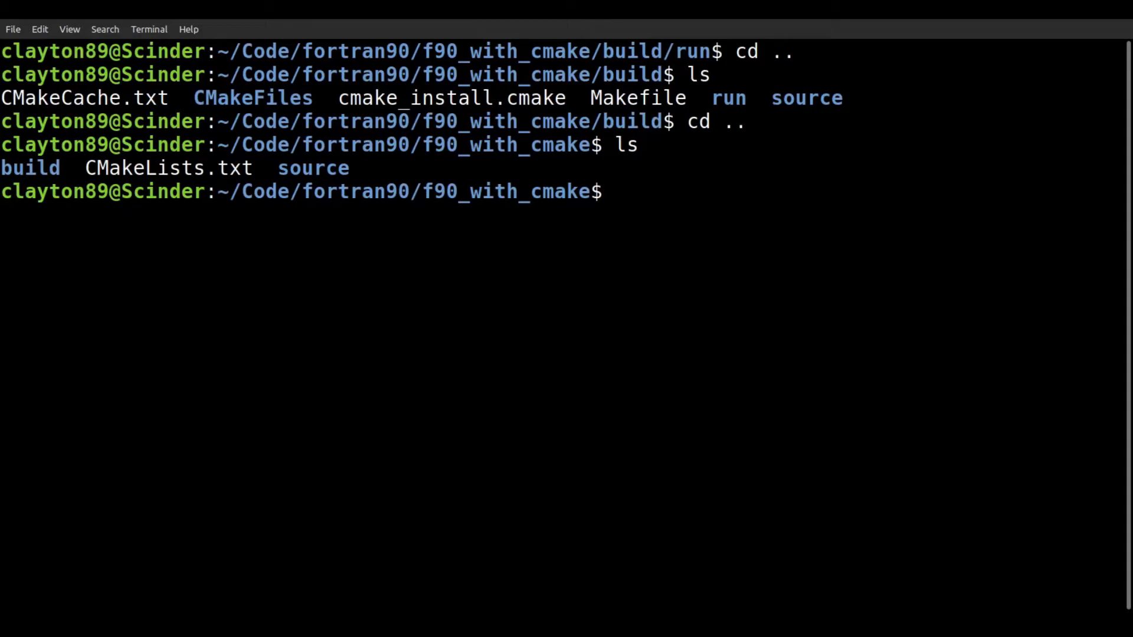
text(mk)
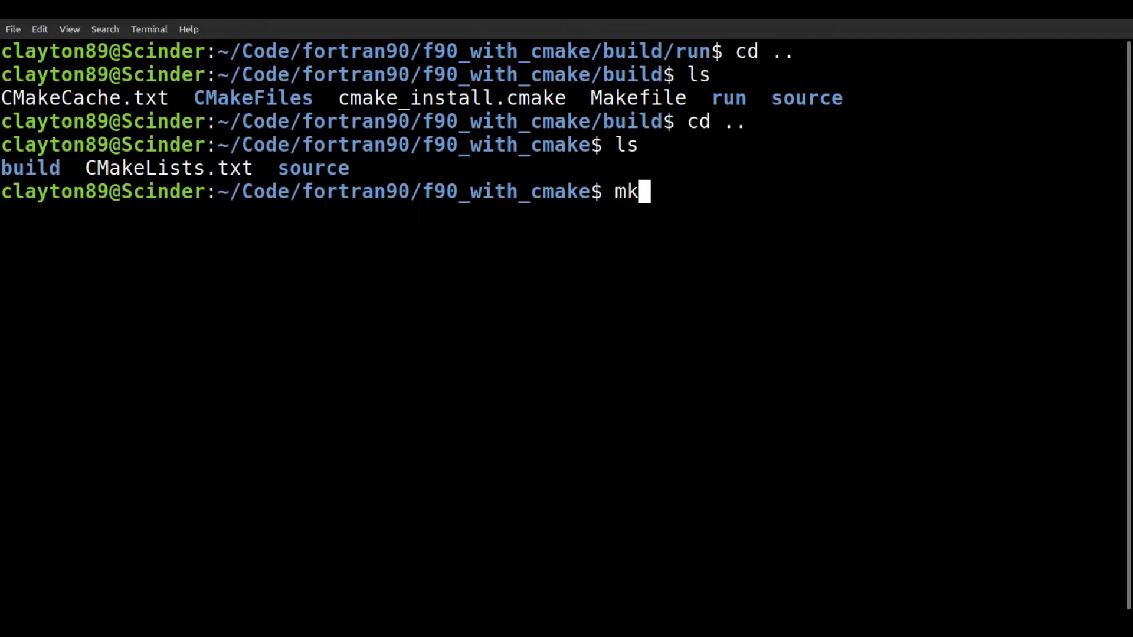
text(dir)
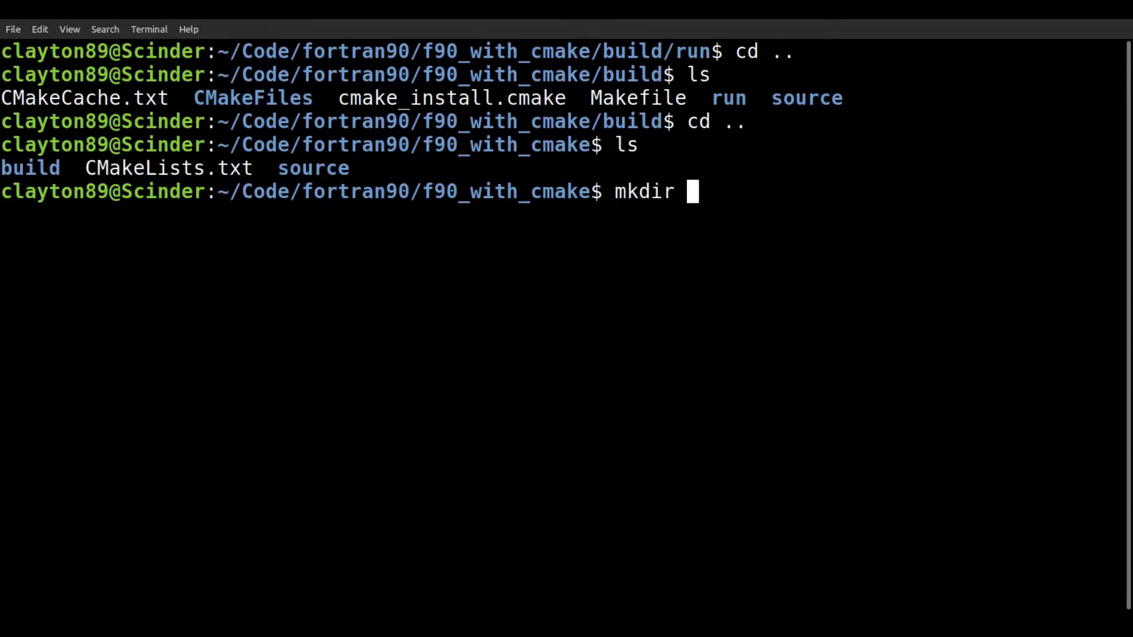
text(o)
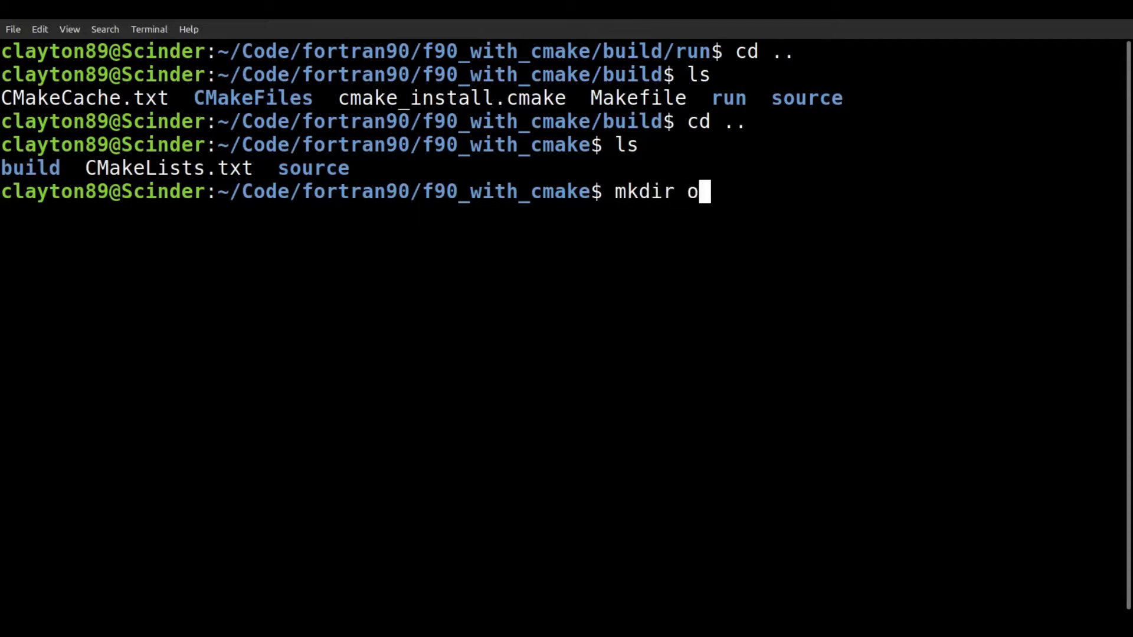
text(ther_source)
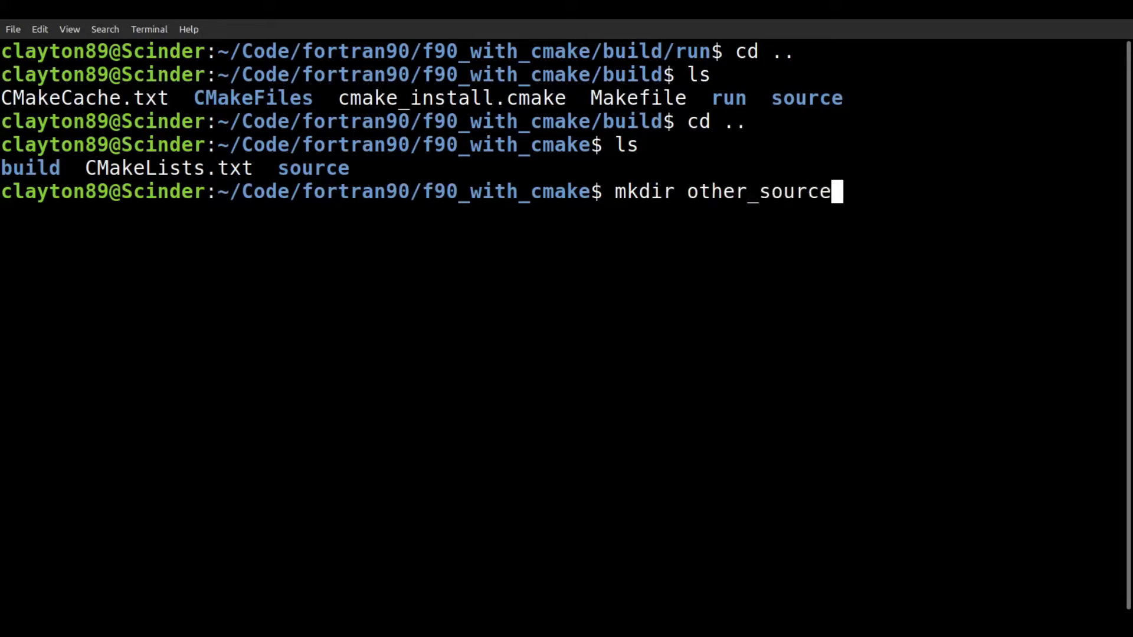
key(Return)
text(ls)
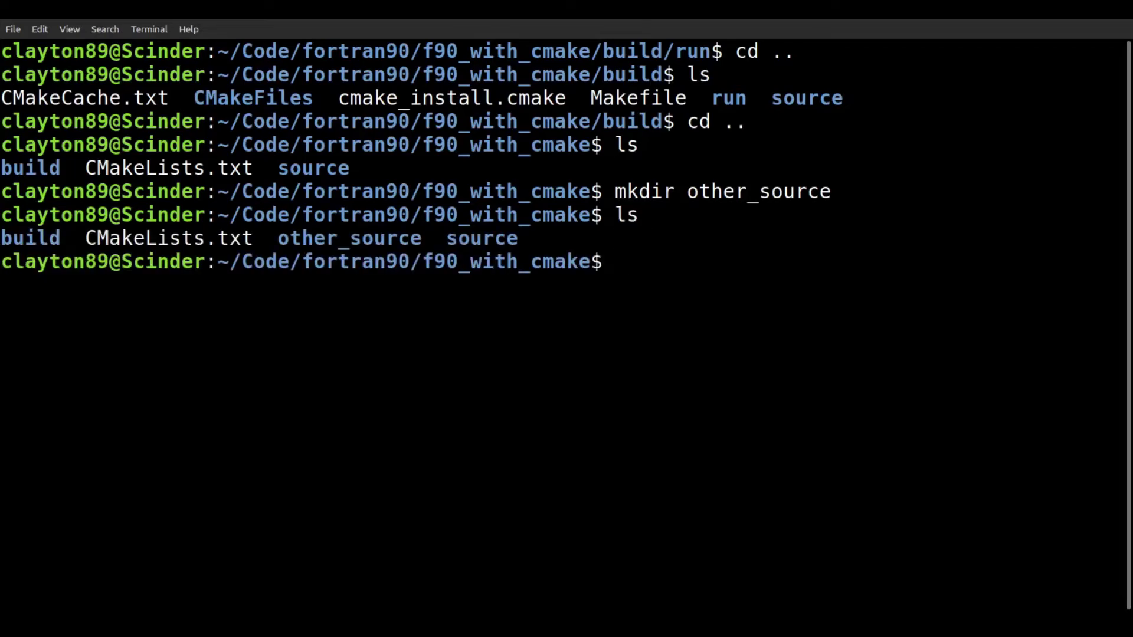
- Move source/myModule* into other_source/, leaving only CMakeLists.txt and myProgram.f90 in source
text(mv source/mo)
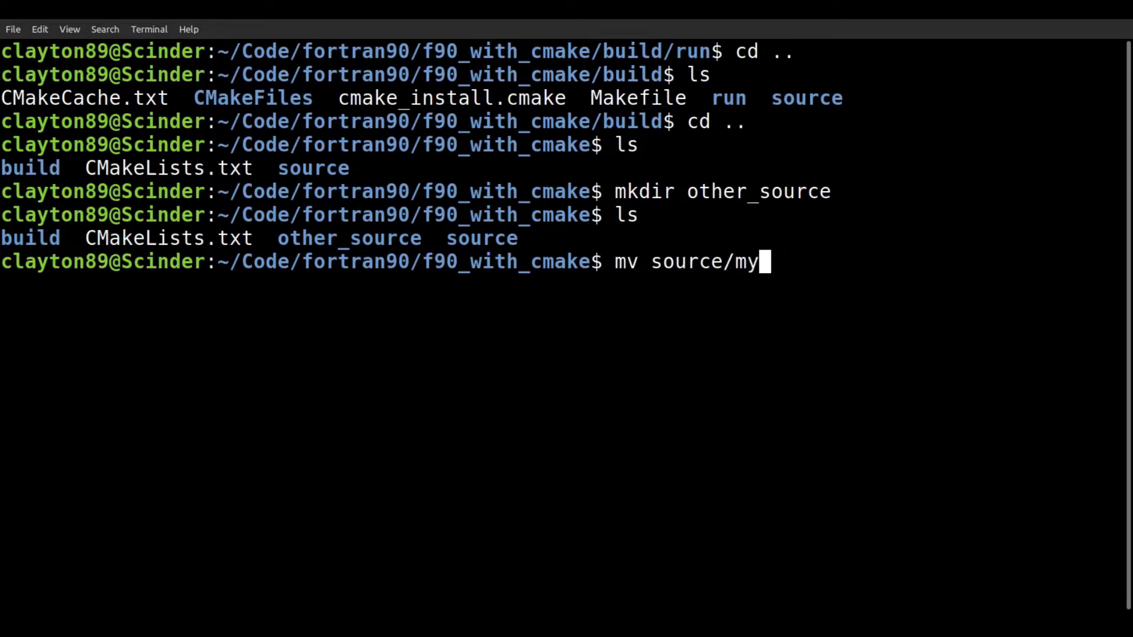
text(Module*)
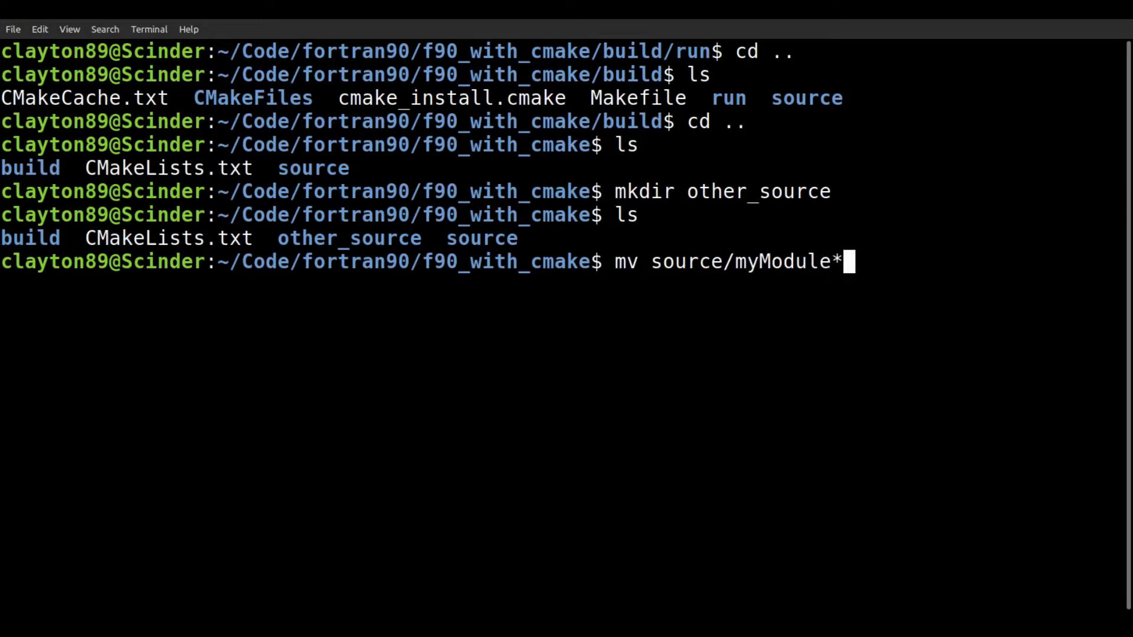
text(oth)
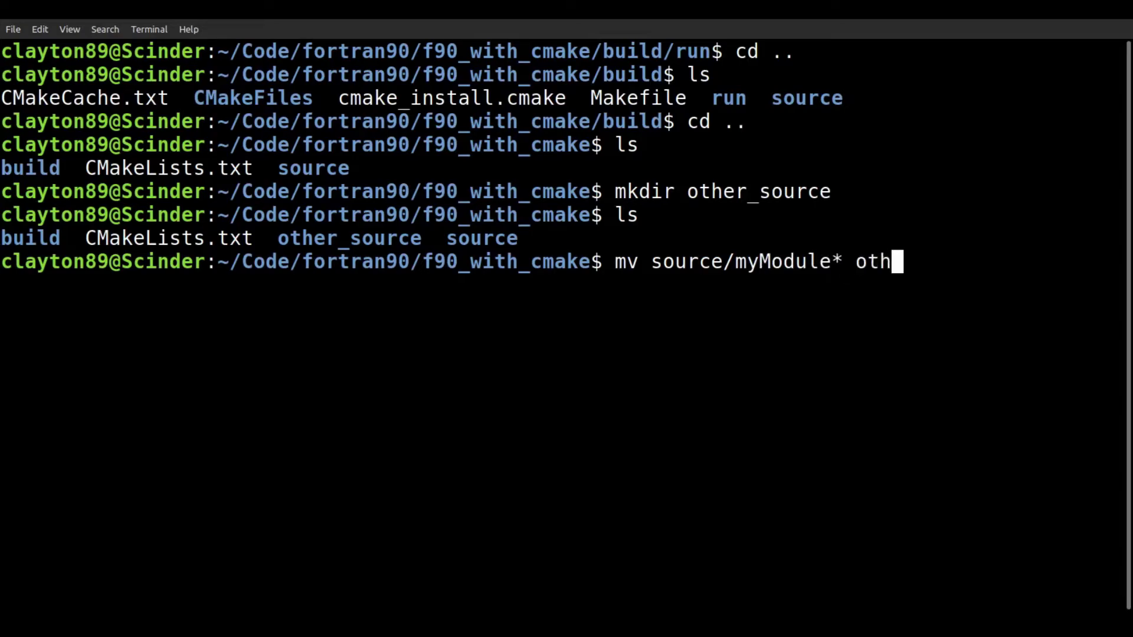
text(er_source/)
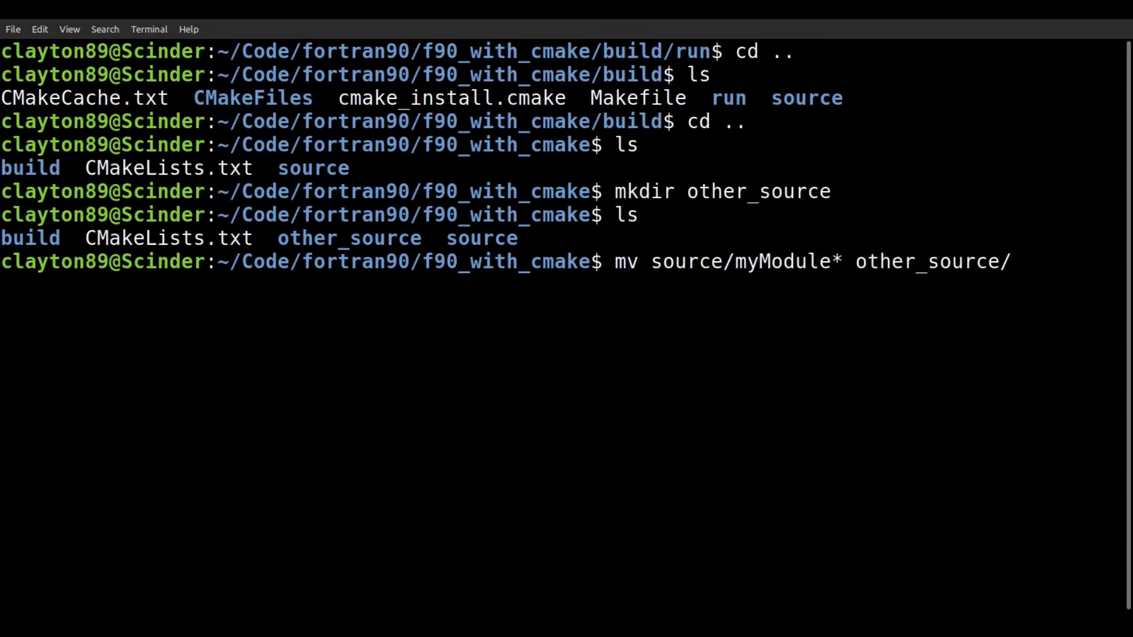
key(Return)
text(cd source/)
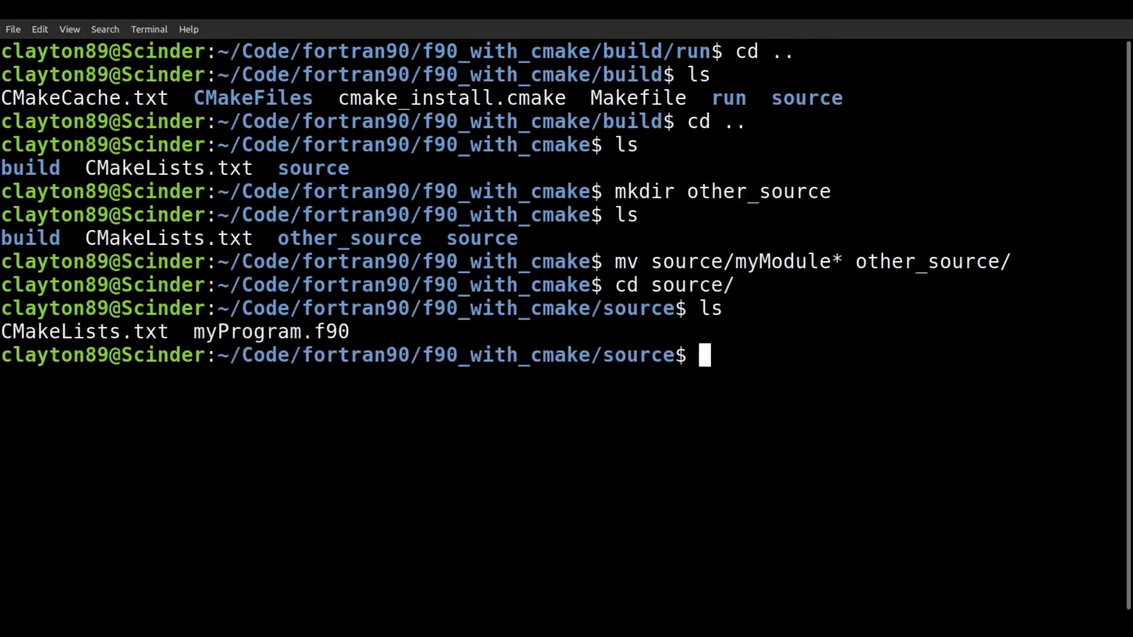
- Edit CMakeLists.txt in vim and begin a file(GLOB_RECURSE myModules ...) line
text(vim CMakeLists.txt)
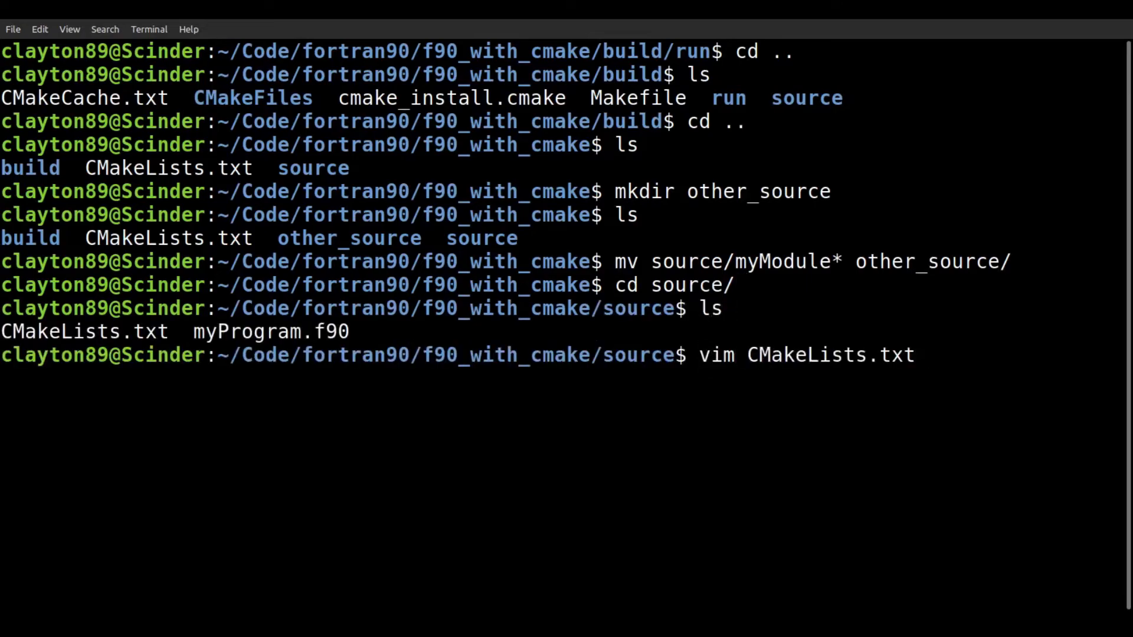
key(Return)
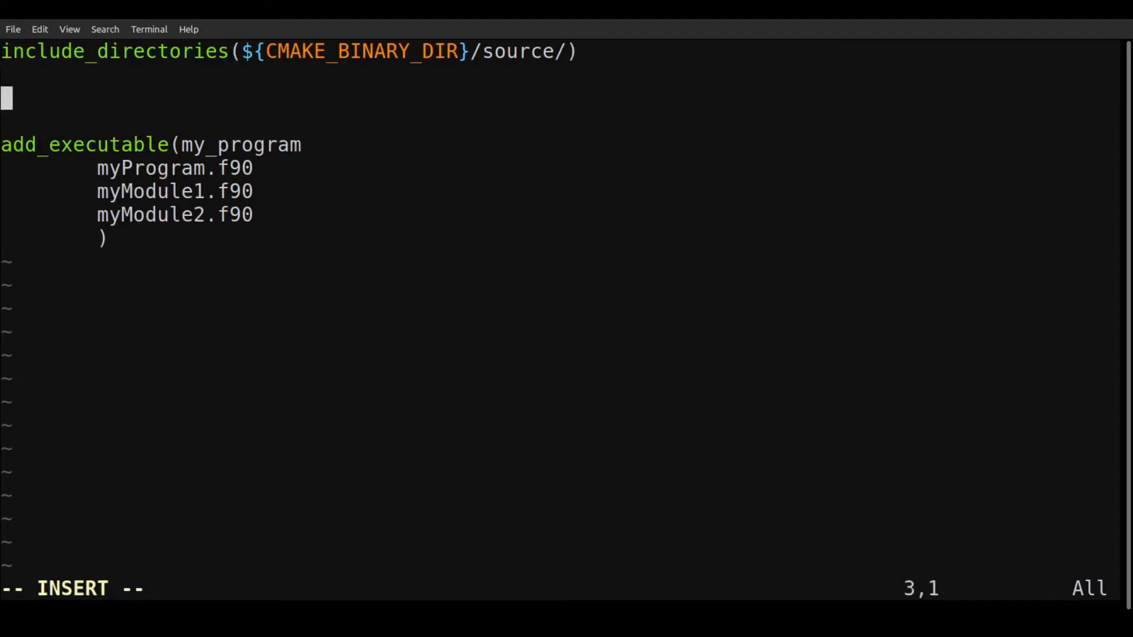
text(file()
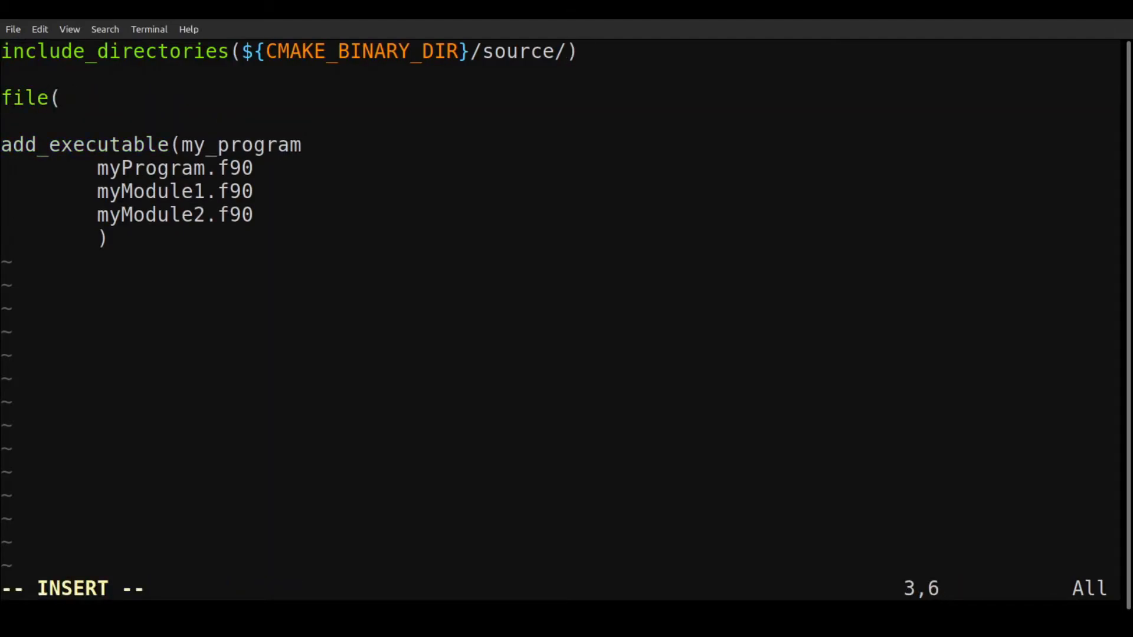
text(GLOB)
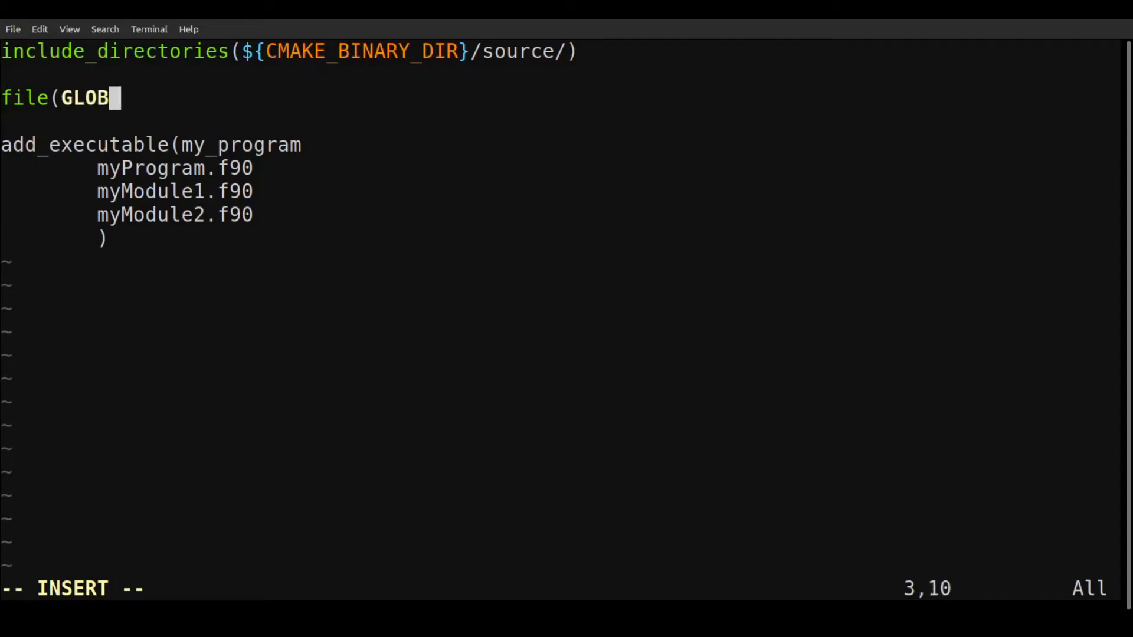
text(_RECURSE)
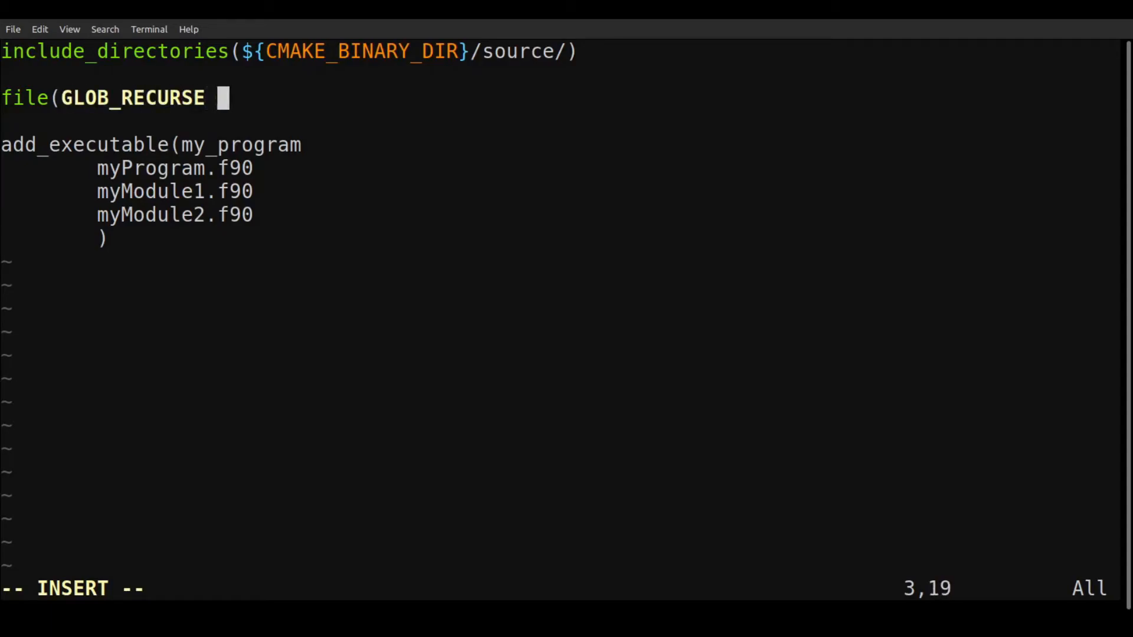
text(myModules ${)
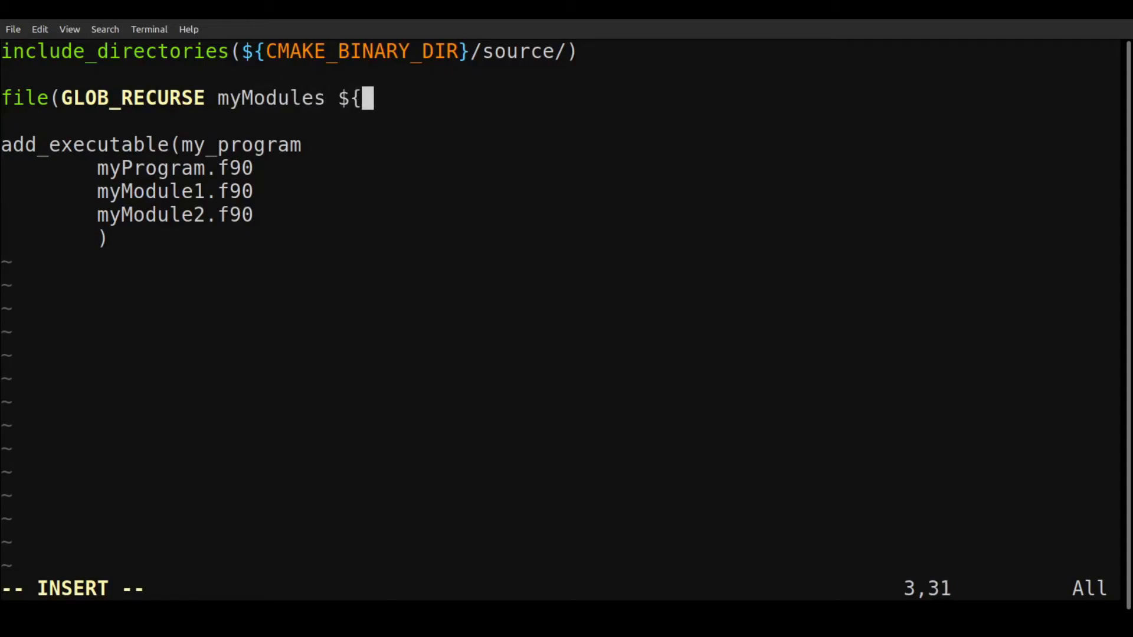
- Complete the glob path as ${CMAKE_BINARY_DIR}/../other_source/*.f90 and close the parenthesis
text(CMAKE_BINARY_DIR})
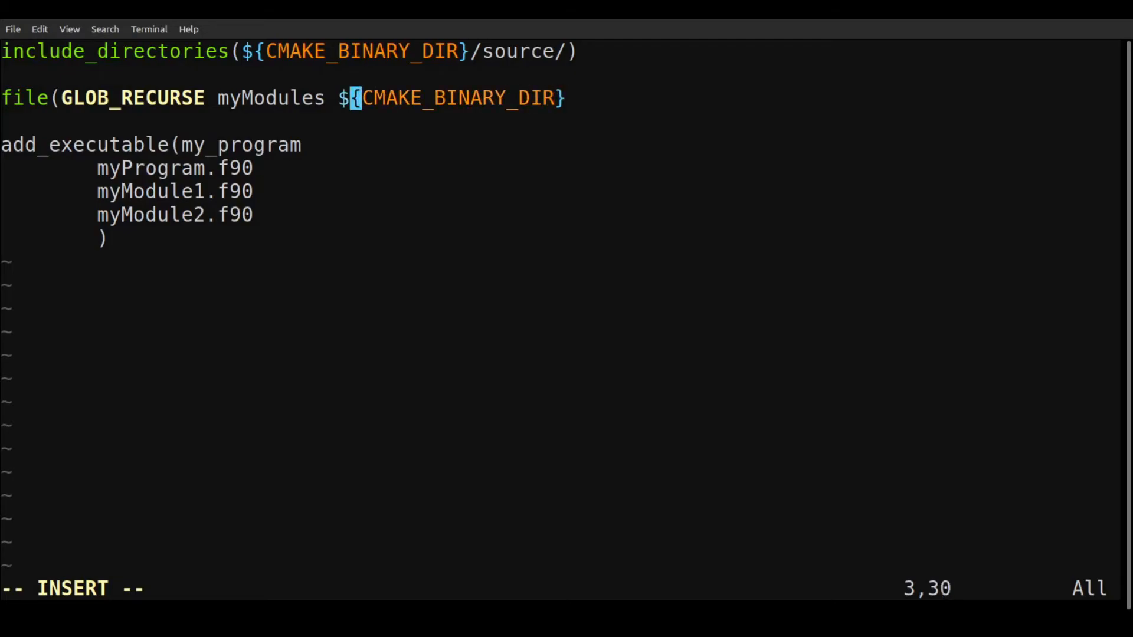
text(/..)
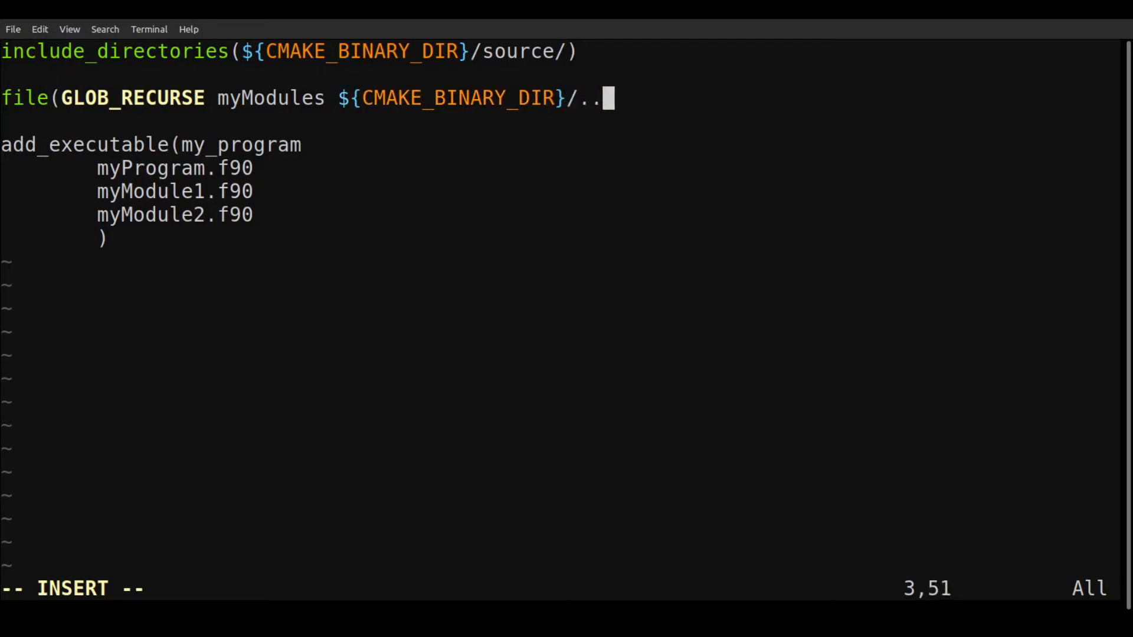
text(/)
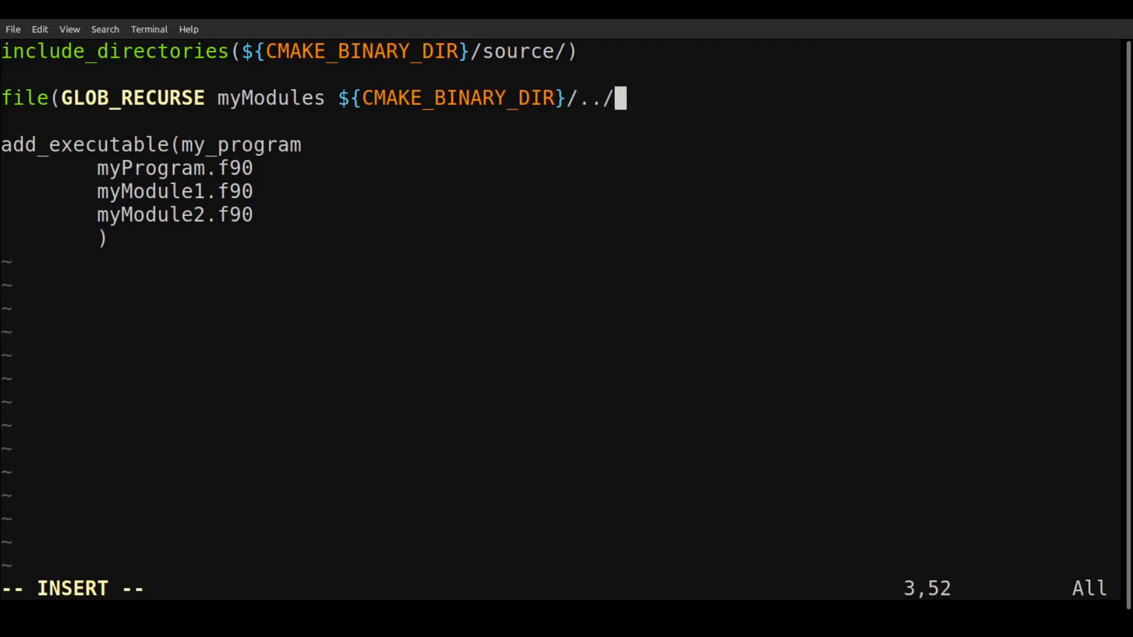
text(other_)
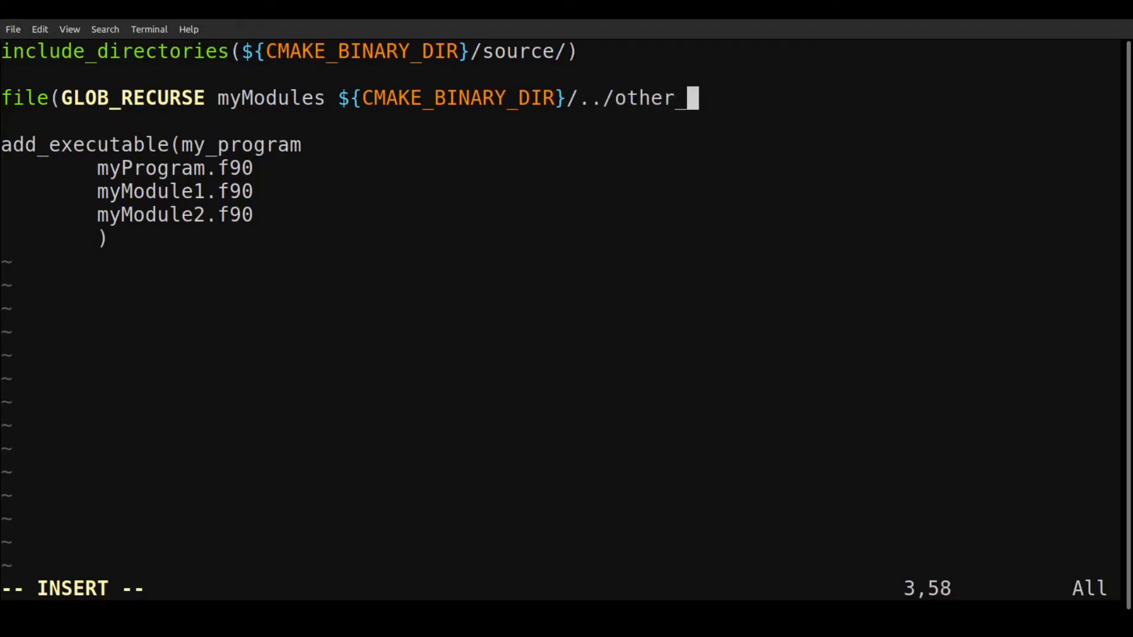
text(source)
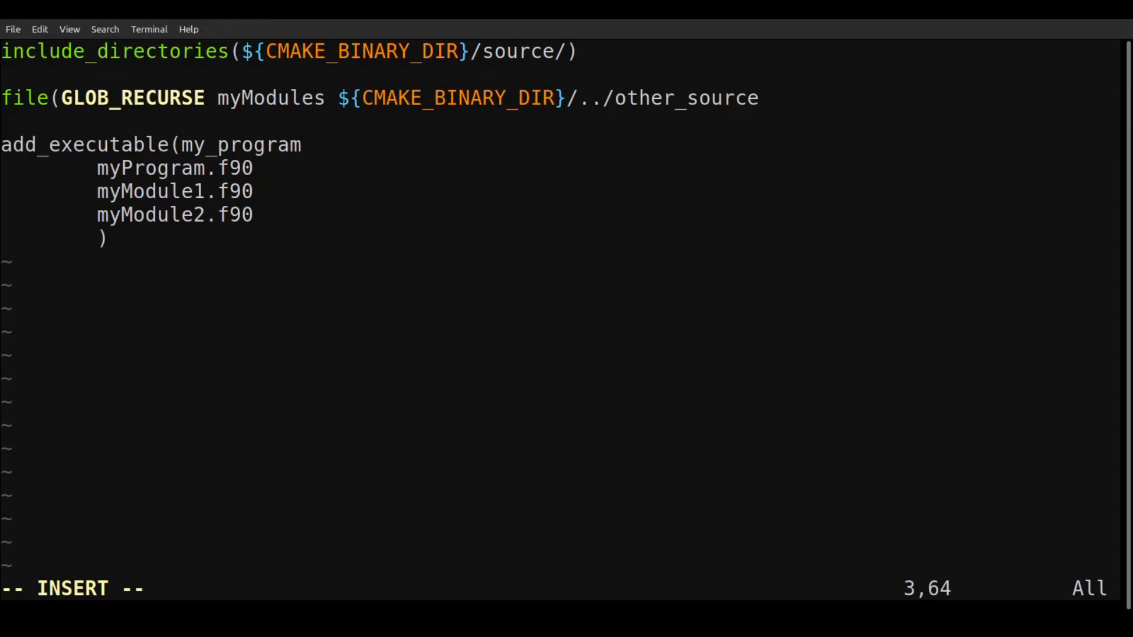
text(/*)
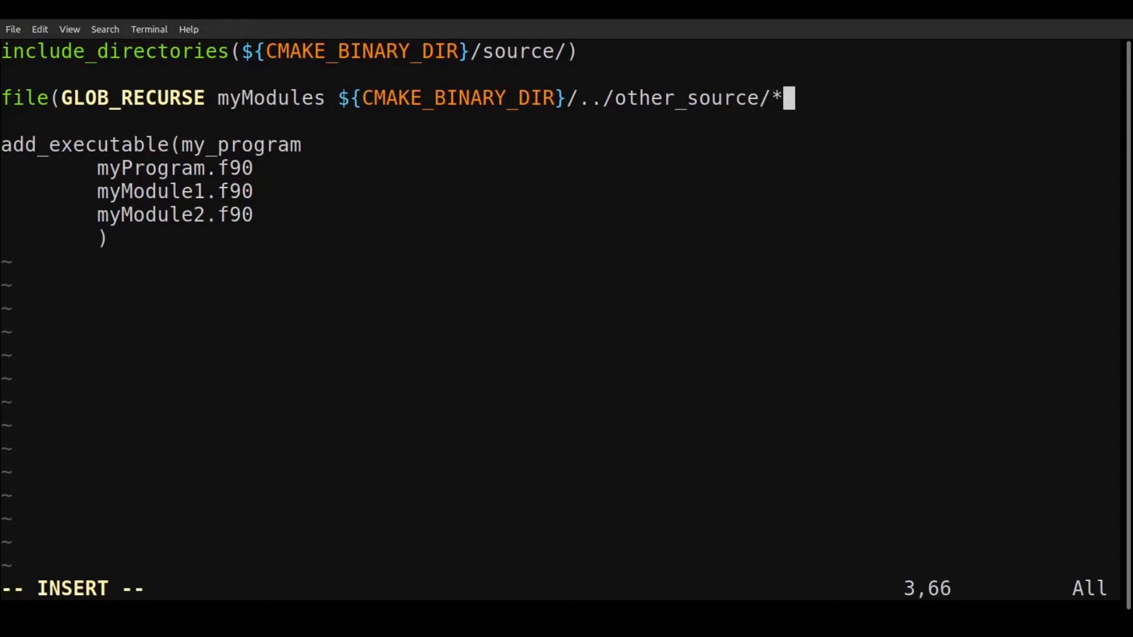
text(.f90)
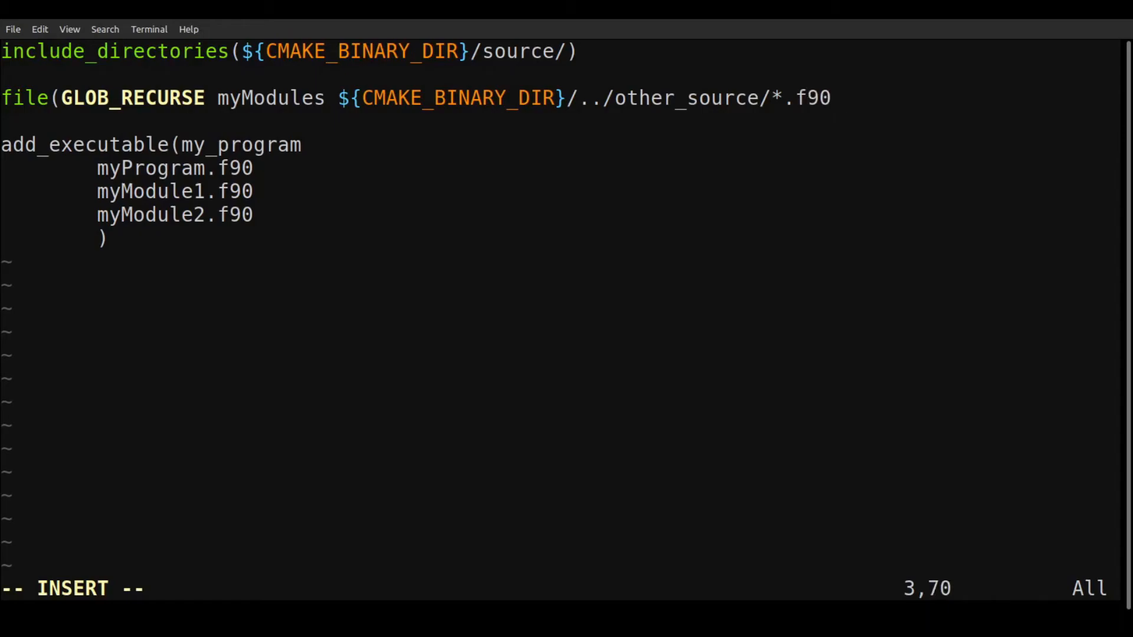
text())
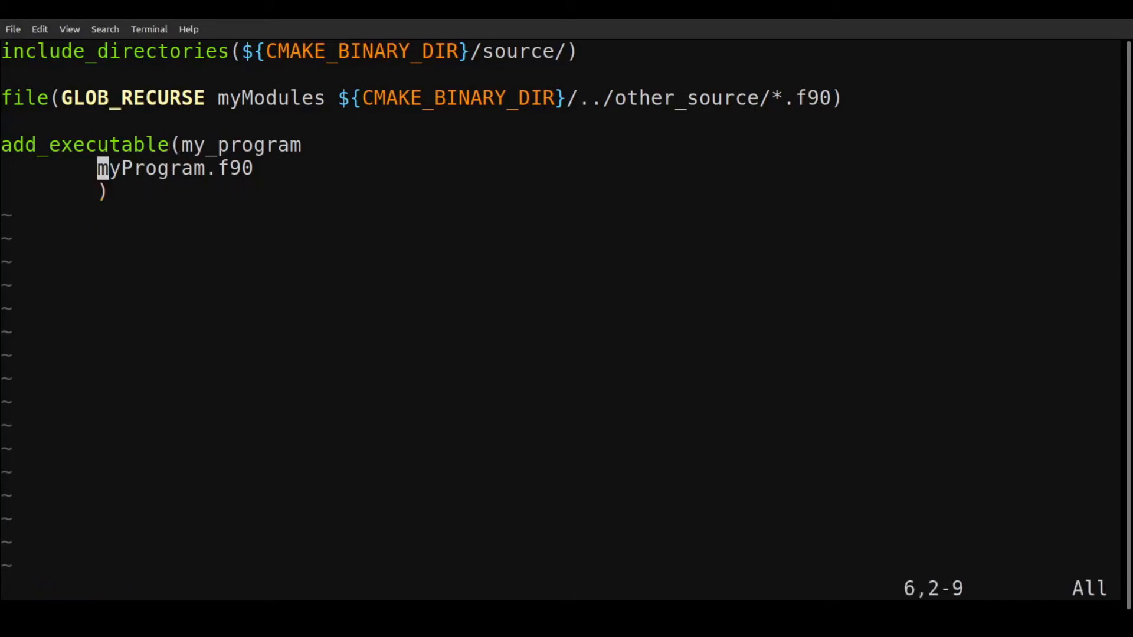
- Insert ${myModules} above myProgram.f90 in add_executable and save with :wq
key(O)
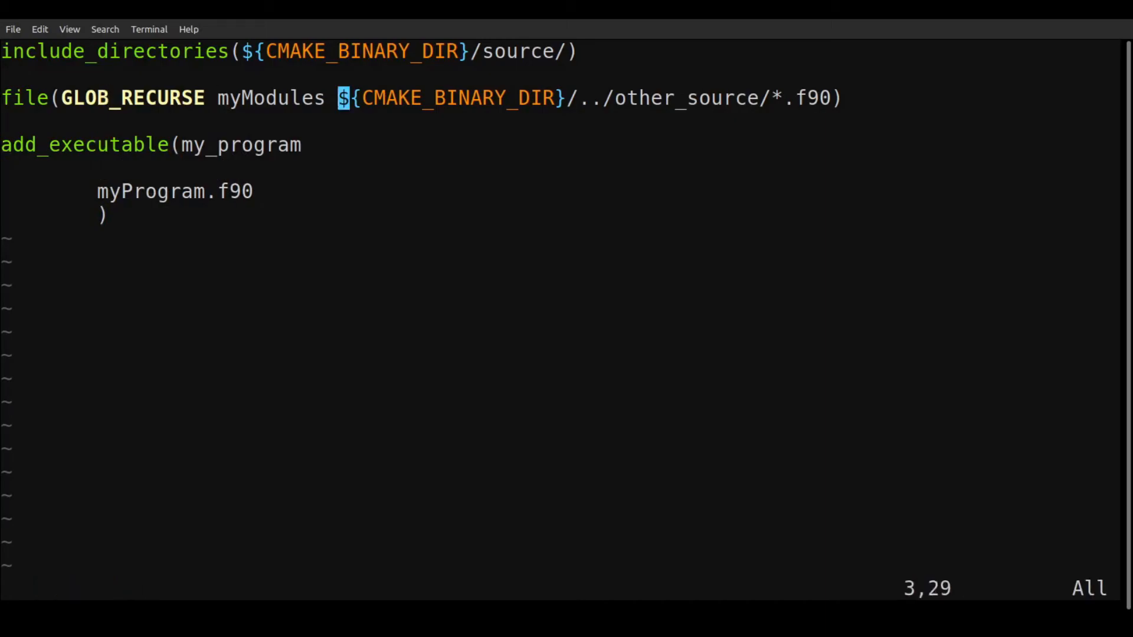
key(v)
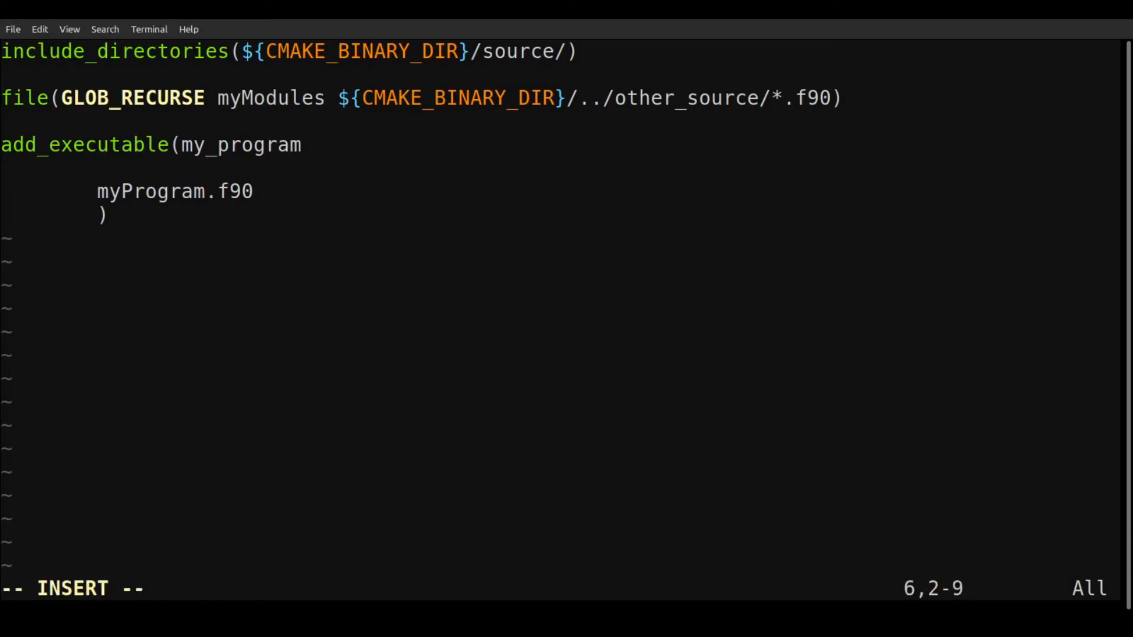
text(${)
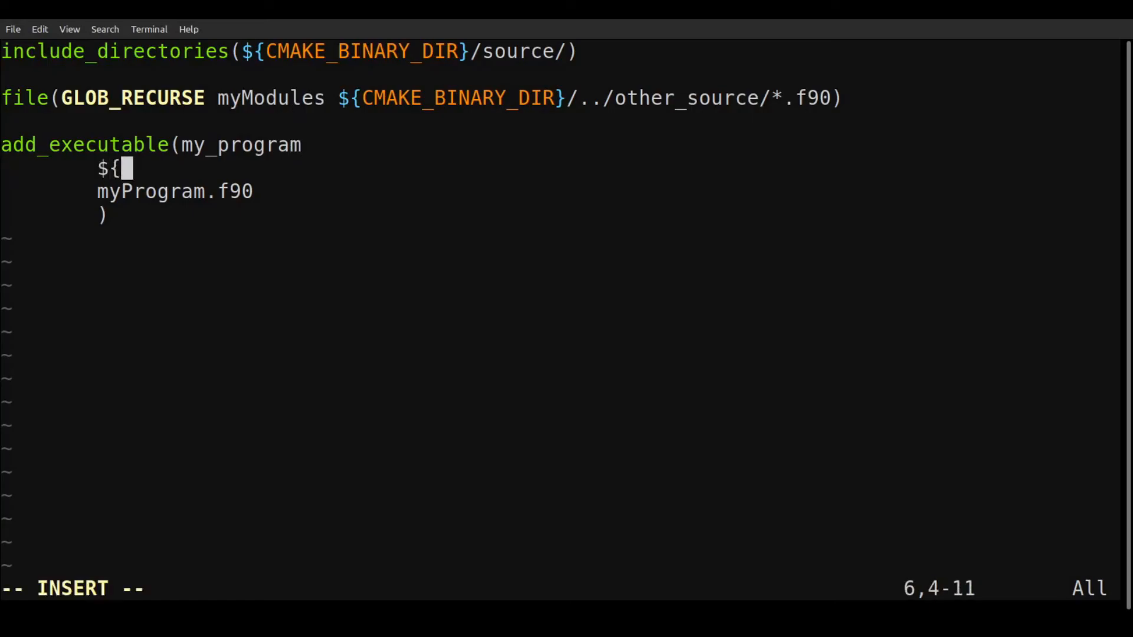
text(myModules)
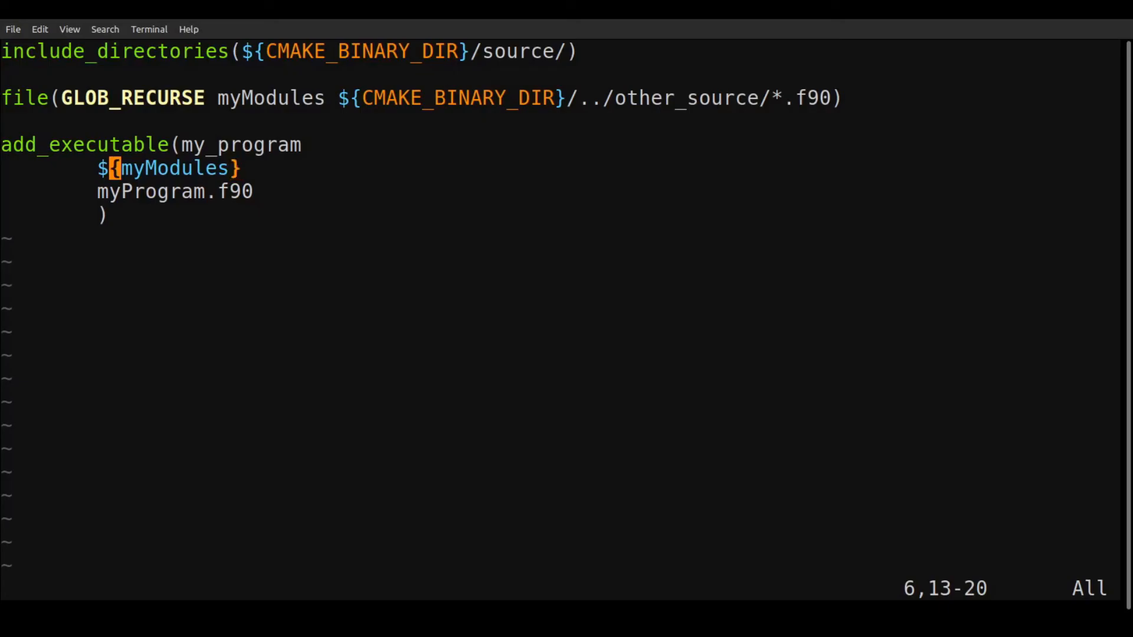
text(:wq)
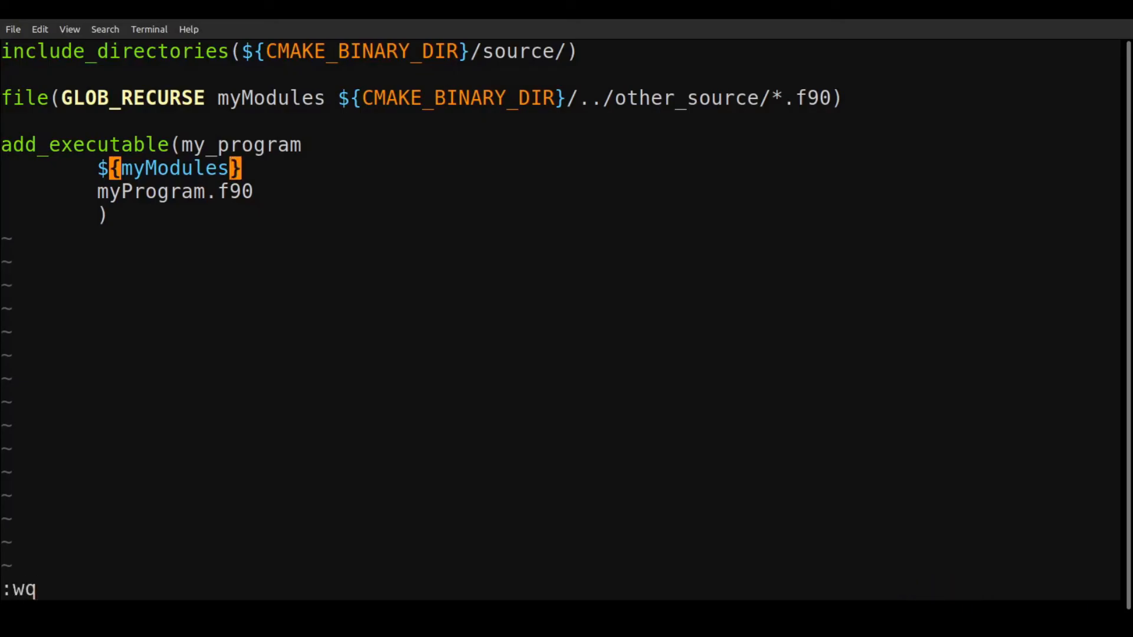
key(Return)
text(cd ..)
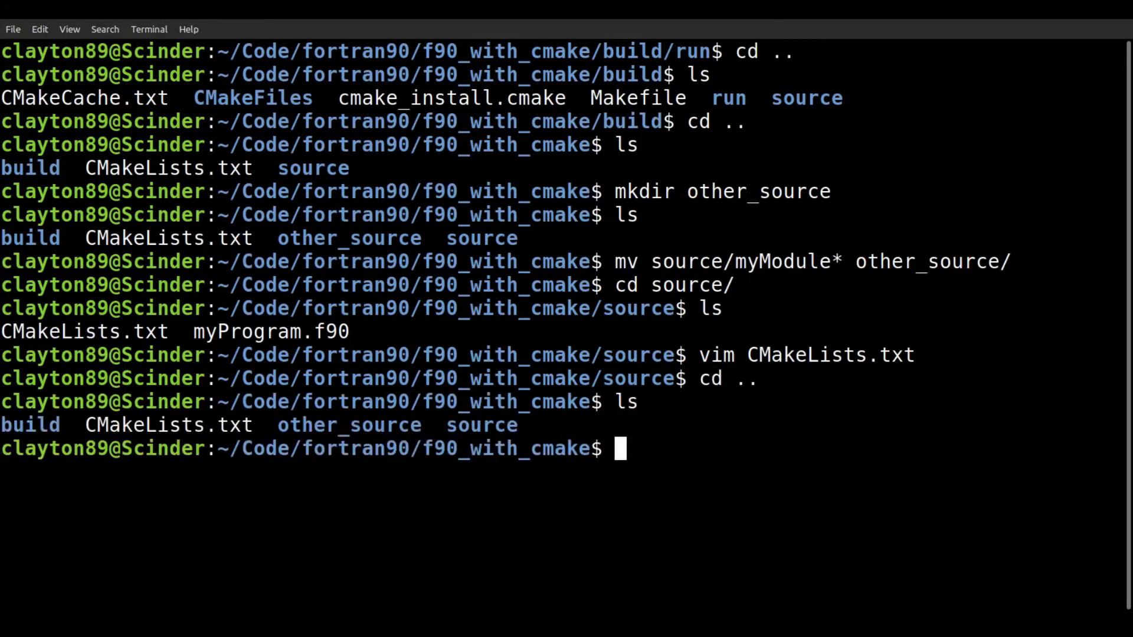
mouse_move(961, 504)
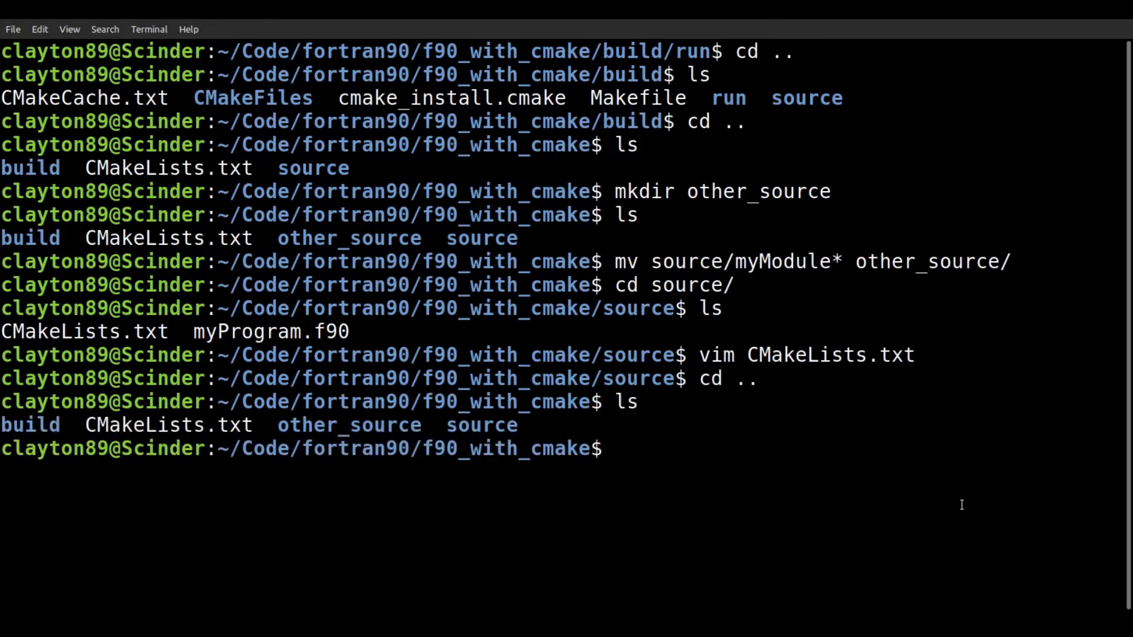
- Remove the old build folder with rm -r build and recreate a fresh one to rebuild in
text(rm -r)
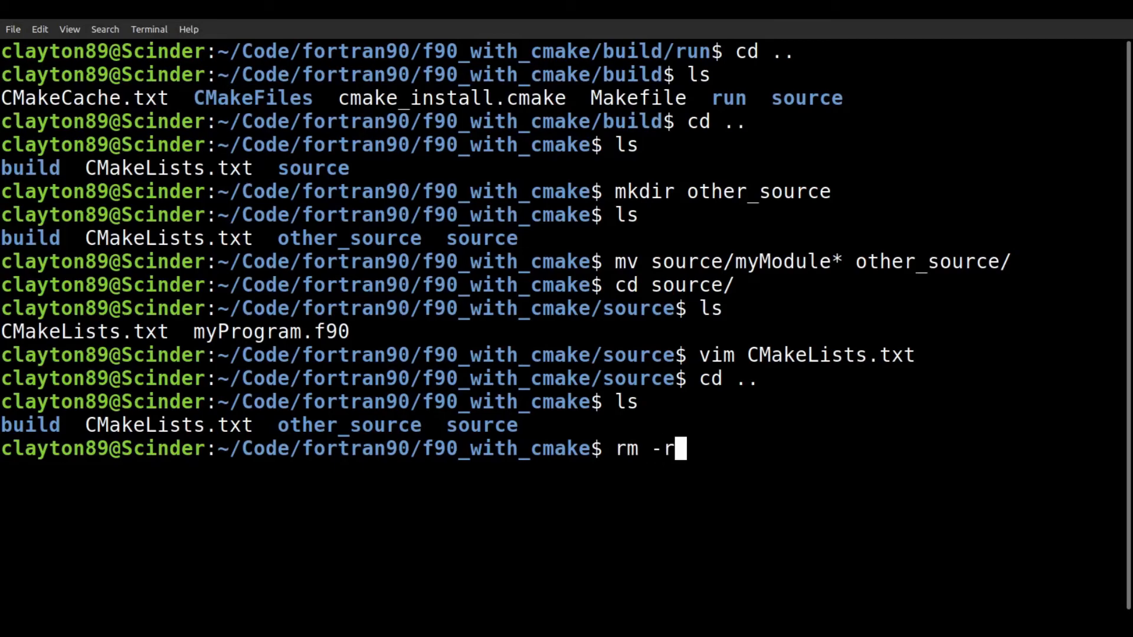
text(build)
text(mkdir bui)
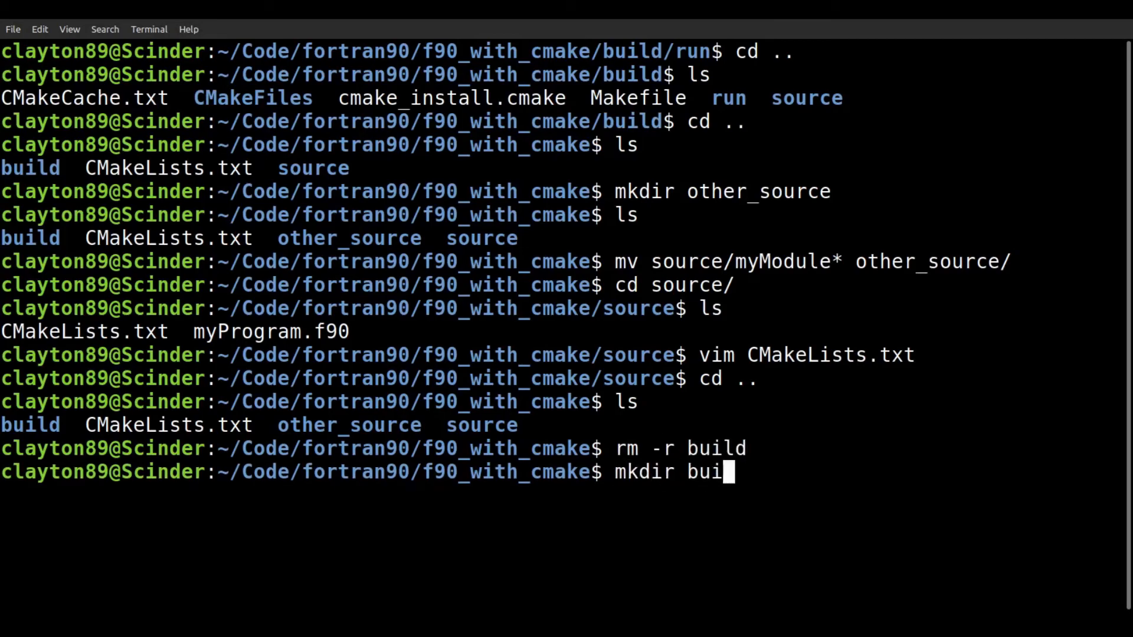
key(Return)
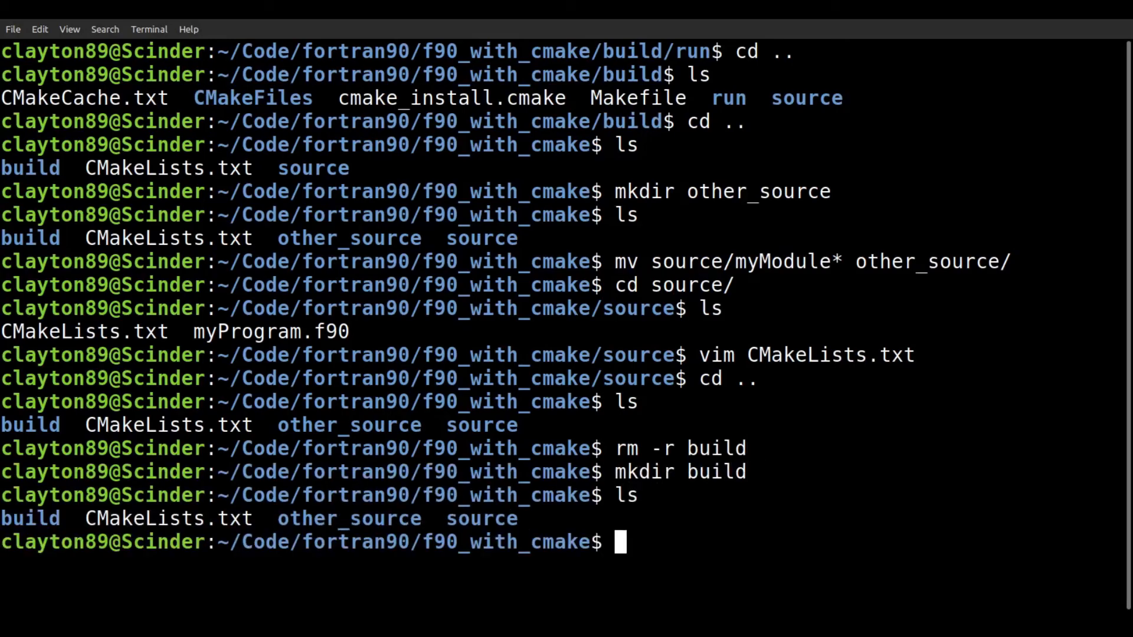
text(cd)
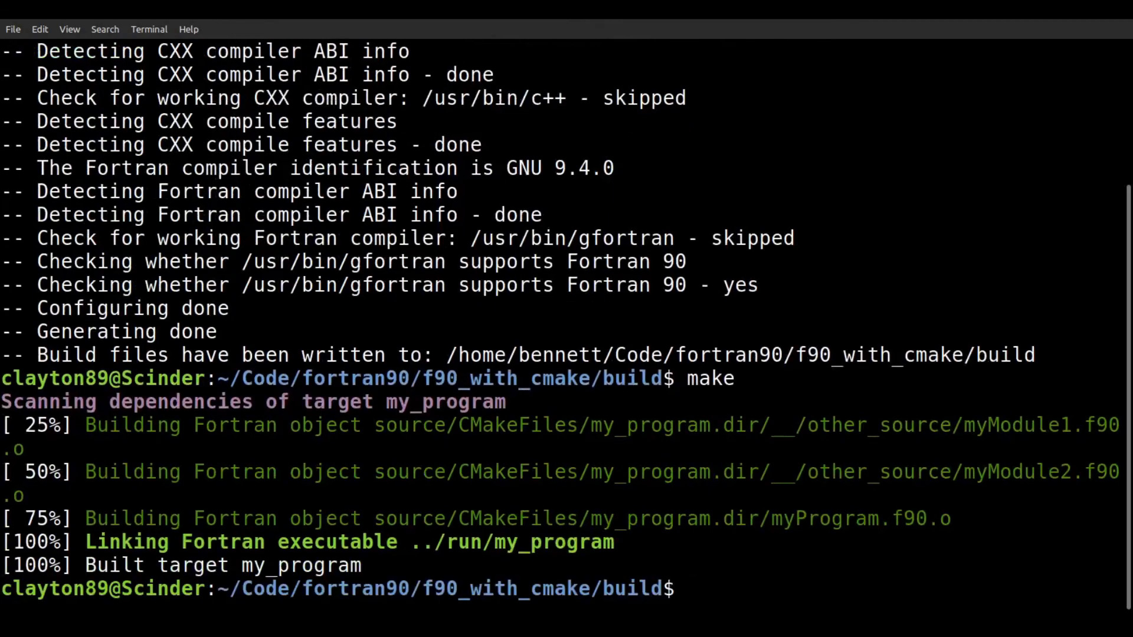
- Run ./my_program from the run folder, printing roots -2 and 4 and -128
text(cd run/)
text(./my_program)
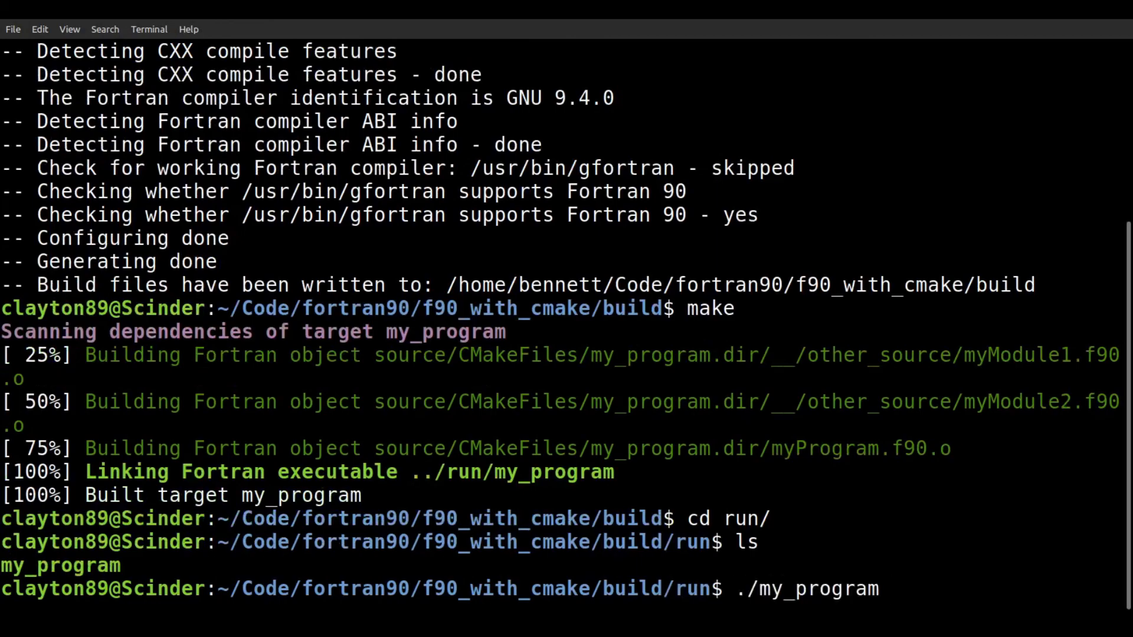
key(Return)
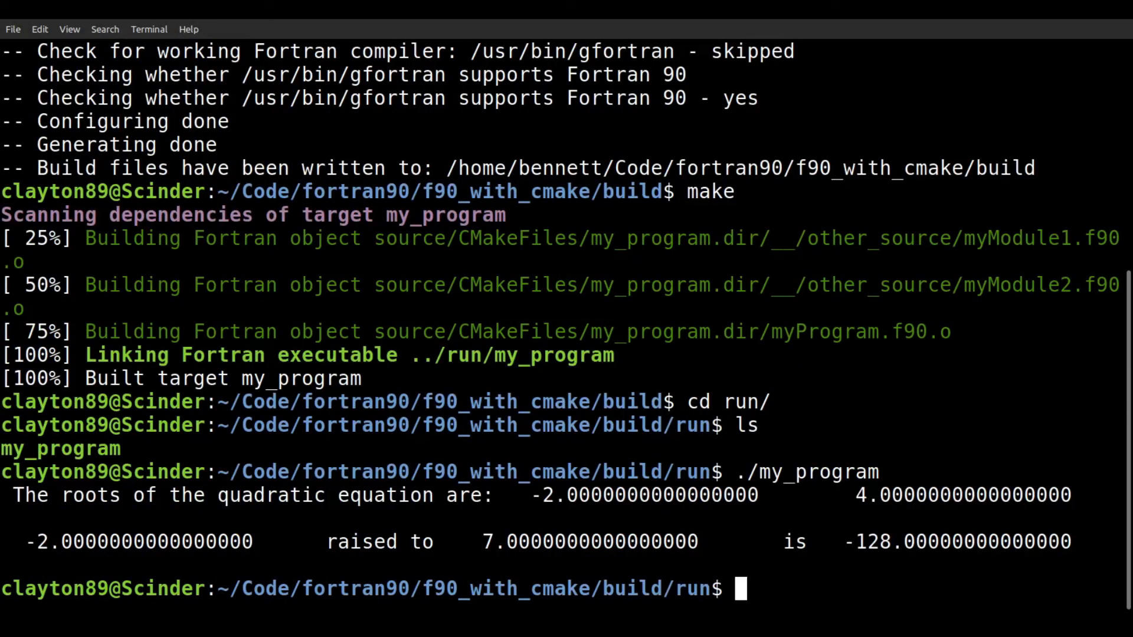